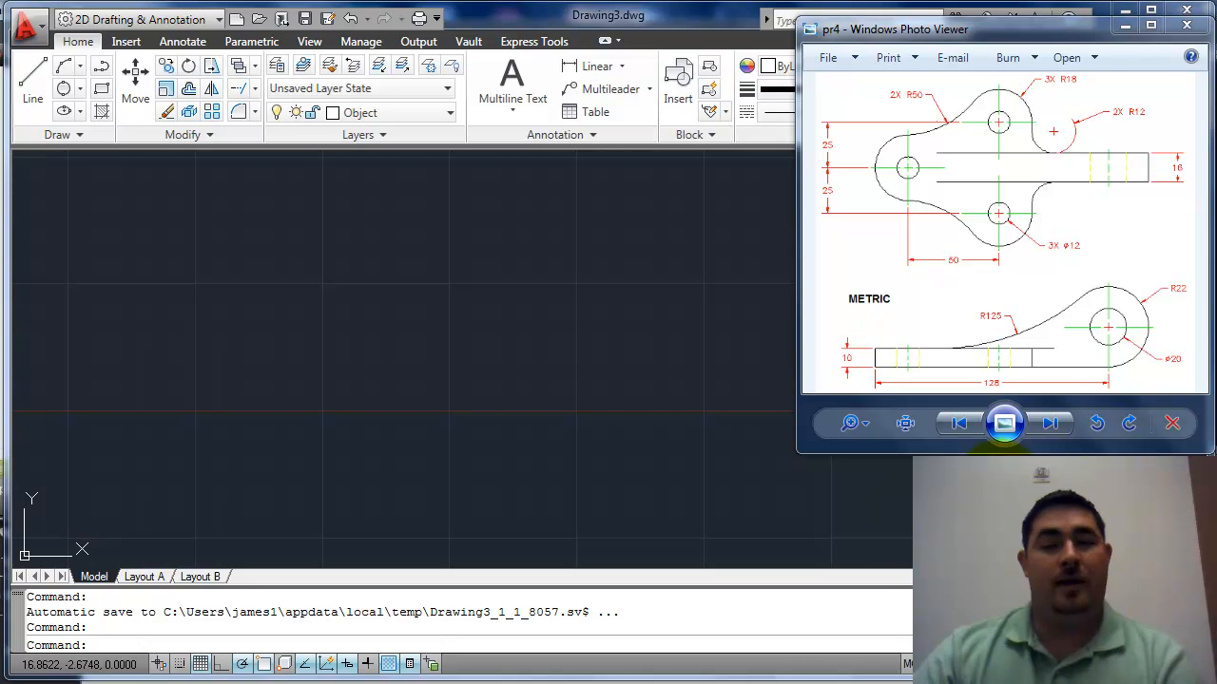
pyautogui.moveTo(1117, 252)
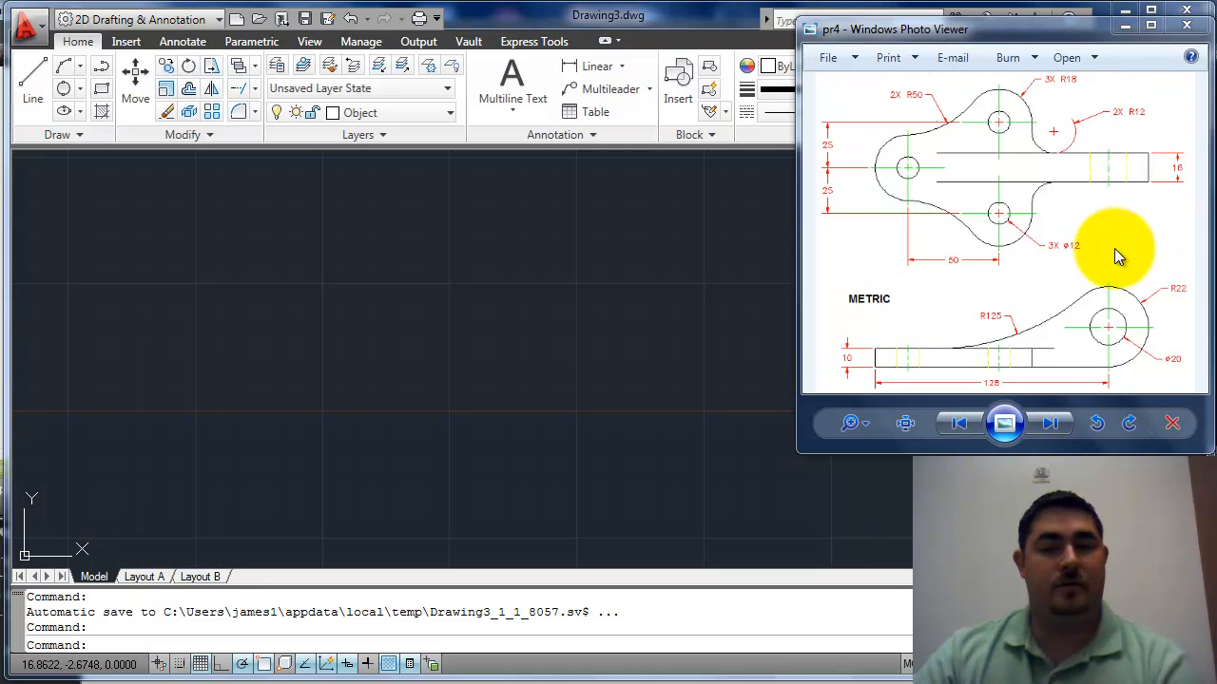
pyautogui.moveTo(1174, 235)
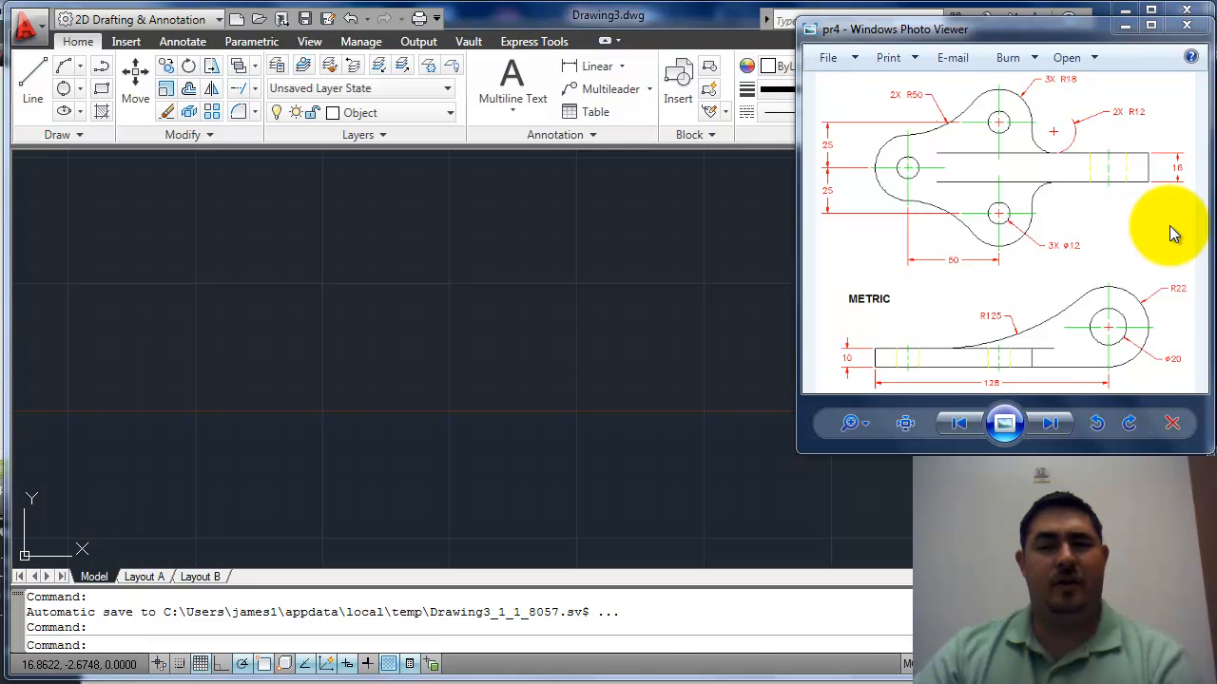
pyautogui.moveTo(1126, 261)
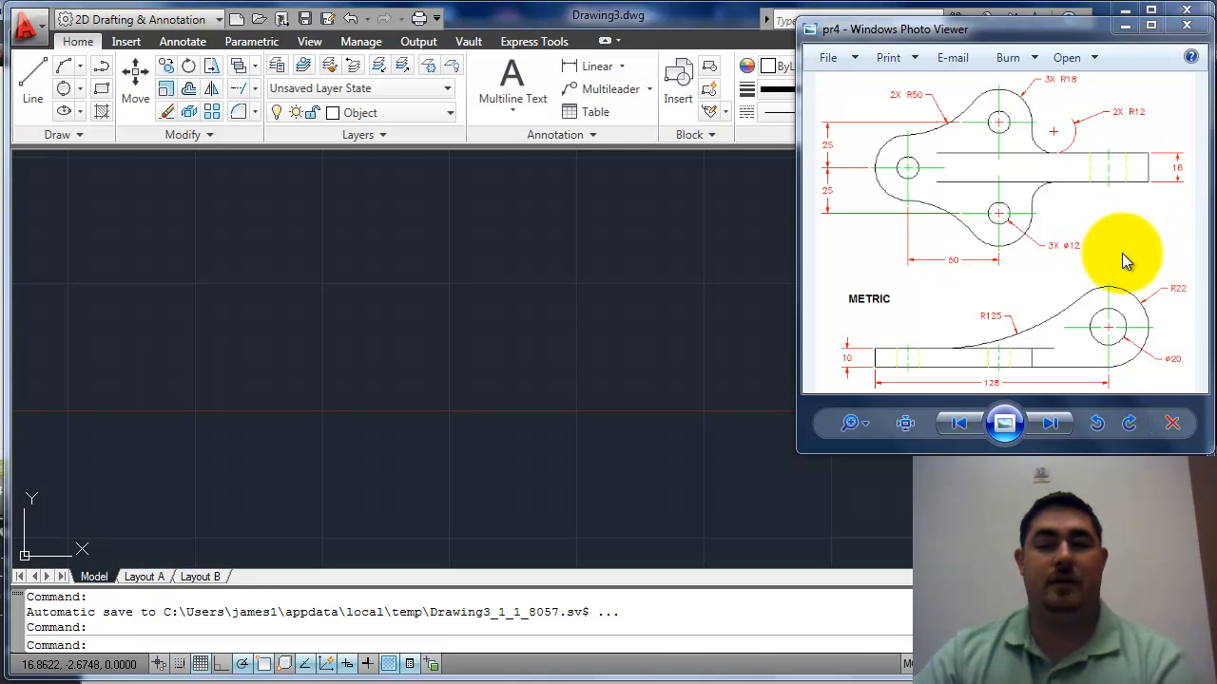
pyautogui.moveTo(1158, 170)
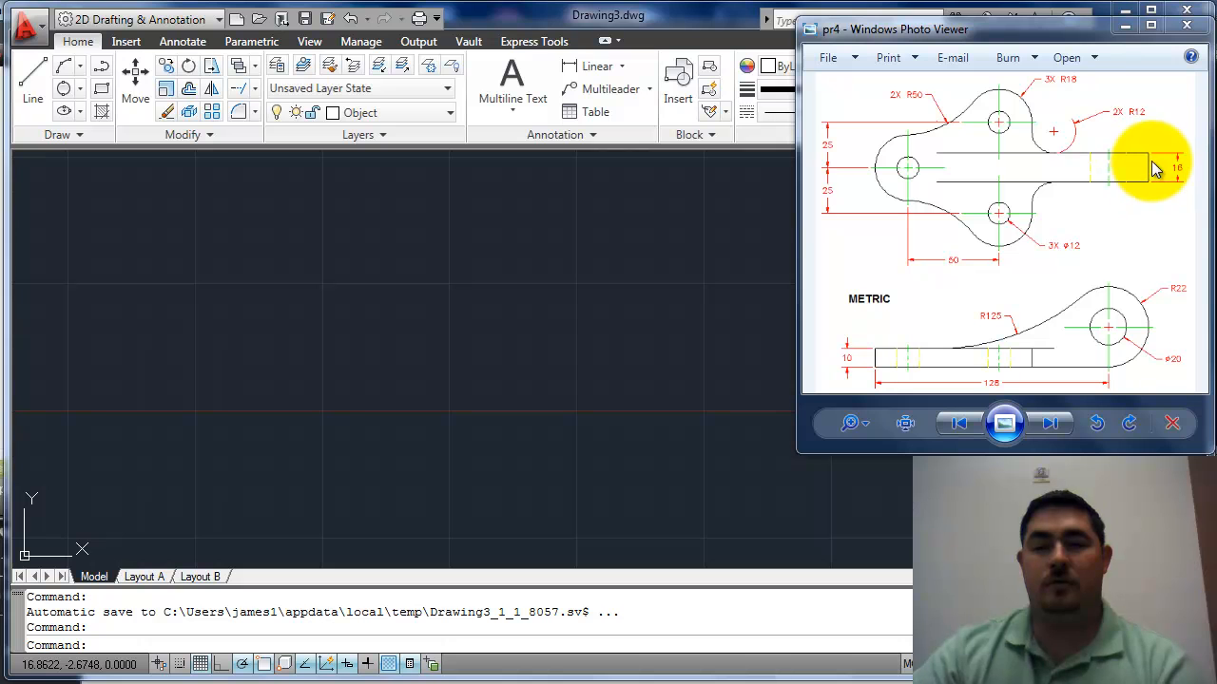
pyautogui.moveTo(1101, 281)
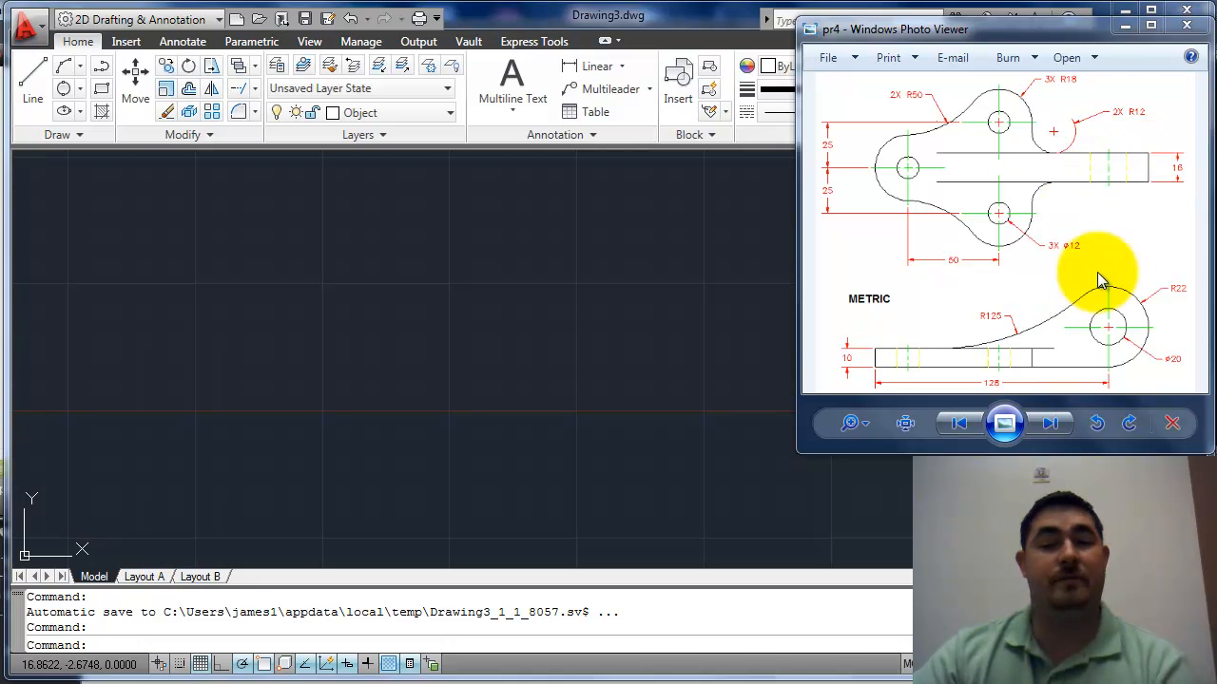
pyautogui.moveTo(1155, 169)
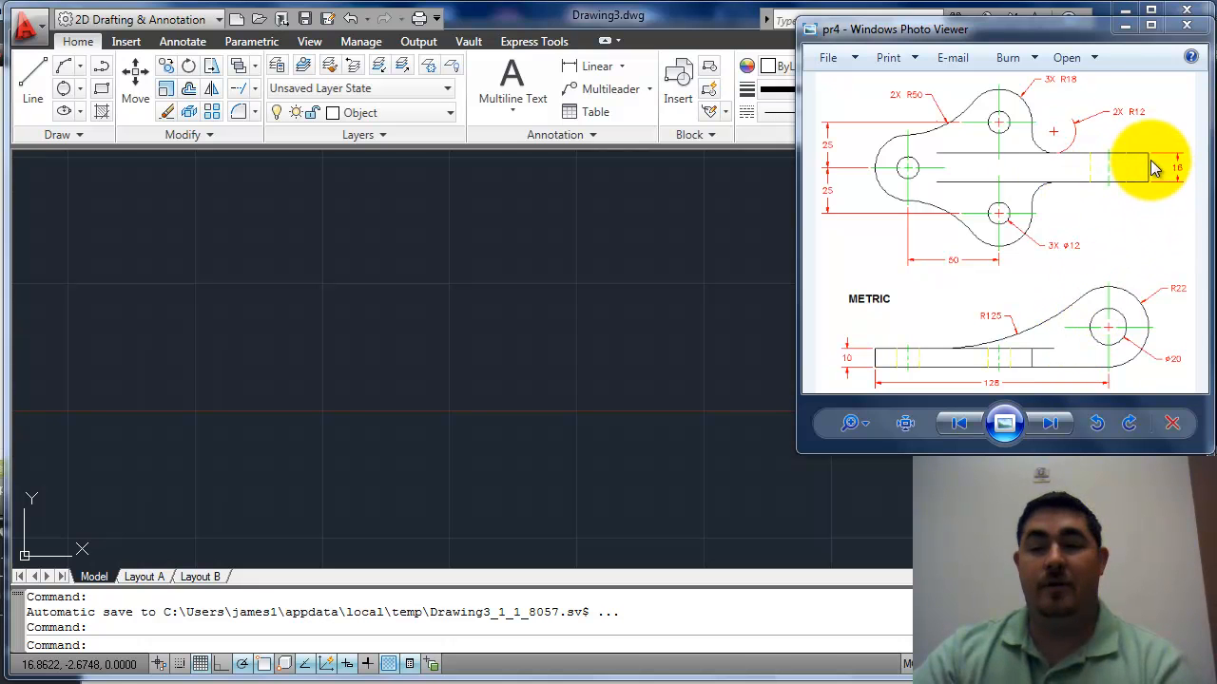
pyautogui.moveTo(893, 169)
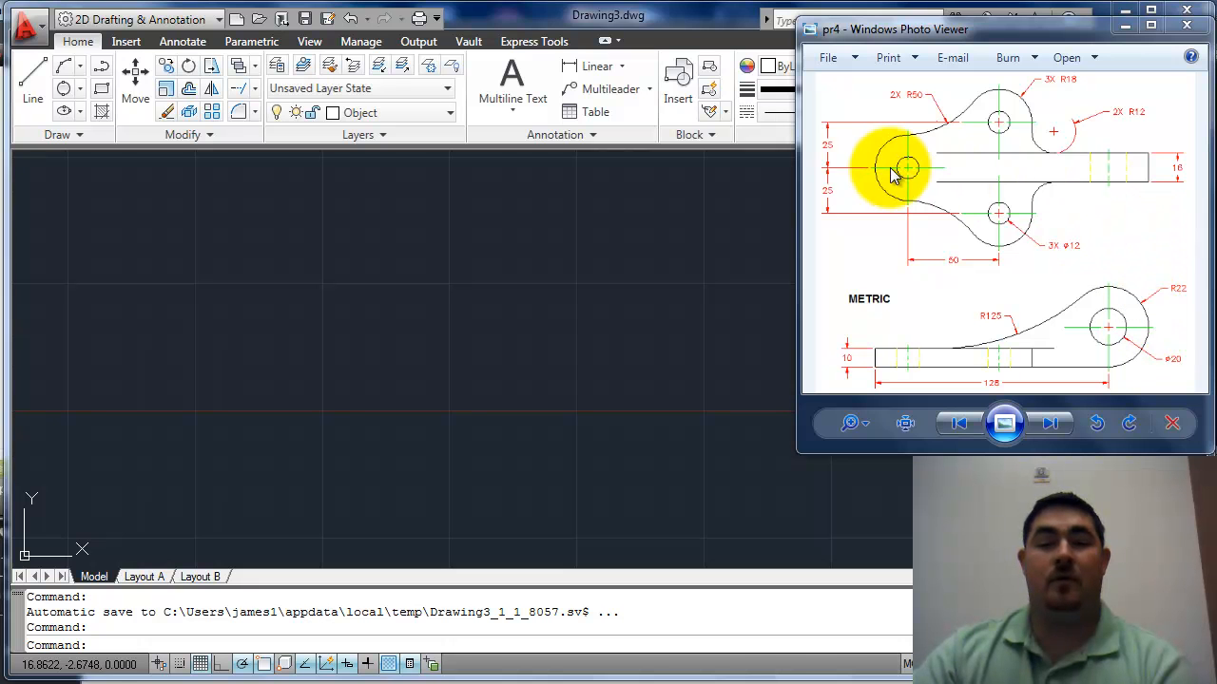
pyautogui.moveTo(1015, 273)
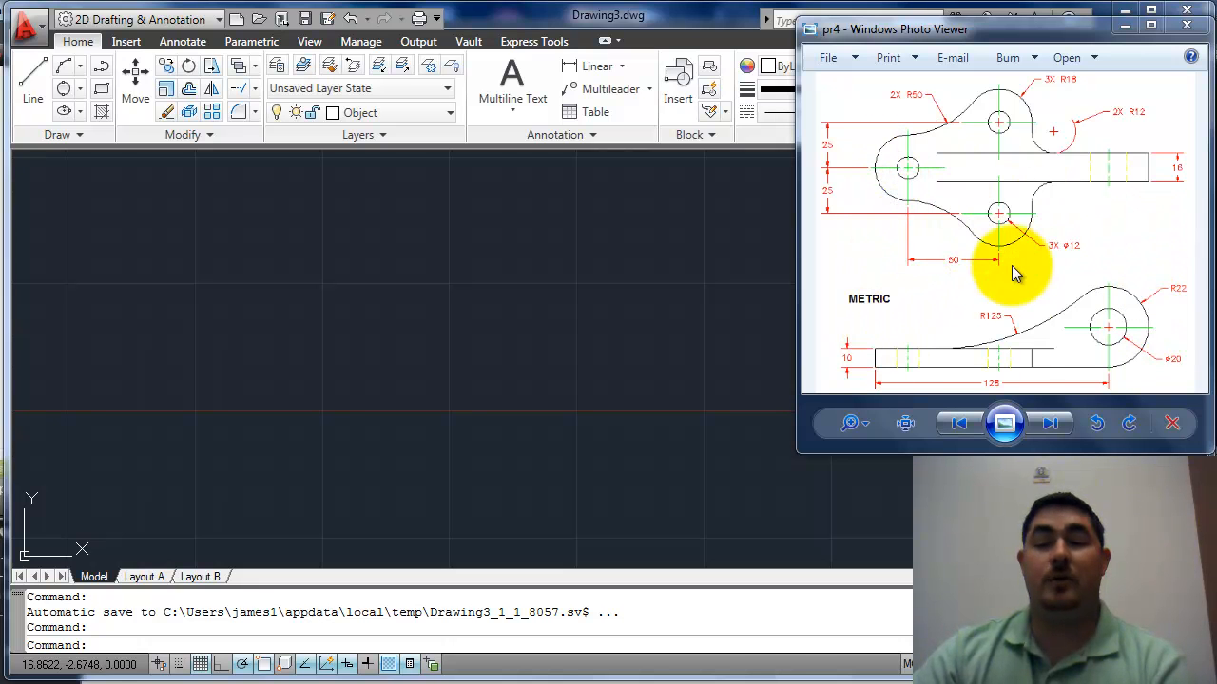
pyautogui.moveTo(1088, 250)
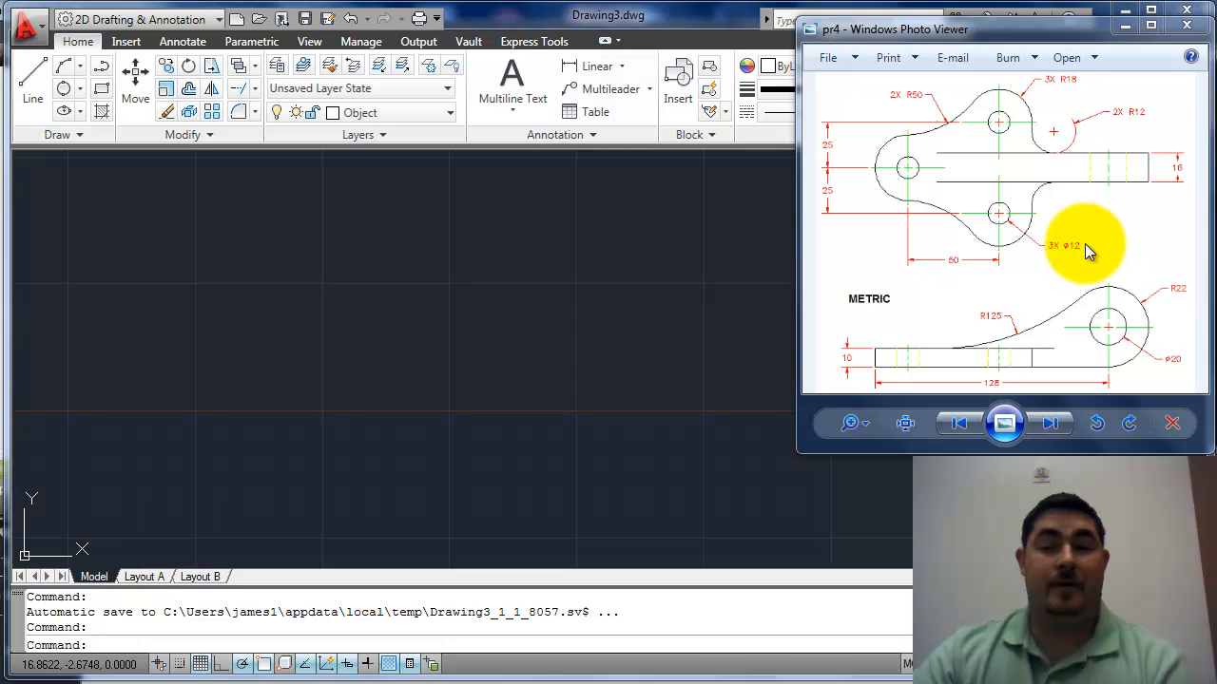
pyautogui.moveTo(874, 314)
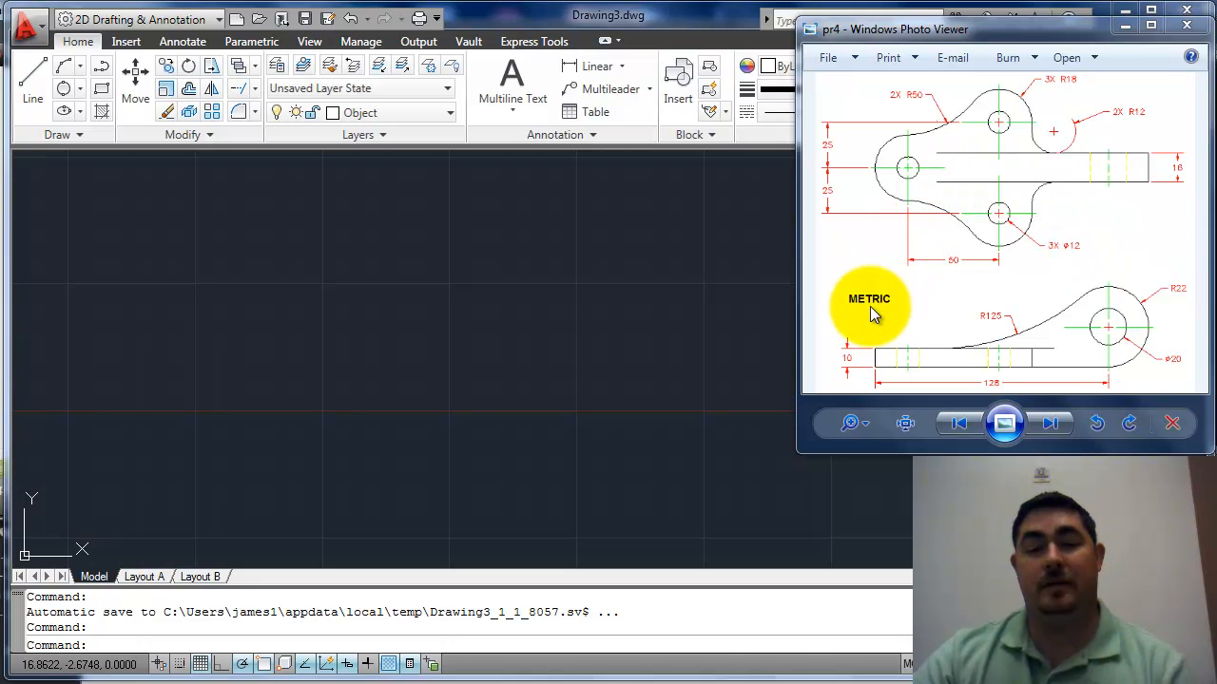
pyautogui.moveTo(837, 143)
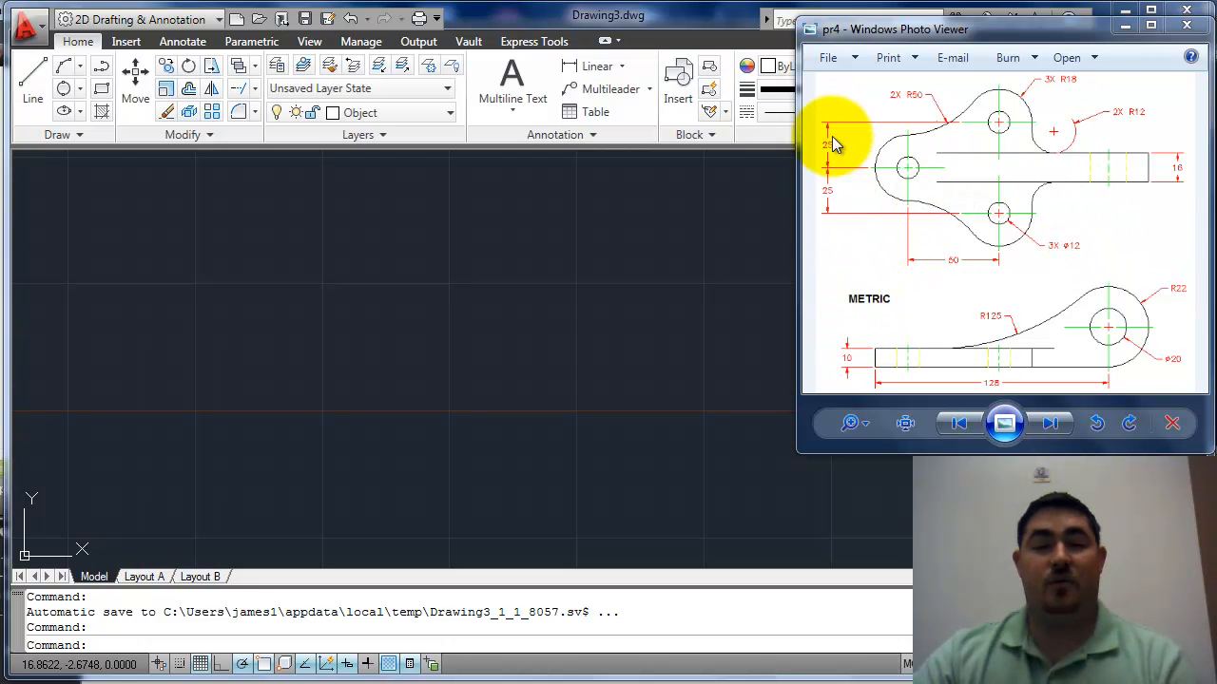
pyautogui.moveTo(884, 200)
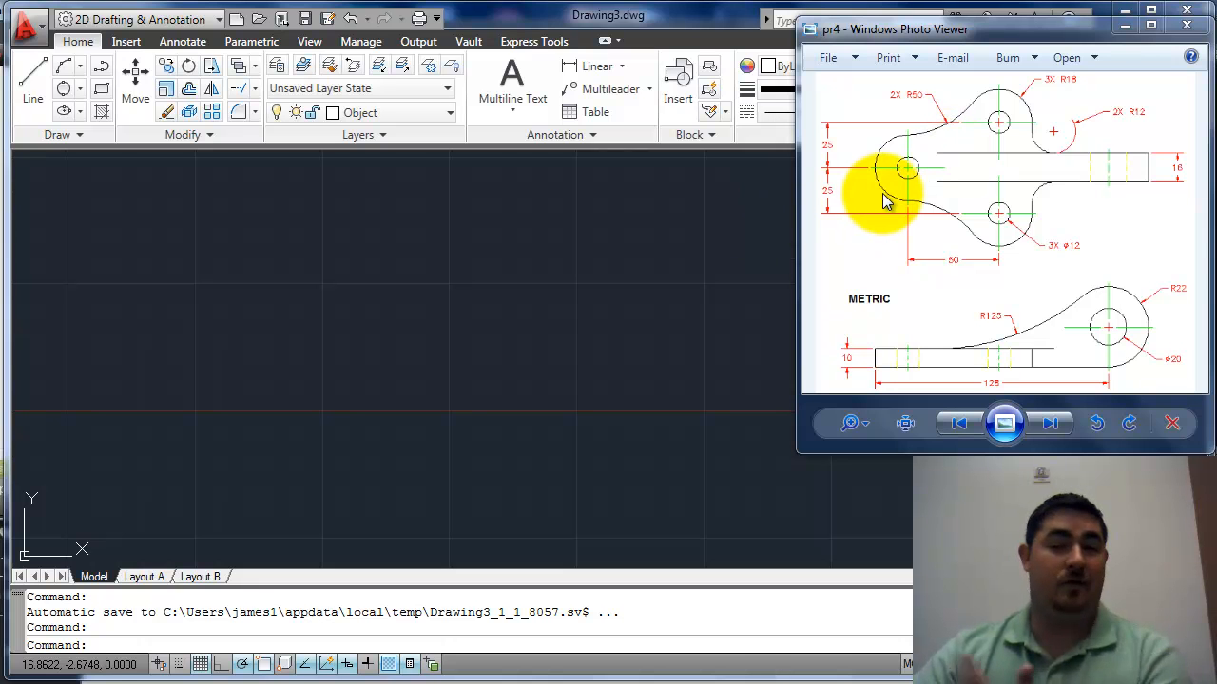
pyautogui.moveTo(1012, 186)
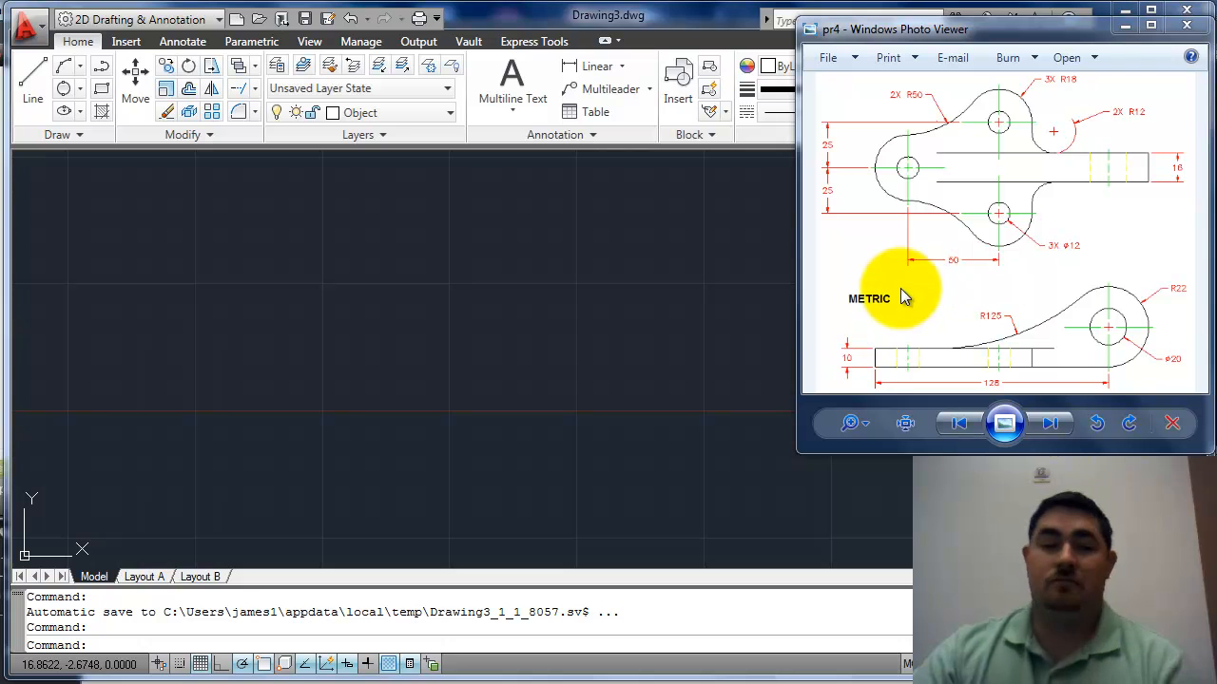
pyautogui.moveTo(1138, 252)
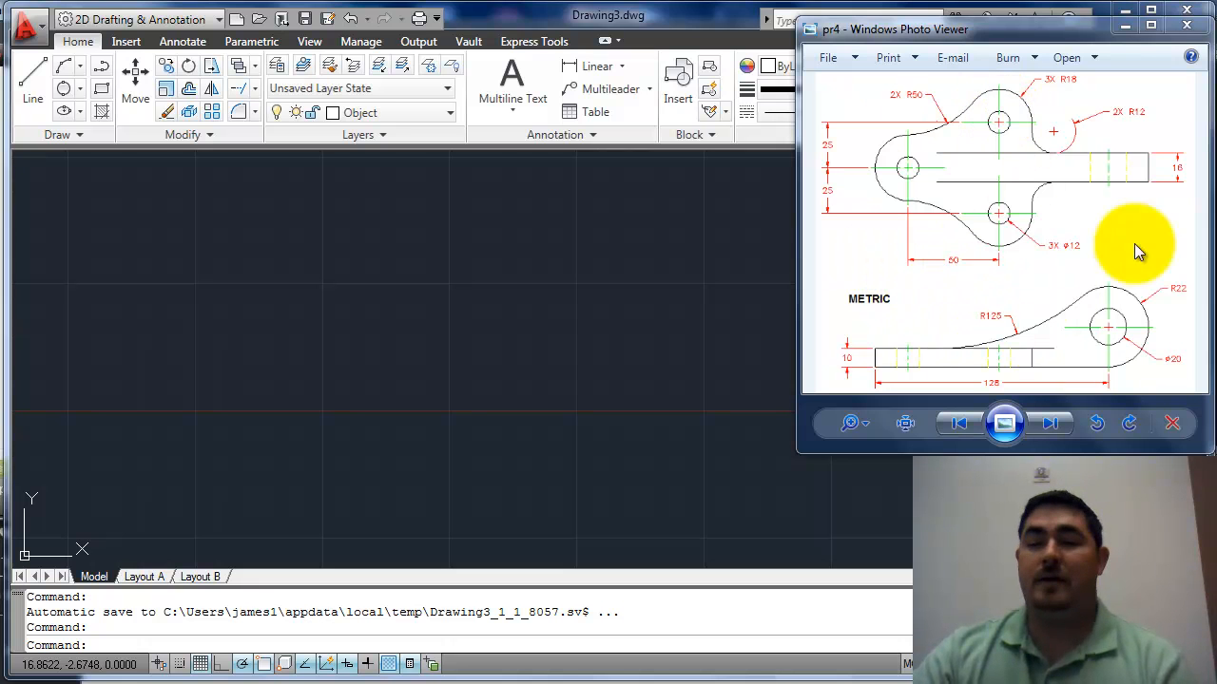
pyautogui.moveTo(554, 340)
pyautogui.write('.1')
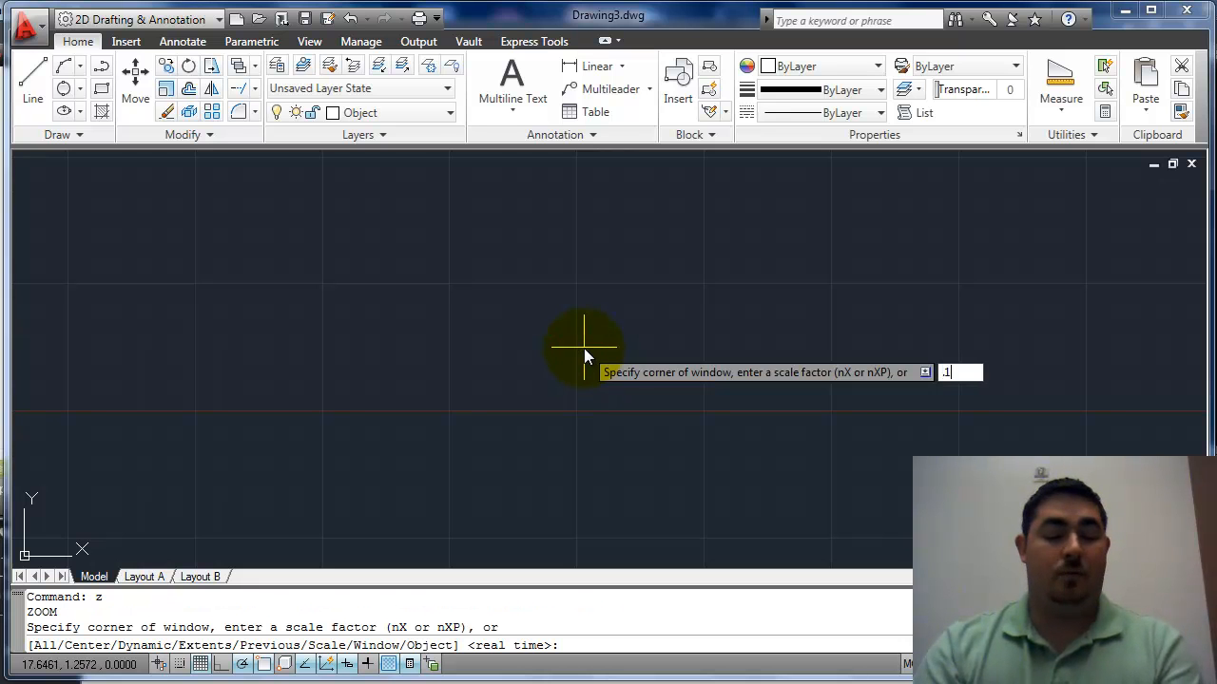
# - Zoom the empty model space out by a .1x scale factor
pyautogui.write('.x')
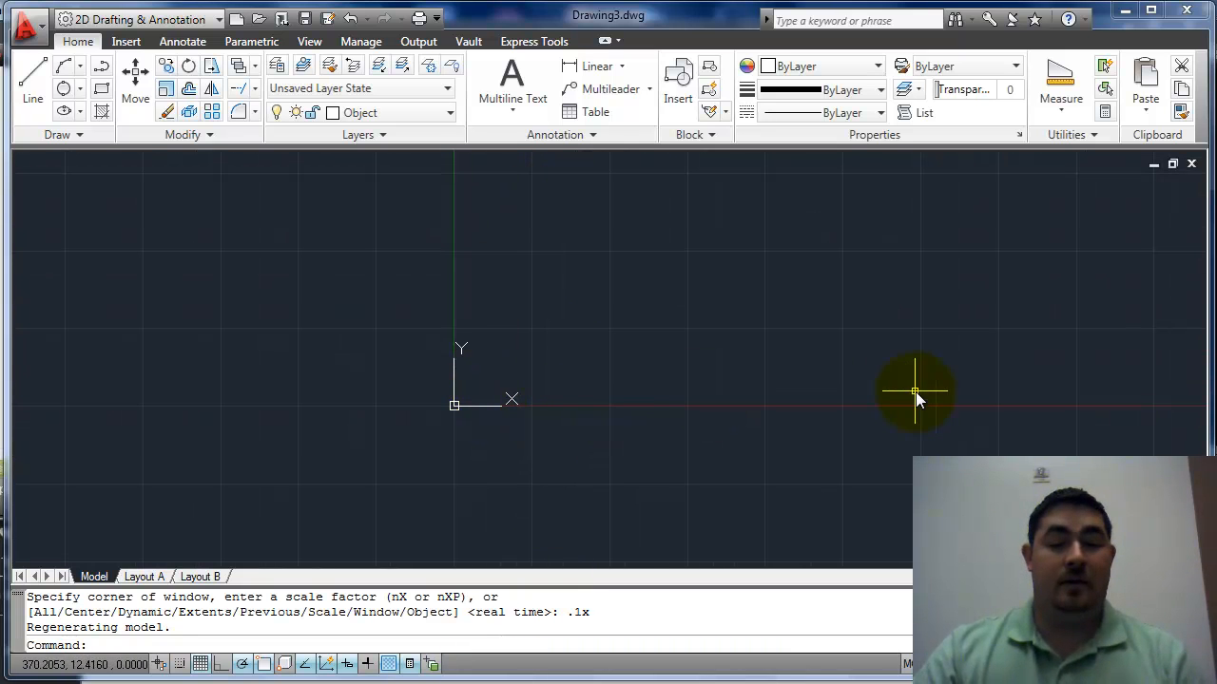
pyautogui.moveTo(254, 556)
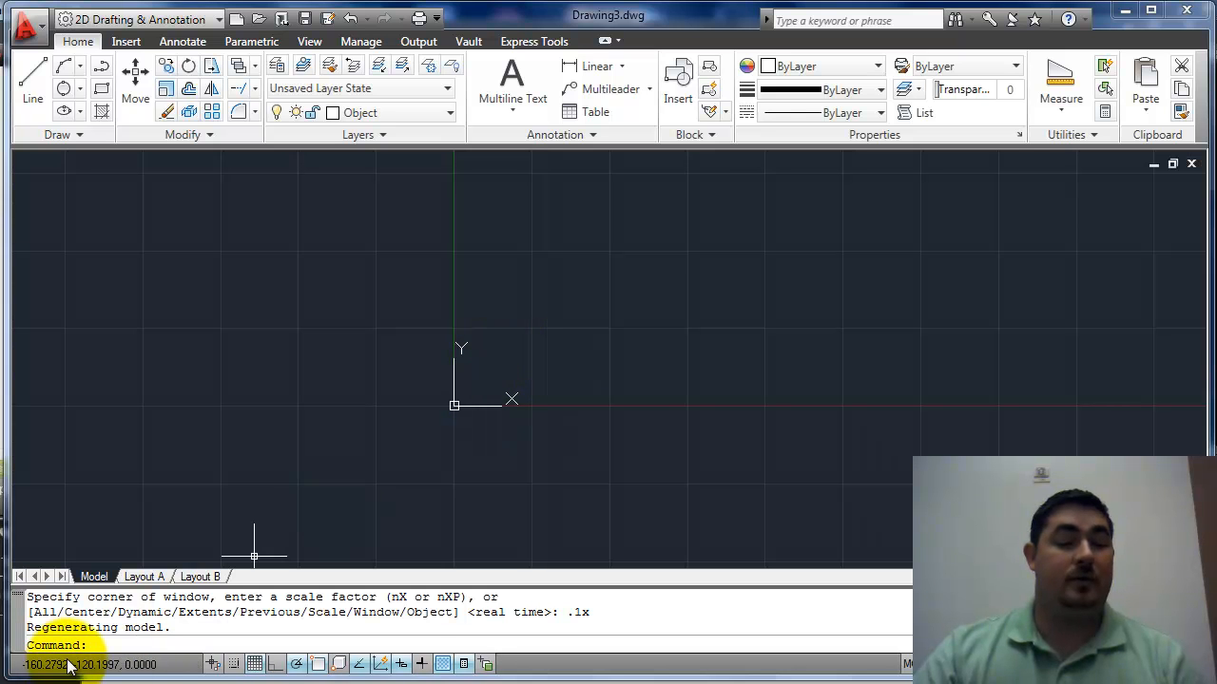
pyautogui.moveTo(523, 387)
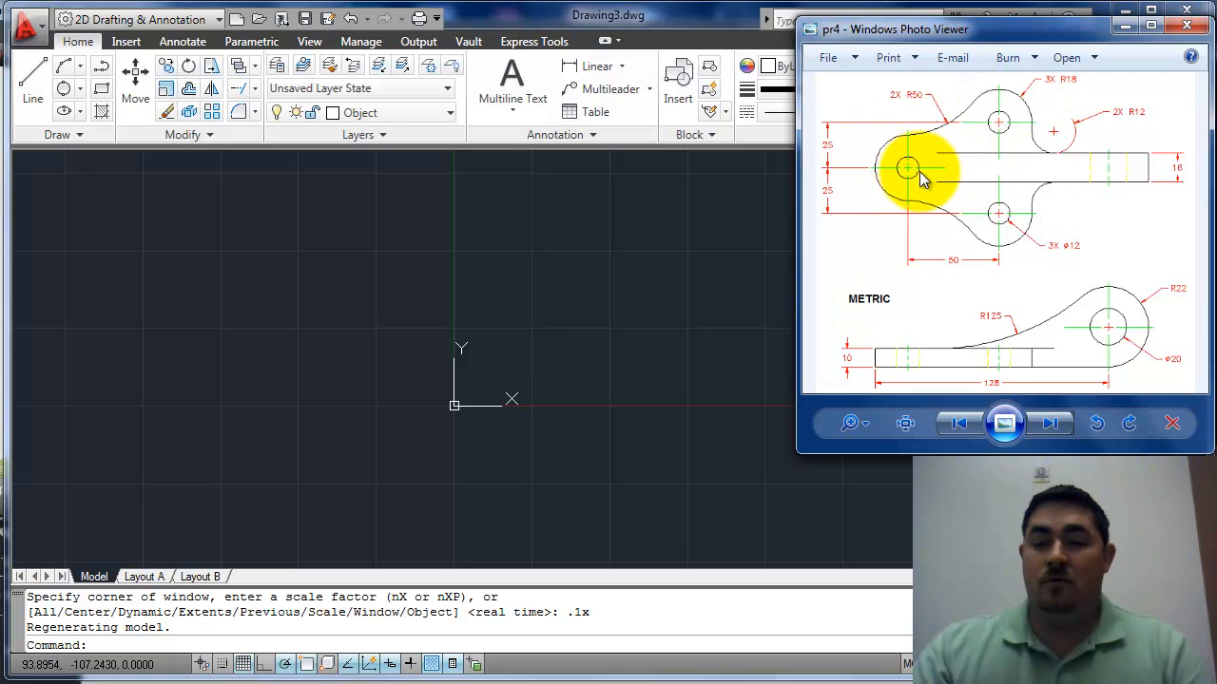
pyautogui.moveTo(865, 181)
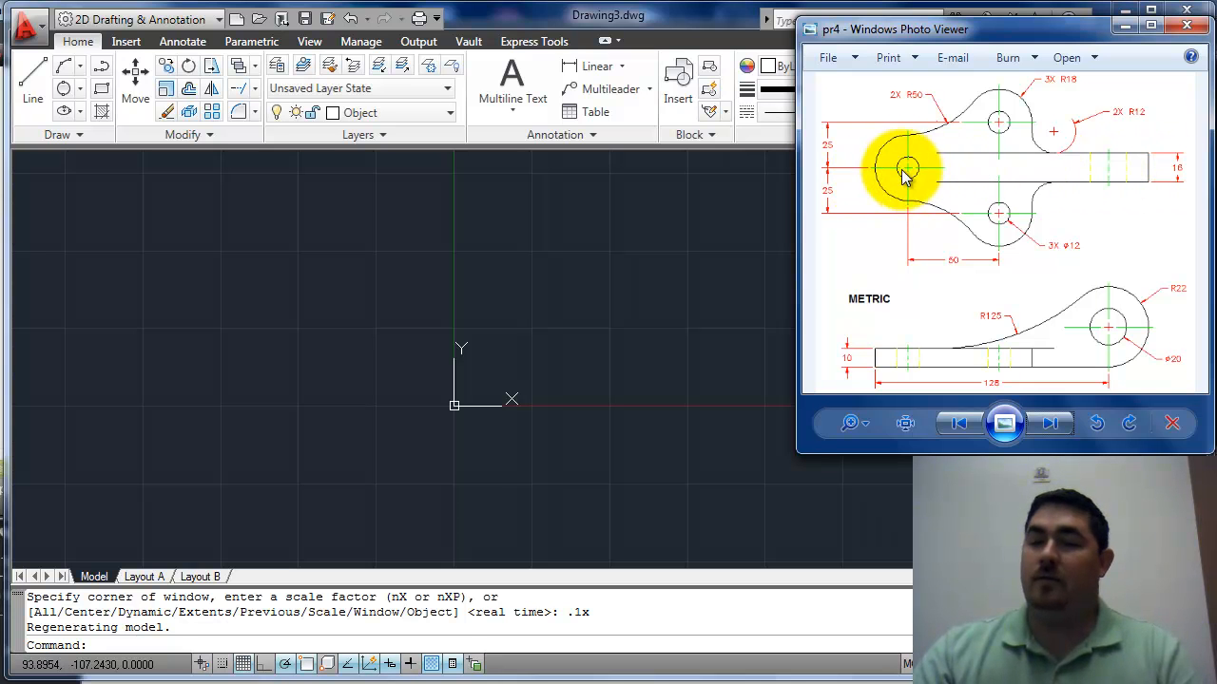
pyautogui.moveTo(998, 119)
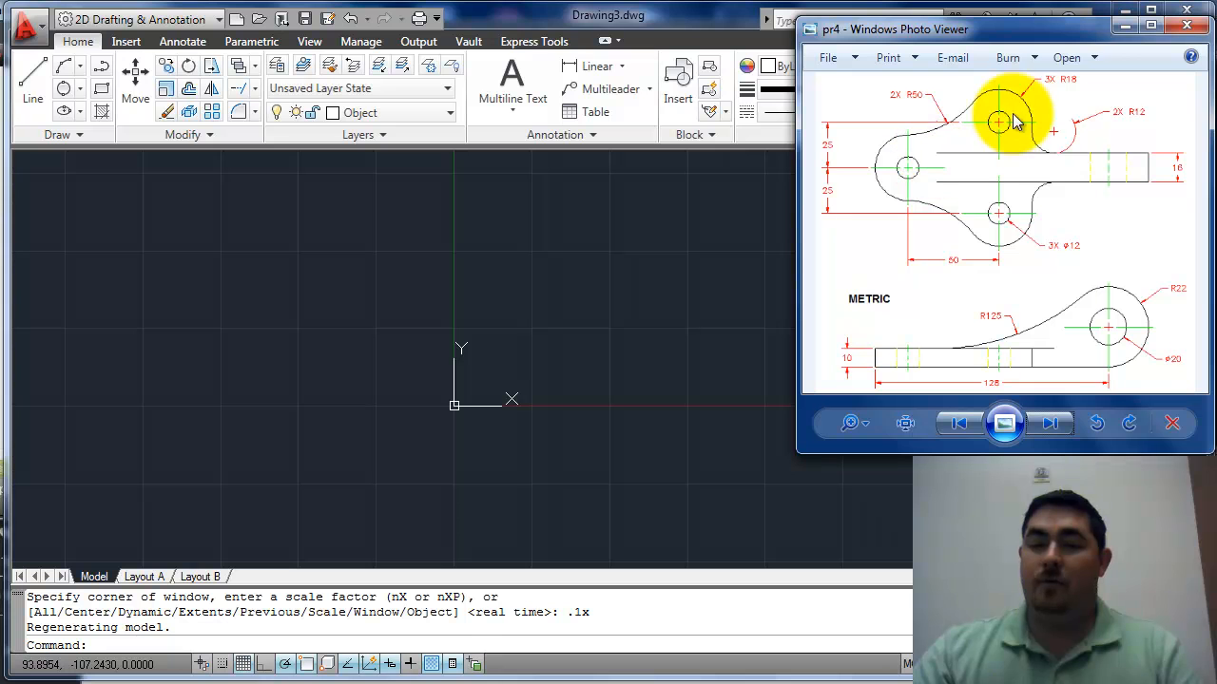
pyautogui.moveTo(741, 243)
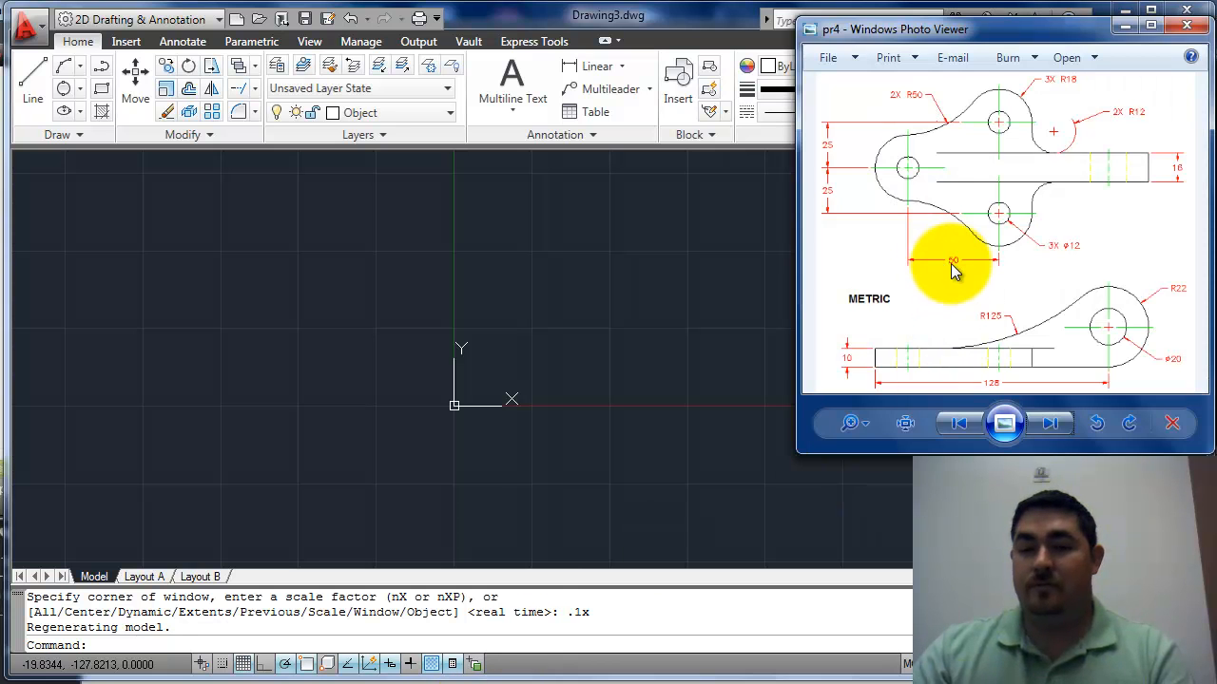
pyautogui.moveTo(913, 133)
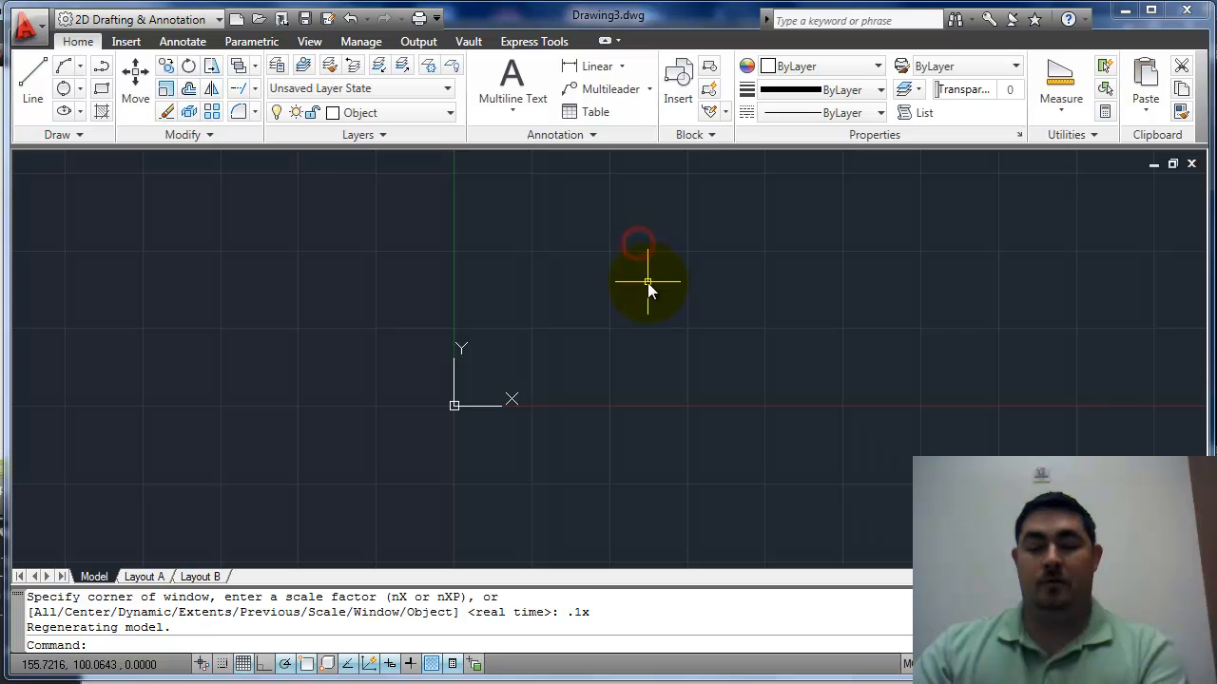
# - Draw a 50-unit horizontal line and offset copies 25 units above and below
pyautogui.click(644, 295)
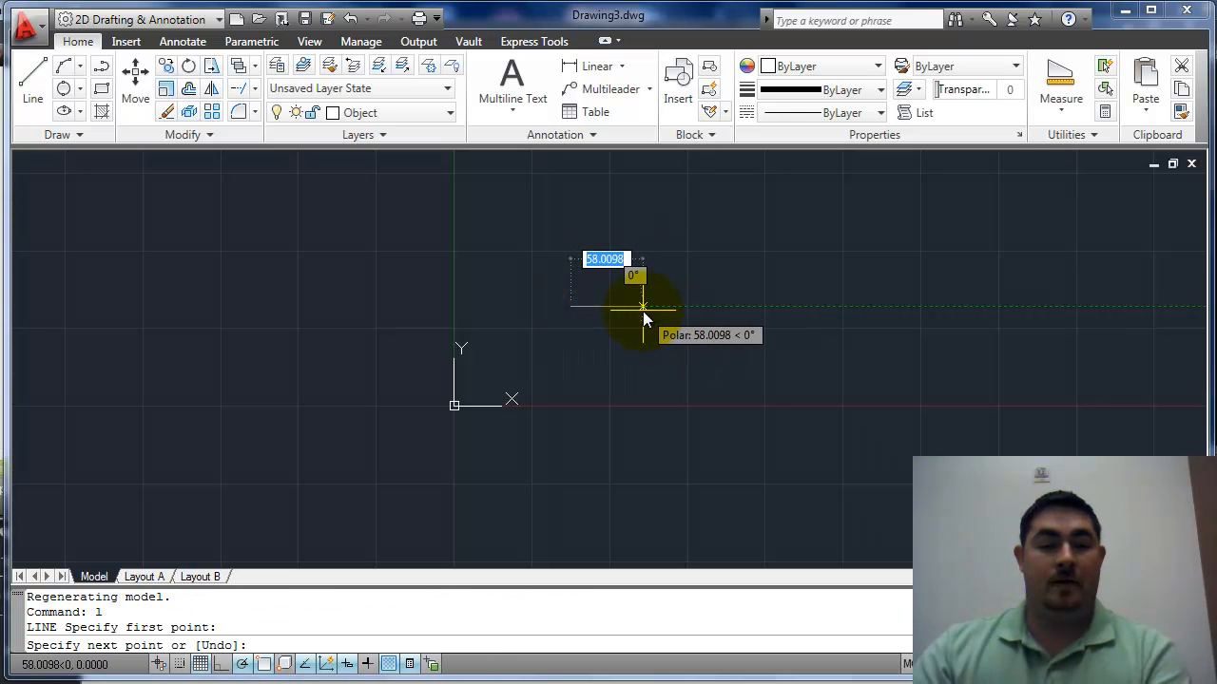
pyautogui.write('50')
pyautogui.click(462, 622)
pyautogui.write('25')
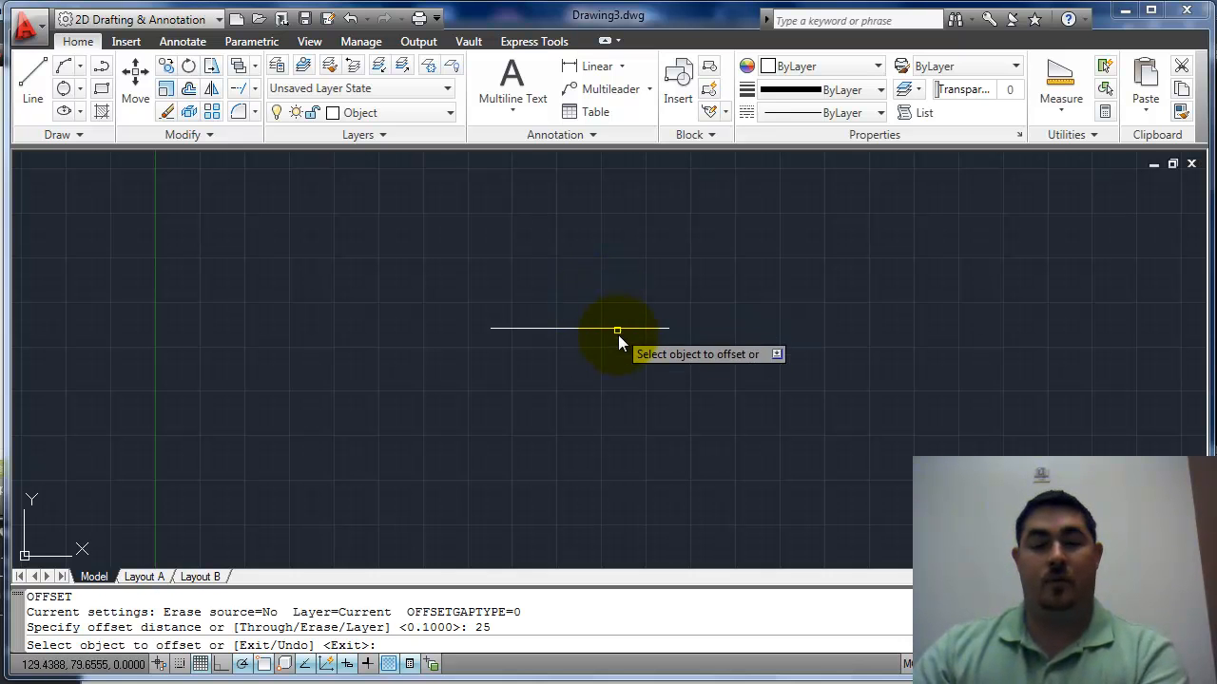
pyautogui.click(580, 329)
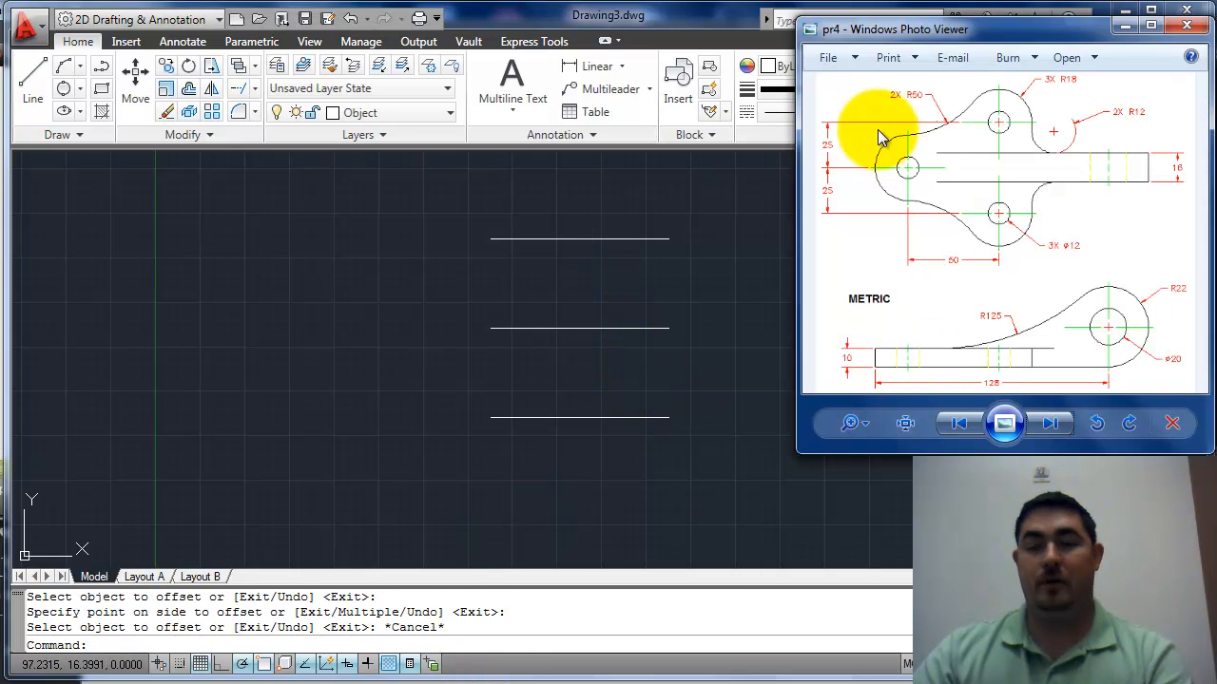
pyautogui.moveTo(1027, 103)
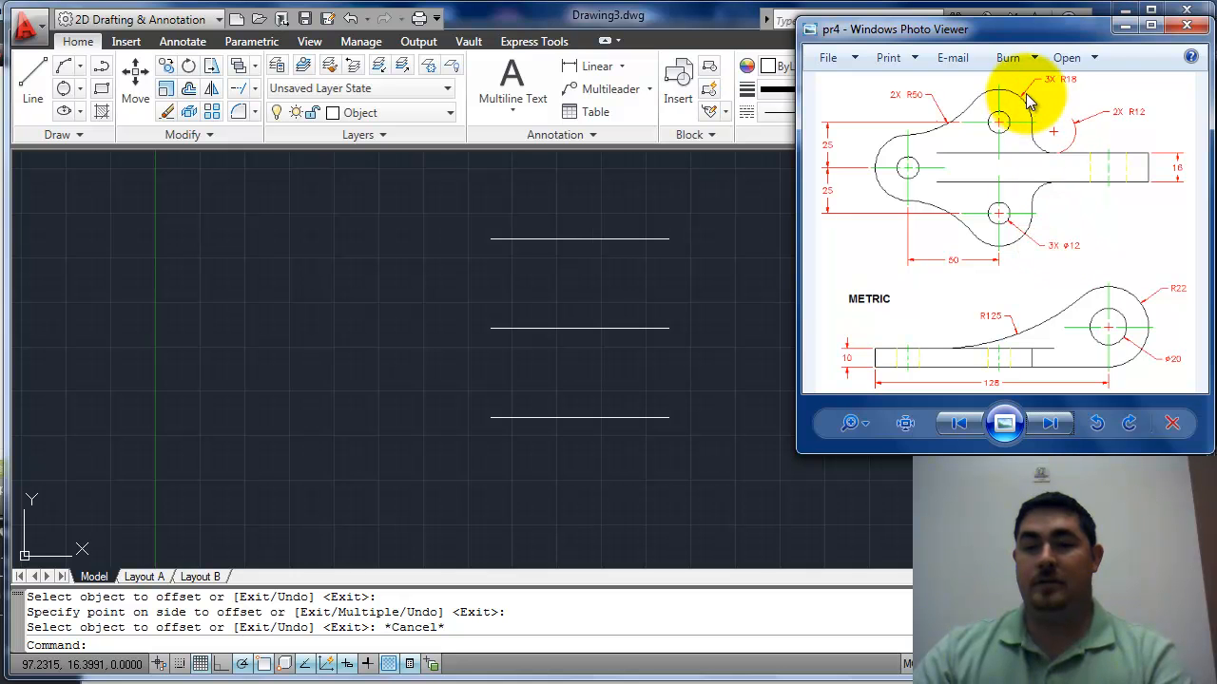
pyautogui.moveTo(1069, 90)
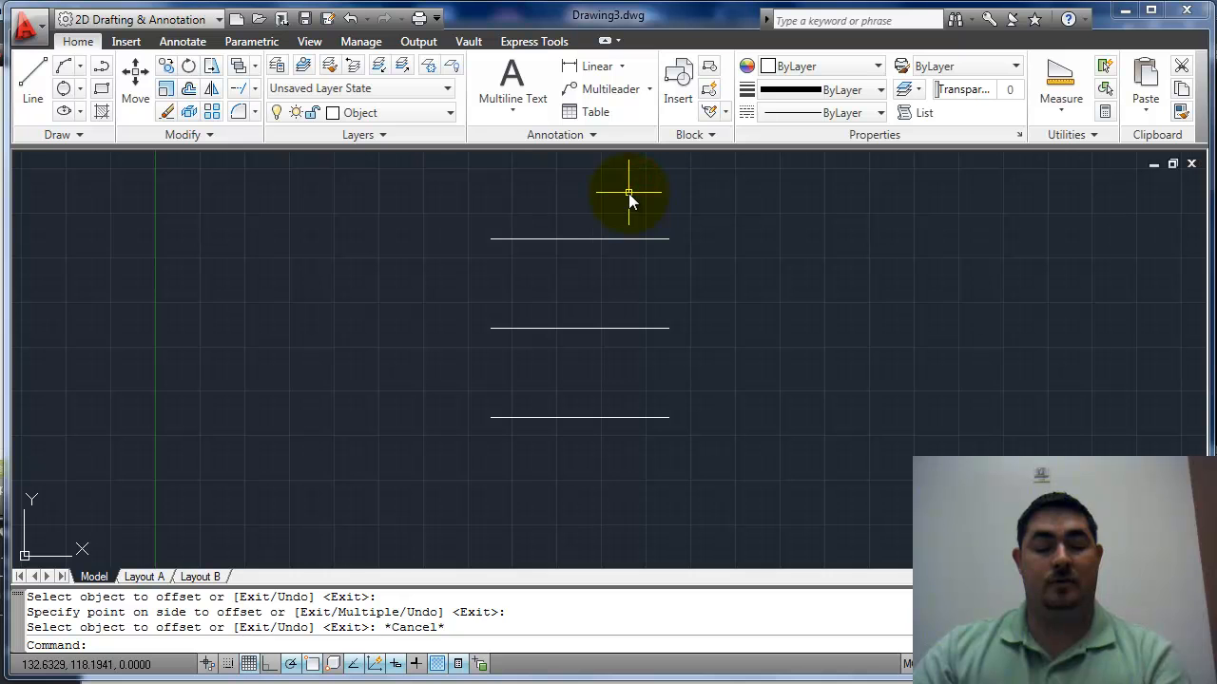
# - Draw radius-18 circles centred on the endpoints of the three horizontal lines
pyautogui.click(668, 240)
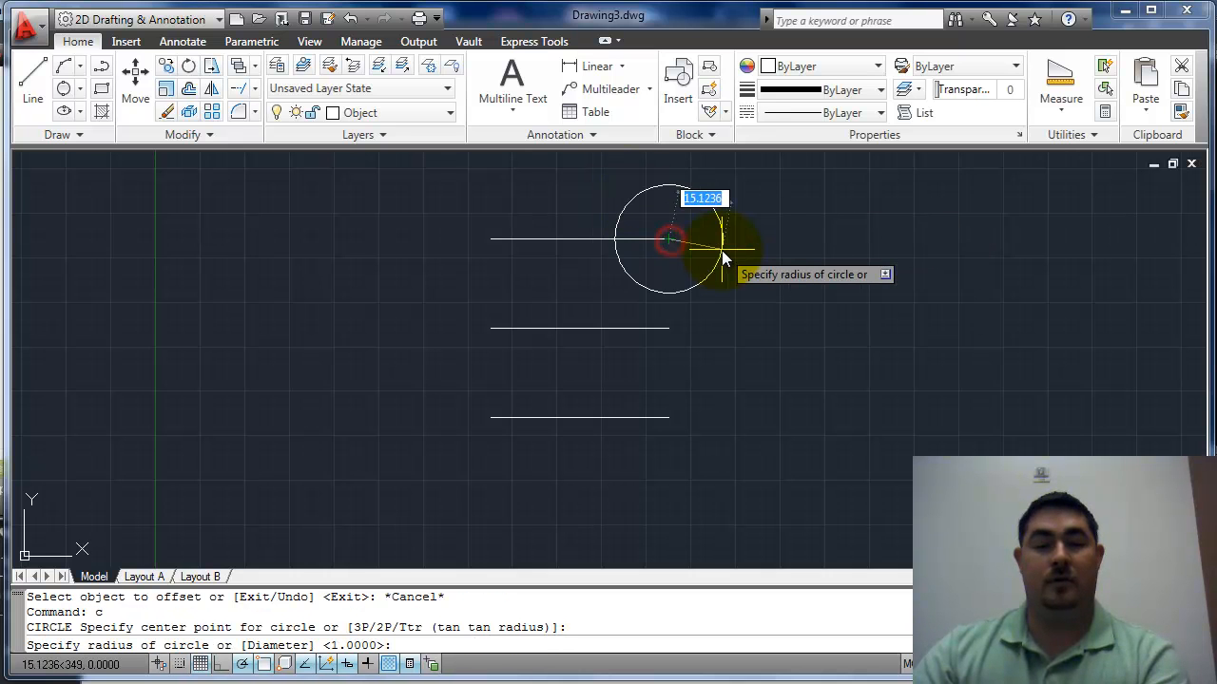
pyautogui.write('18')
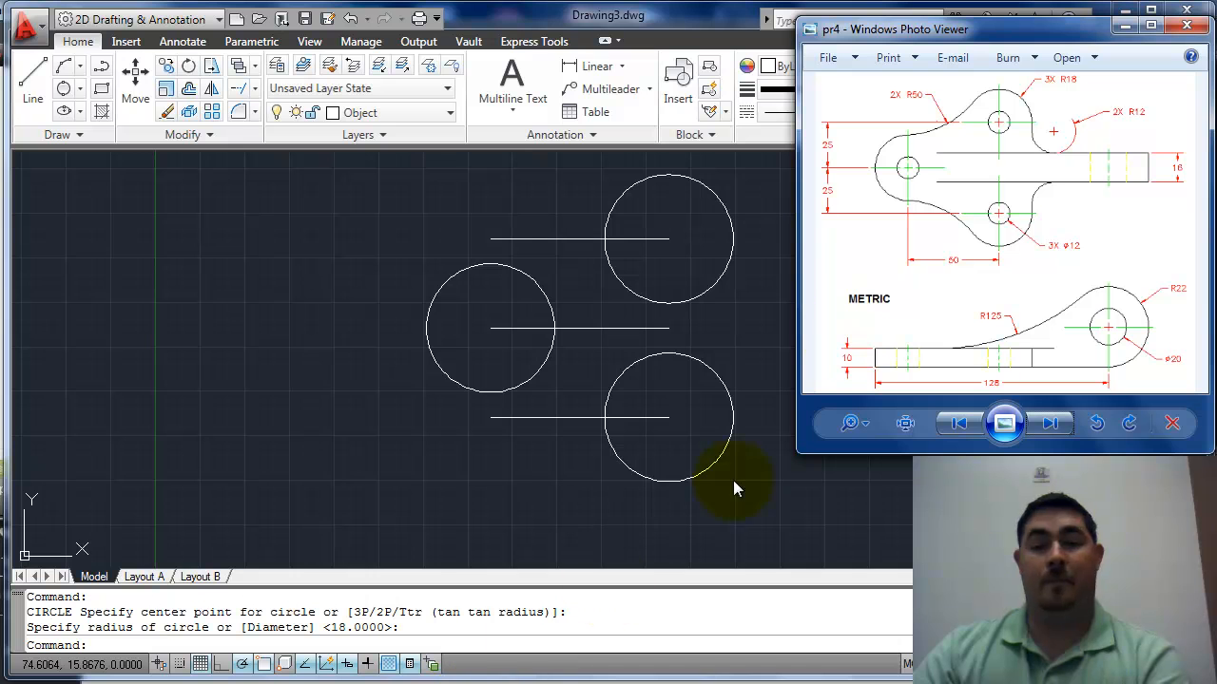
pyautogui.moveTo(546, 368)
pyautogui.write('u')
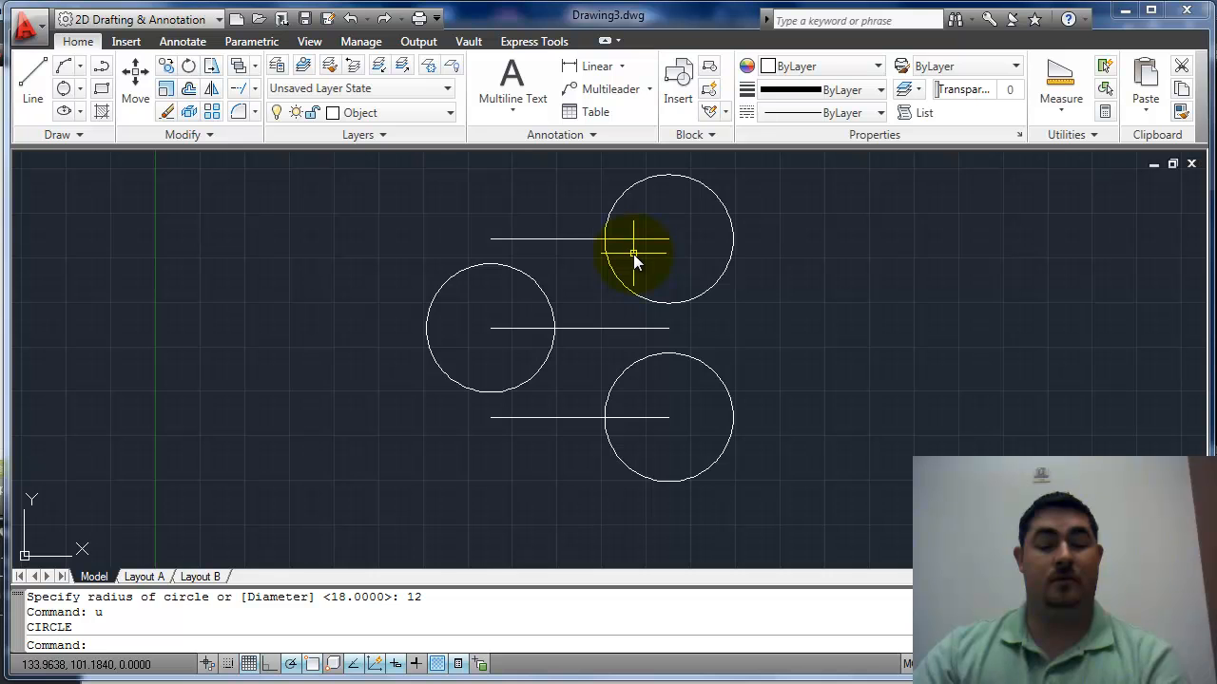
# - Add diameter-12 holes concentric with each radius-18 circle
pyautogui.click(632, 254)
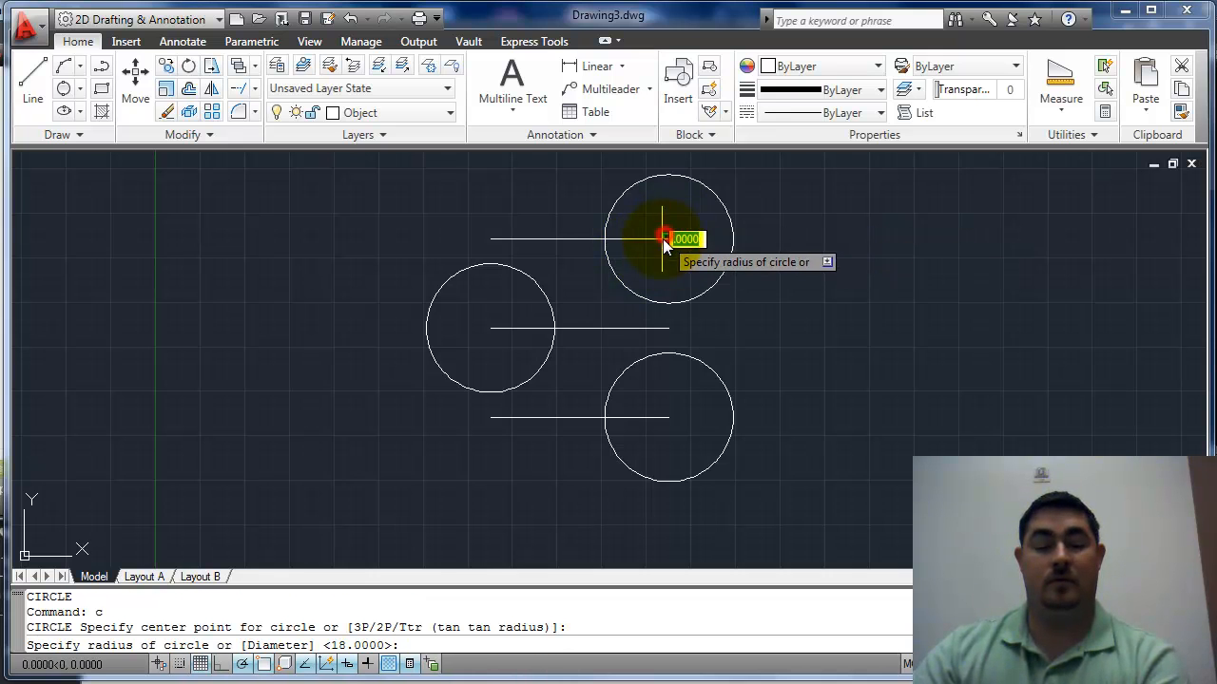
pyautogui.write('d')
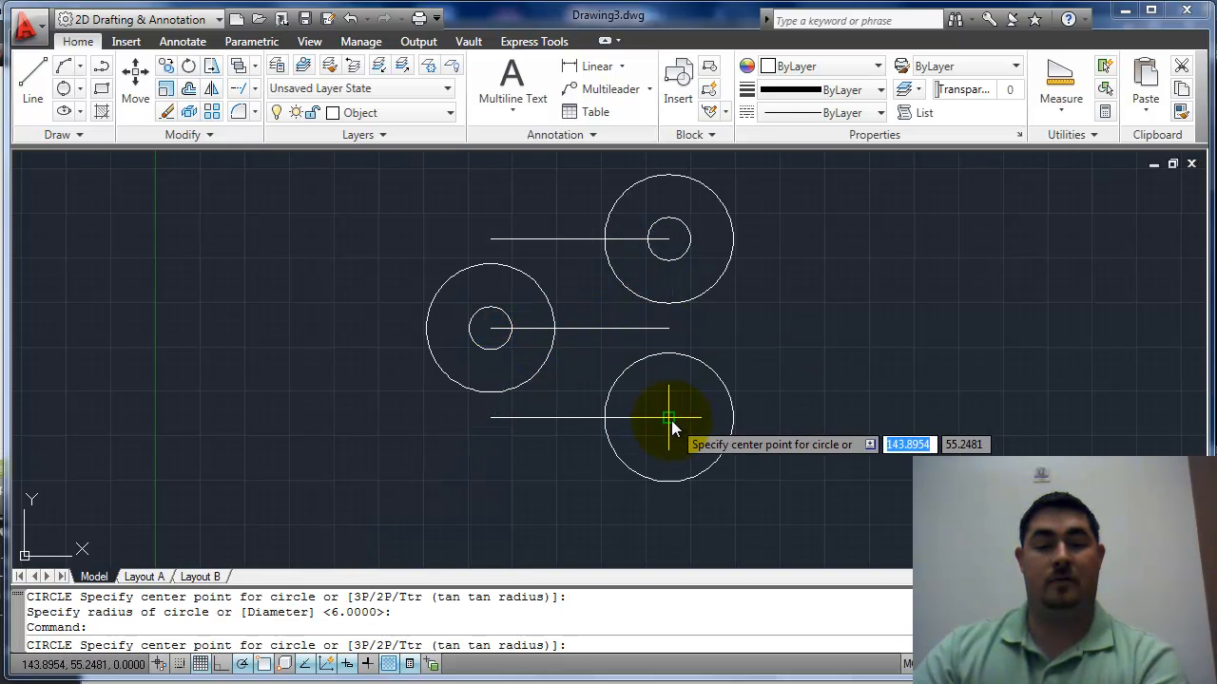
pyautogui.click(668, 418)
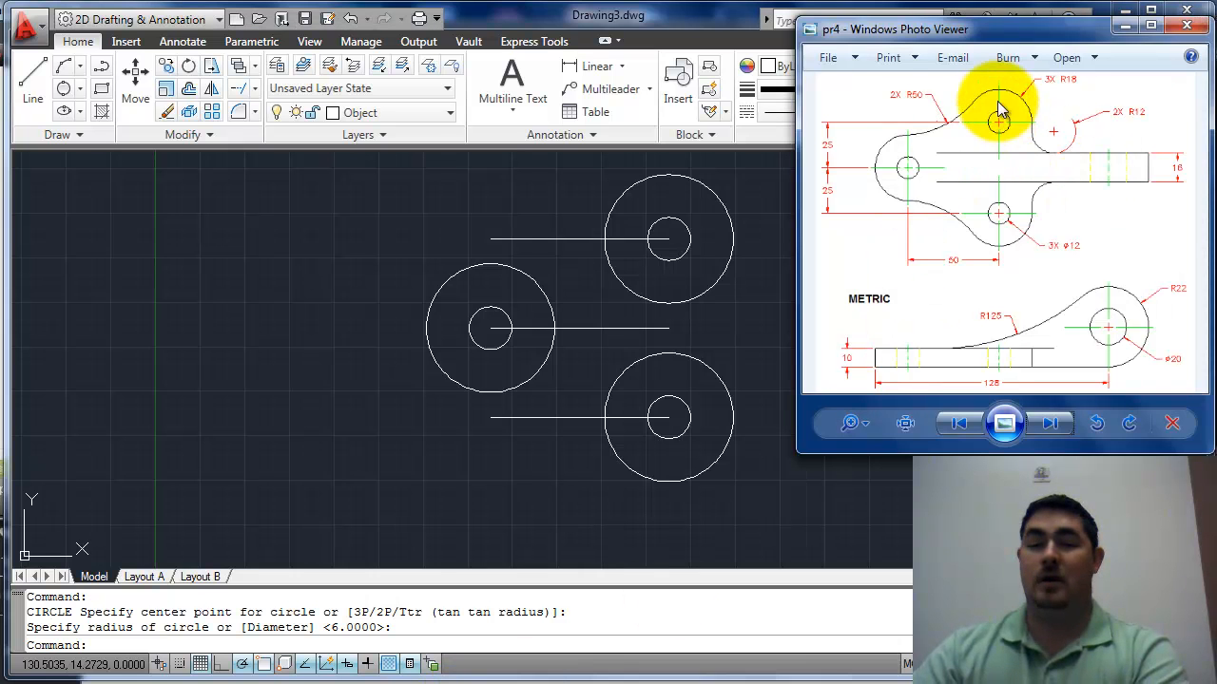
pyautogui.moveTo(580, 418)
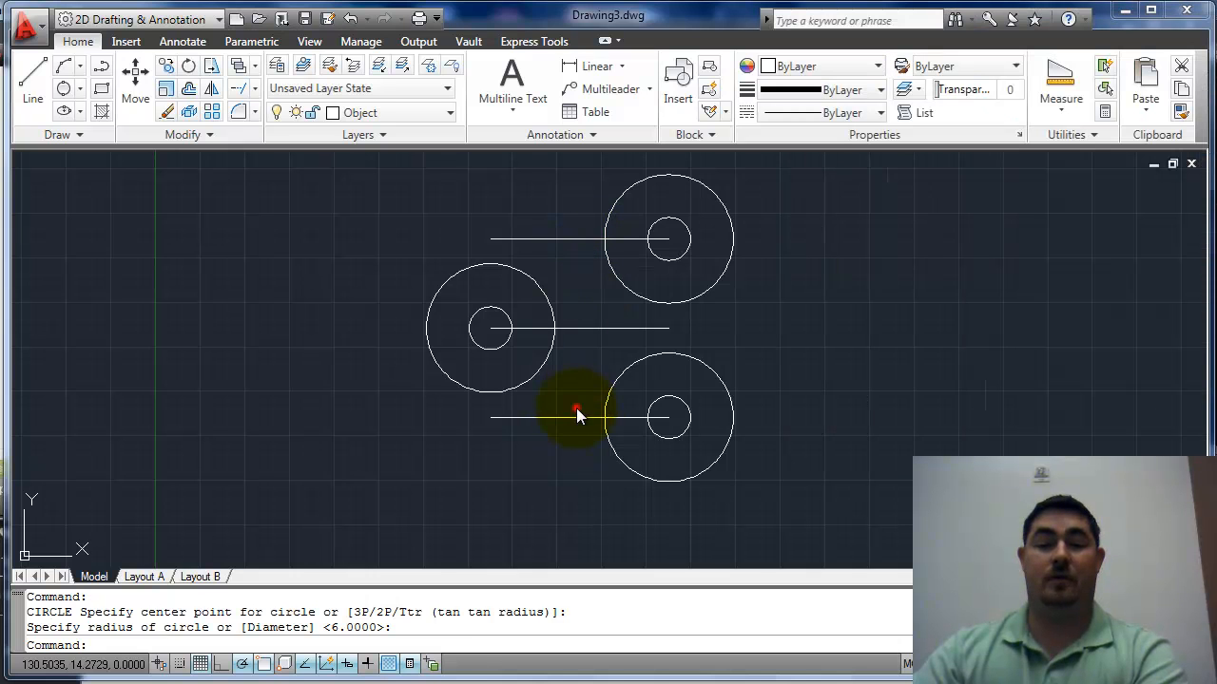
# - Erase the top and bottom horizontal construction lines
pyautogui.click(556, 239)
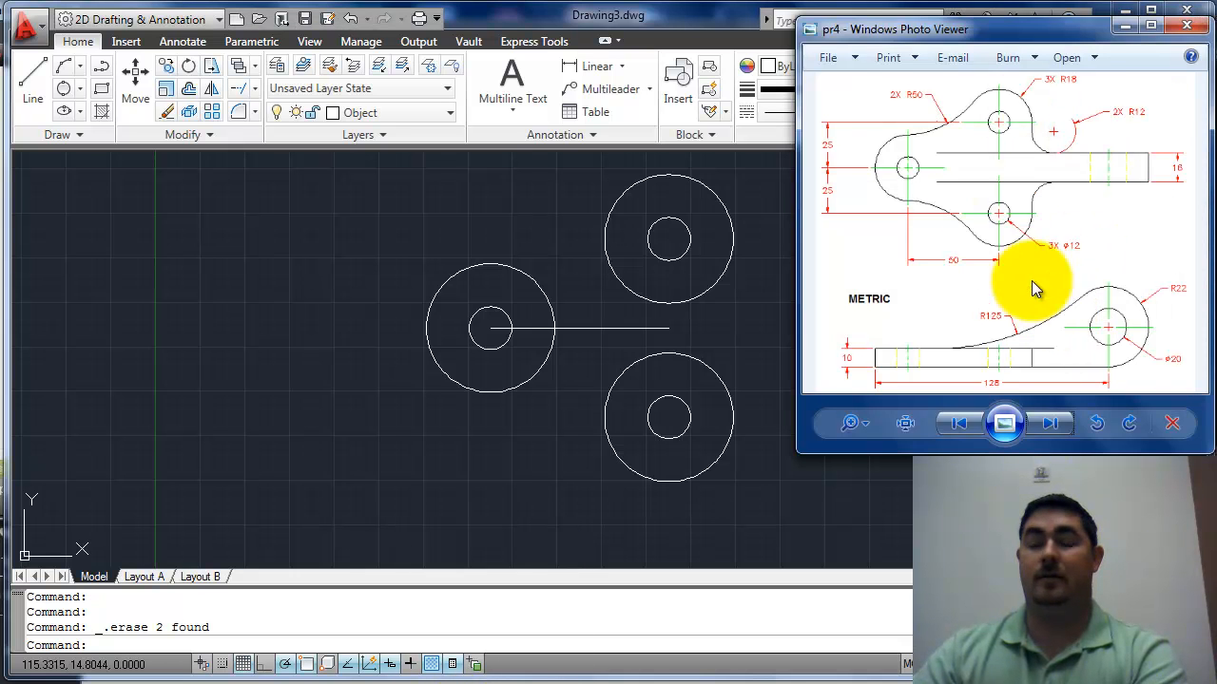
pyautogui.moveTo(965, 117)
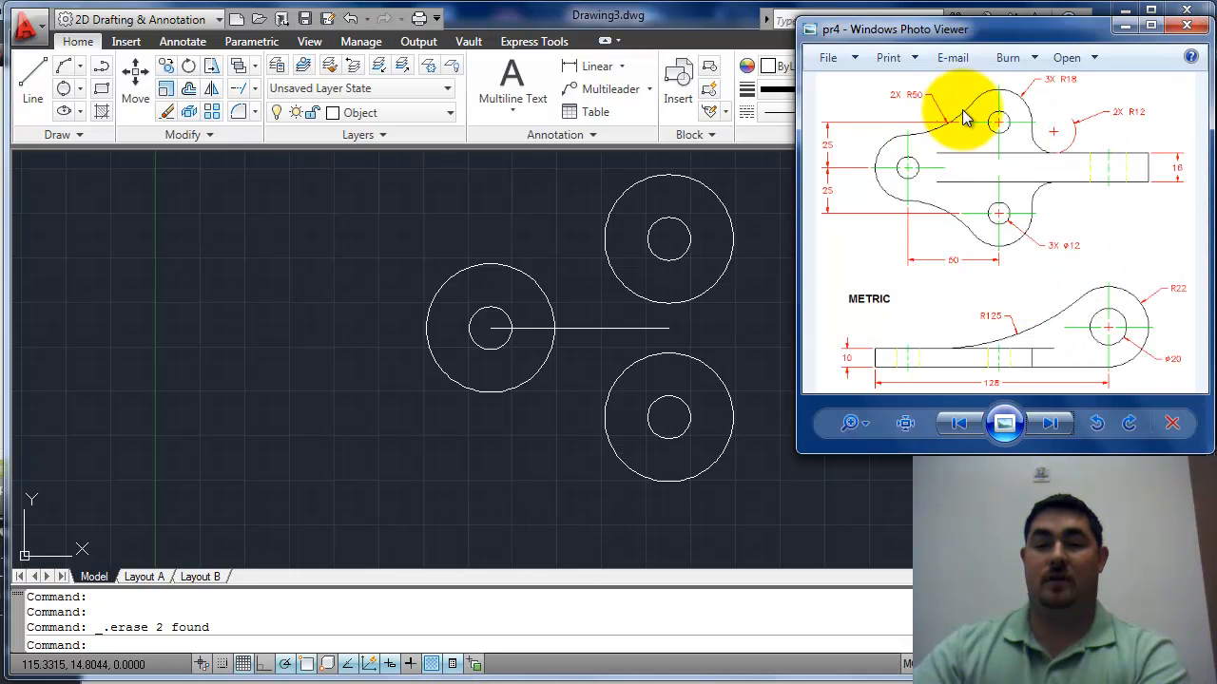
pyautogui.moveTo(921, 194)
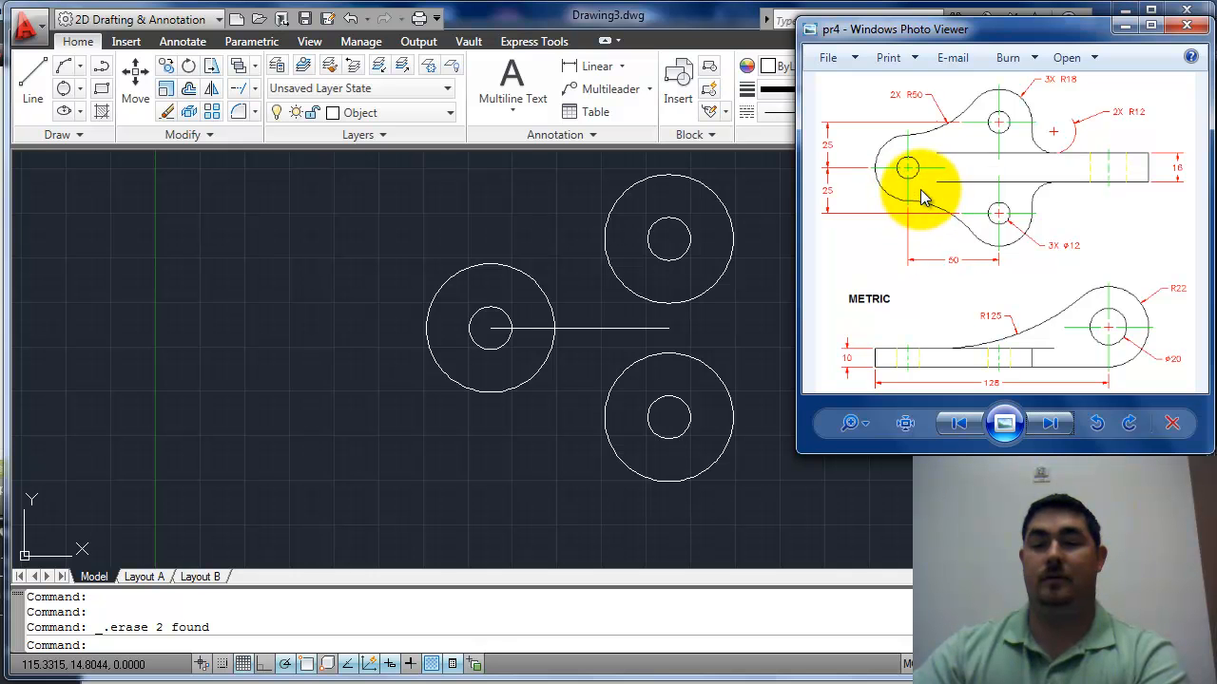
pyautogui.moveTo(946, 109)
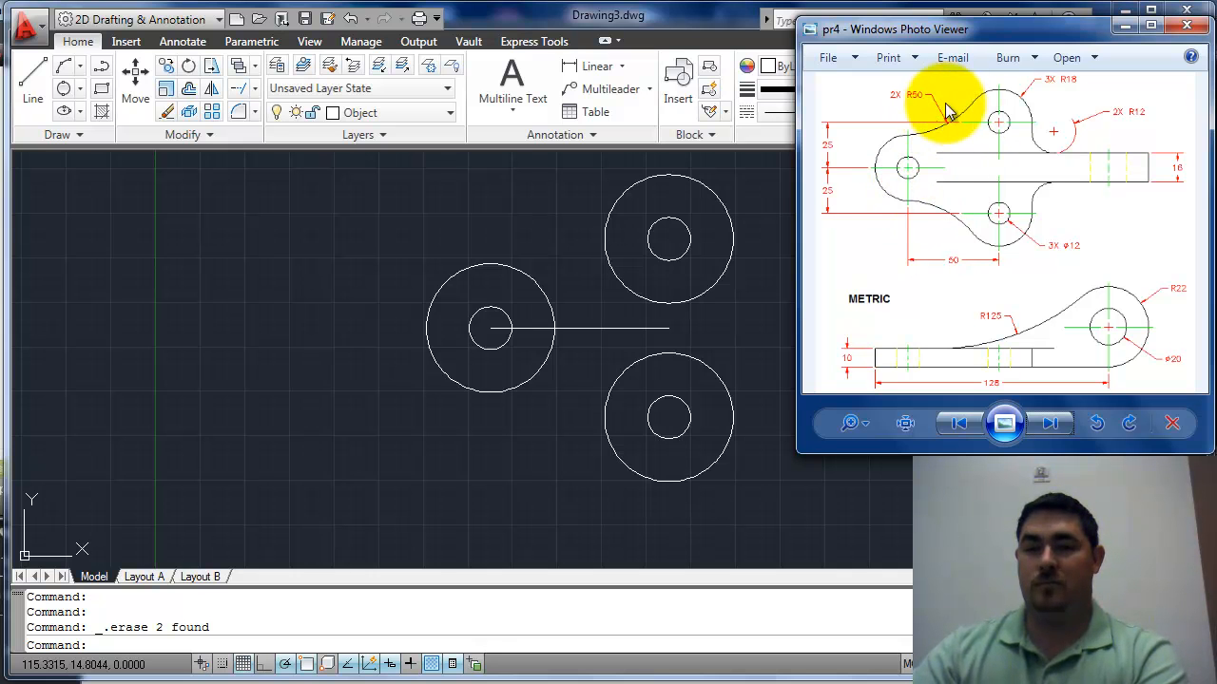
pyautogui.moveTo(625, 240)
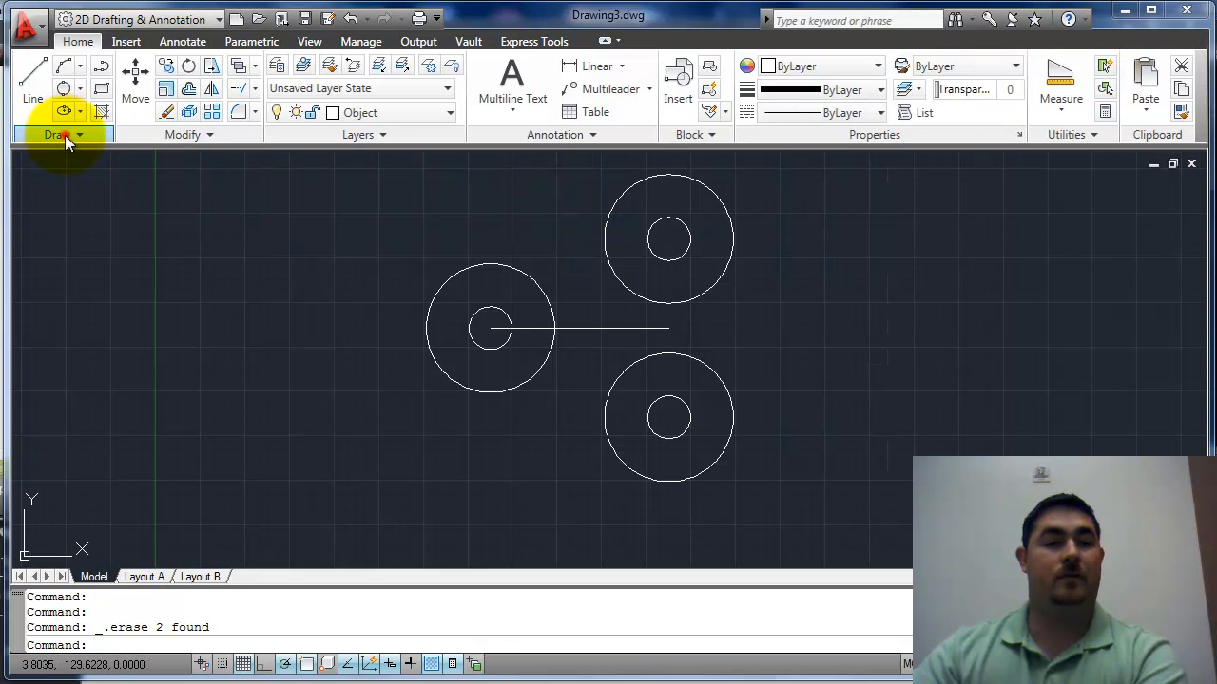
# - Draw Tan, Tan, Radius circles of radius 50 linking the left and right-hand circles
pyautogui.click(61, 89)
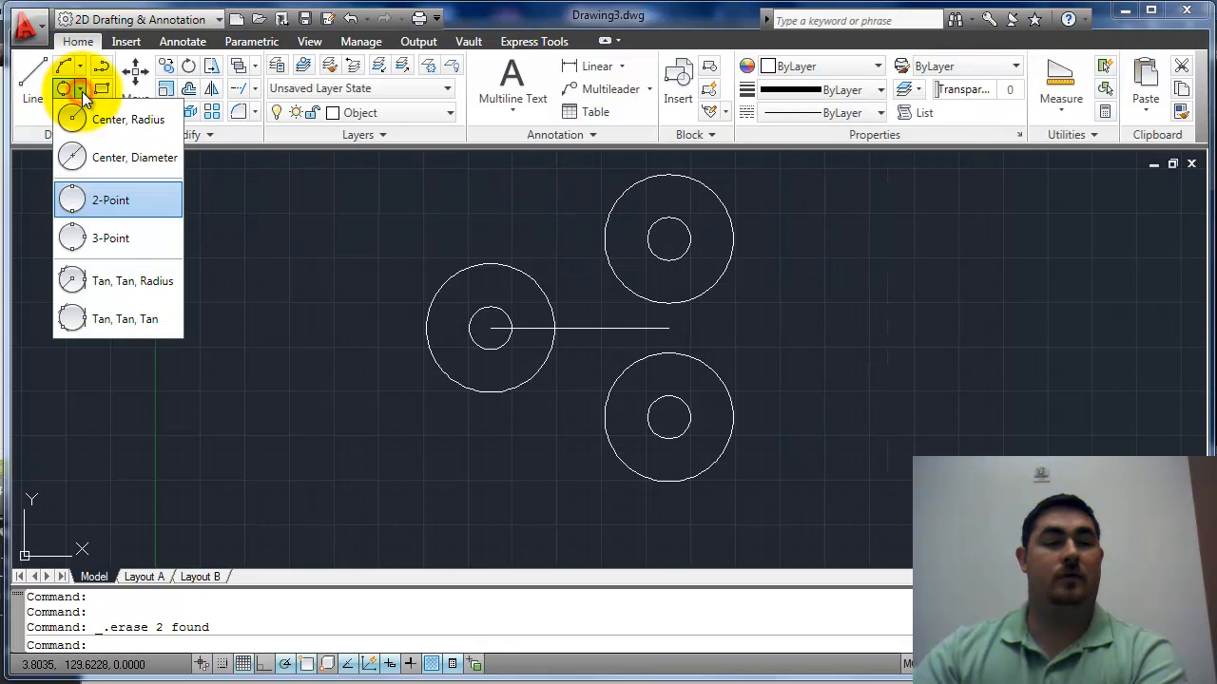
pyautogui.click(132, 280)
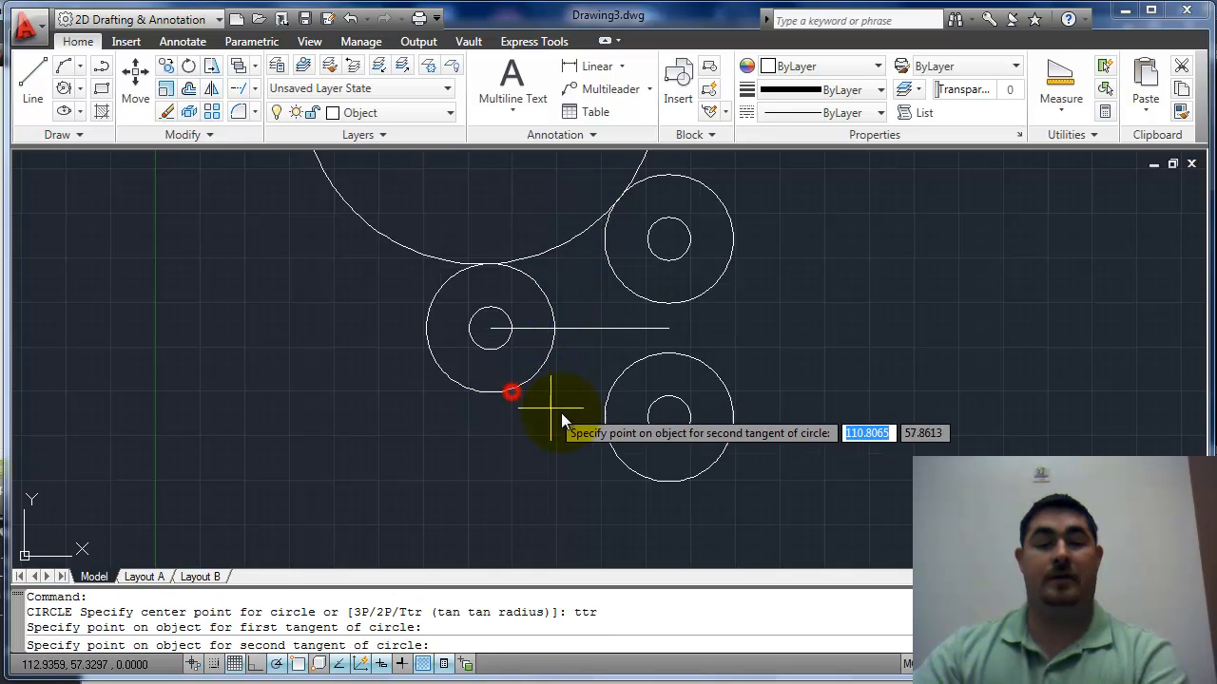
pyautogui.click(601, 437)
pyautogui.write('50')
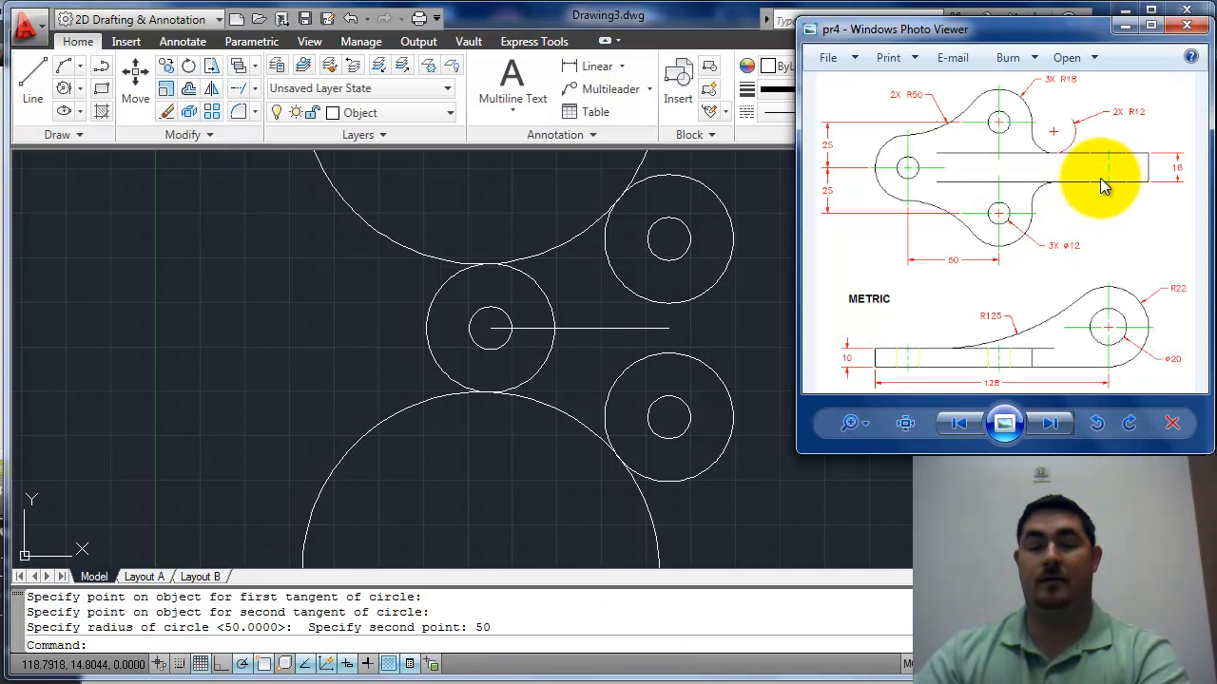
pyautogui.moveTo(1179, 207)
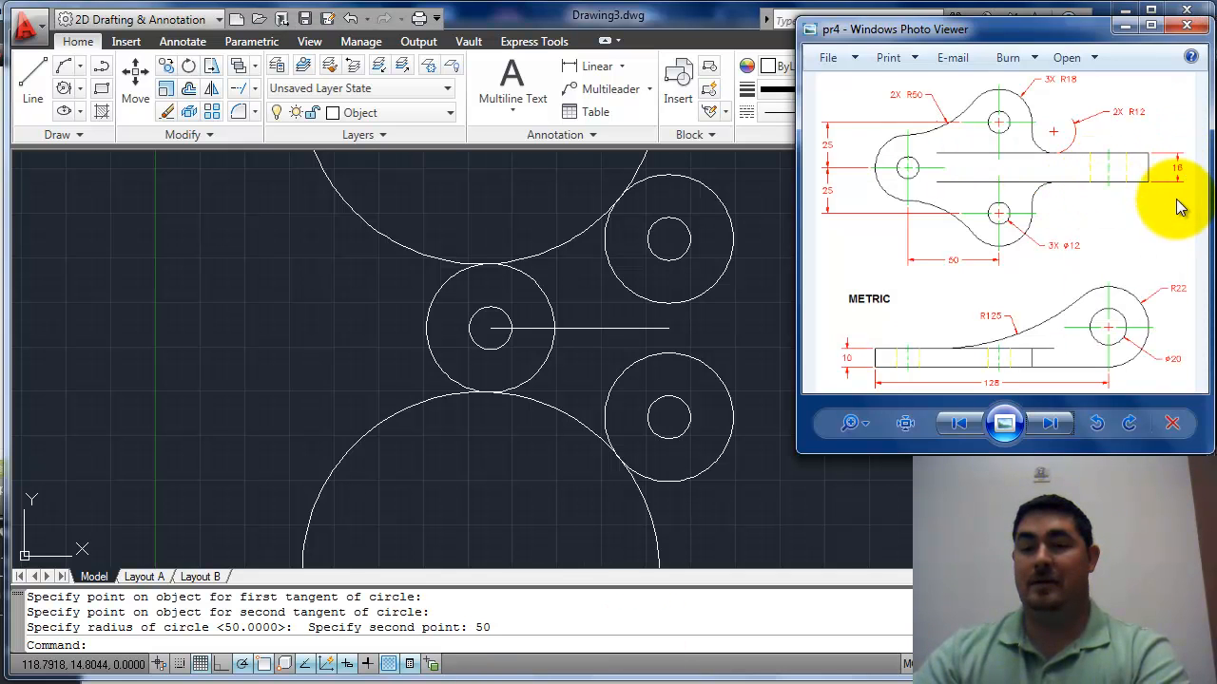
pyautogui.moveTo(603, 316)
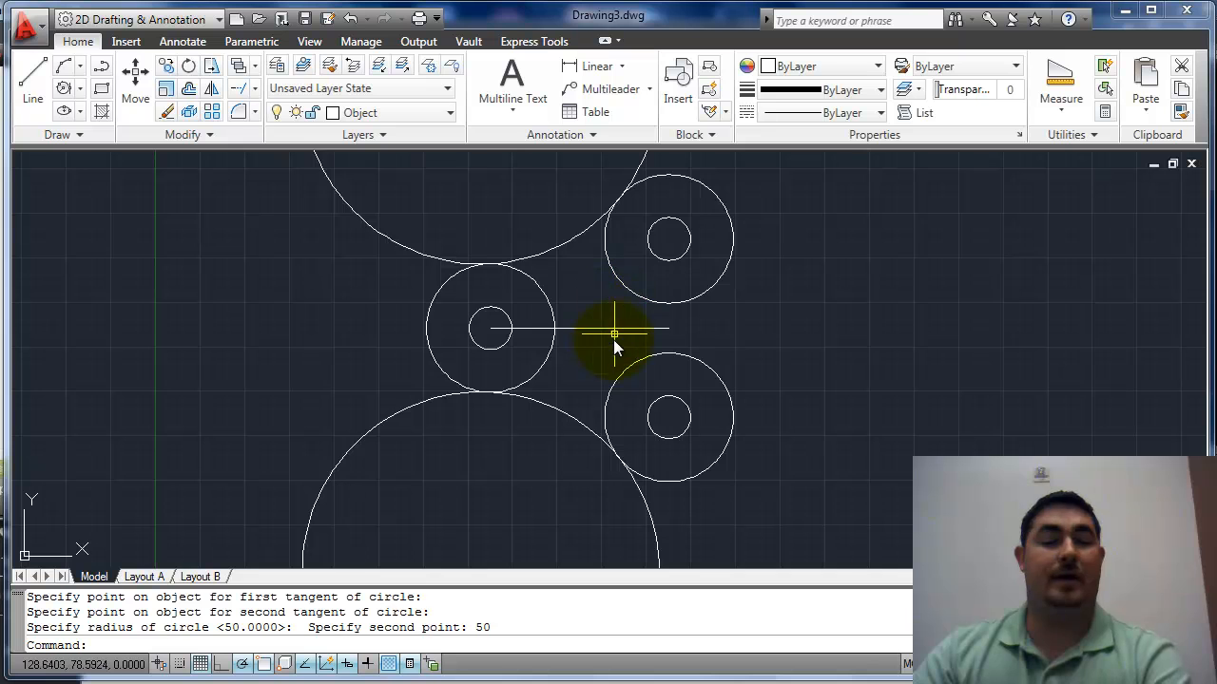
# - Offset the middle line 9 units to both sides and stretch the copies rightward
pyautogui.write('o')
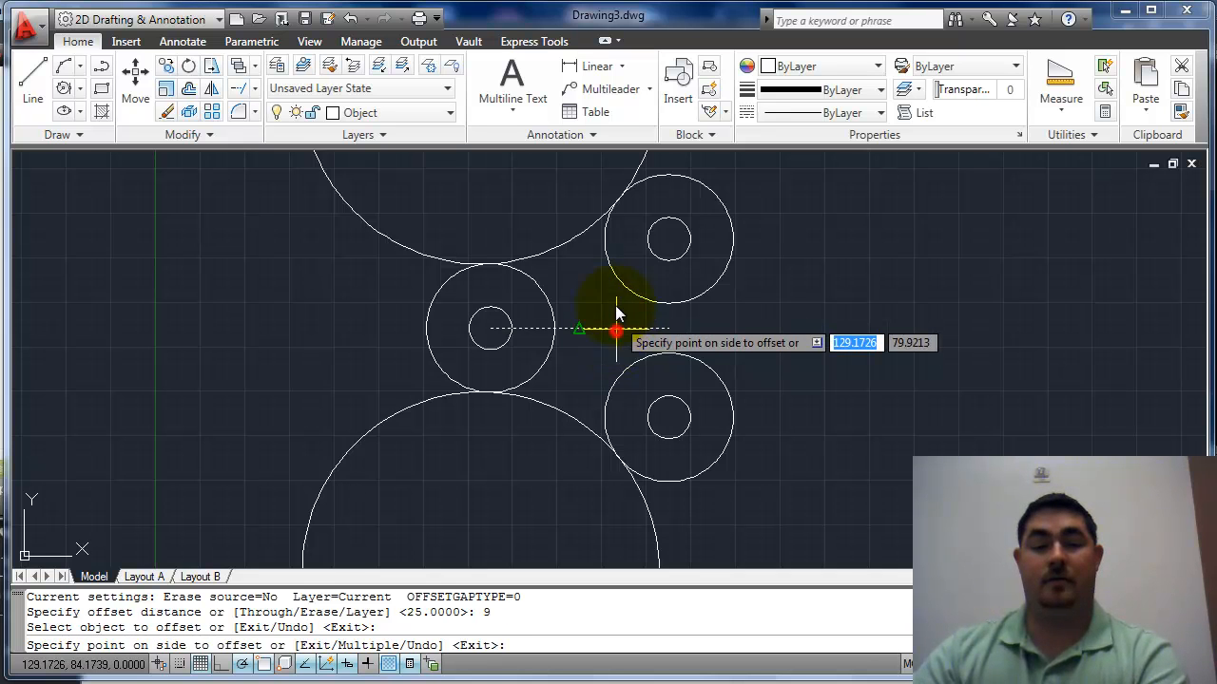
pyautogui.click(616, 314)
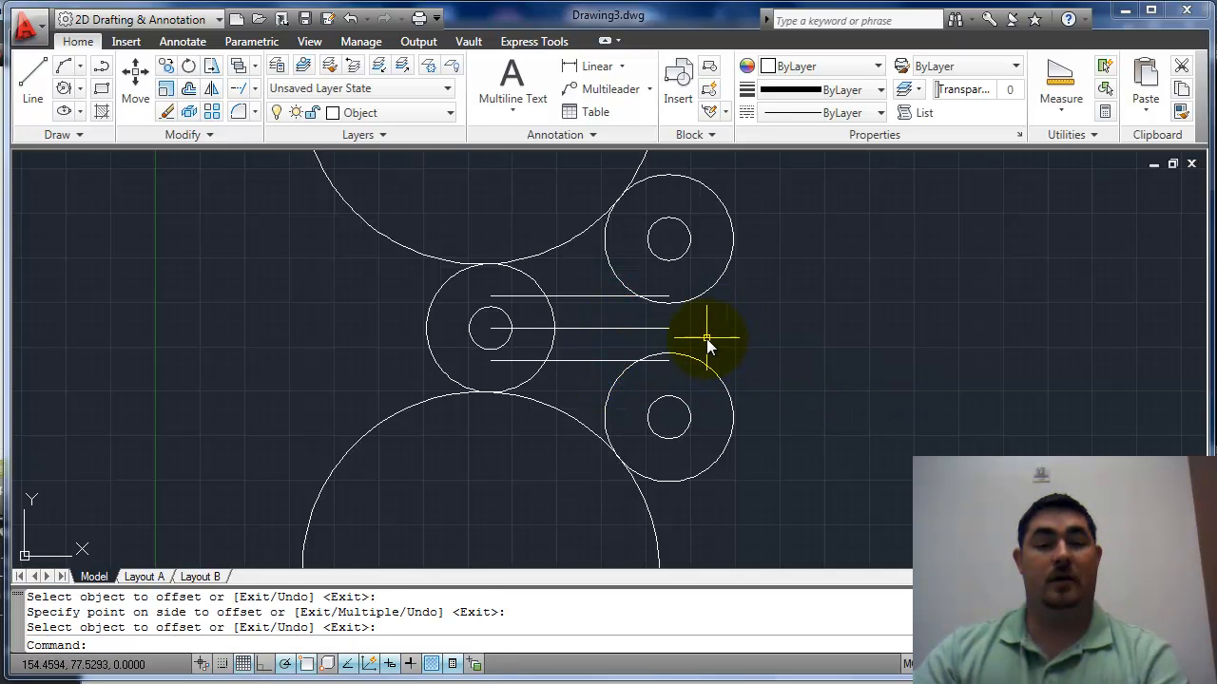
pyautogui.click(625, 299)
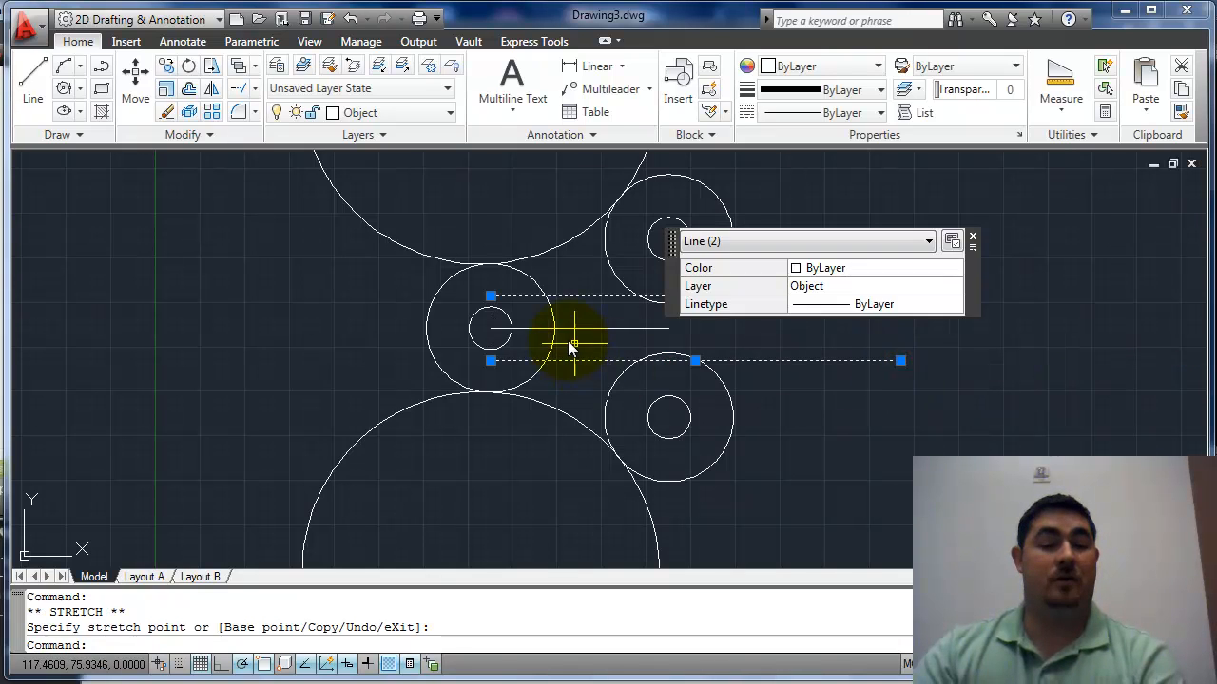
pyautogui.press('Escape')
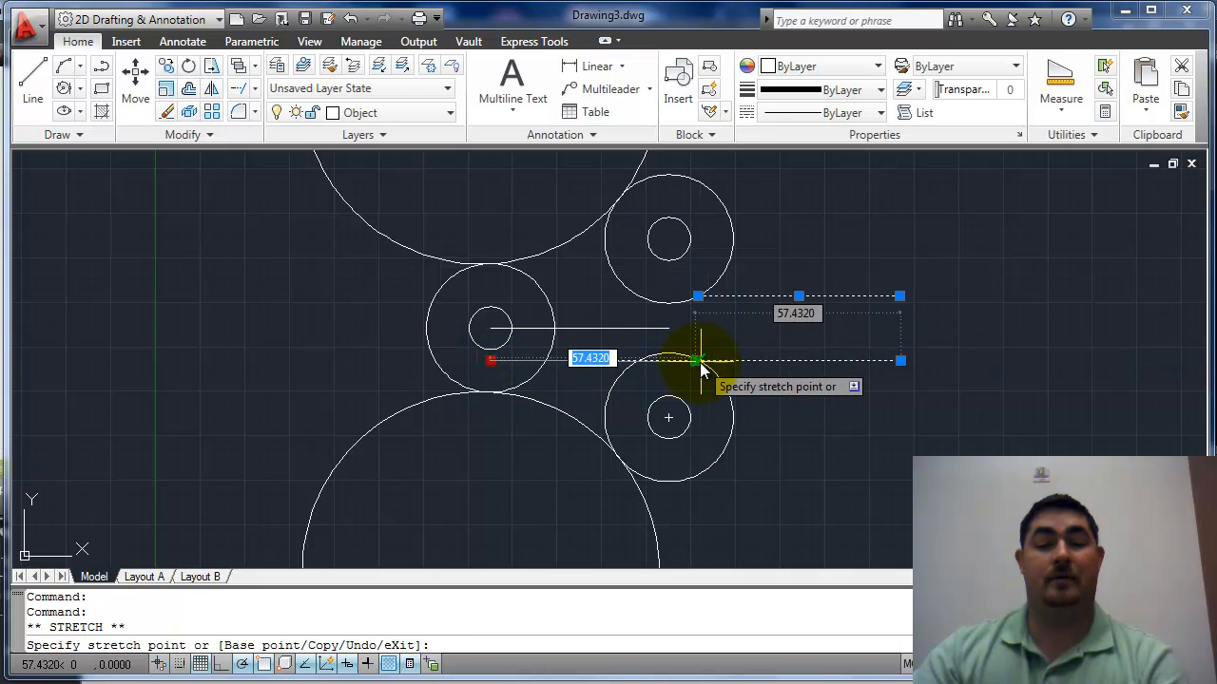
pyautogui.press('Escape')
pyautogui.write('TRIM')
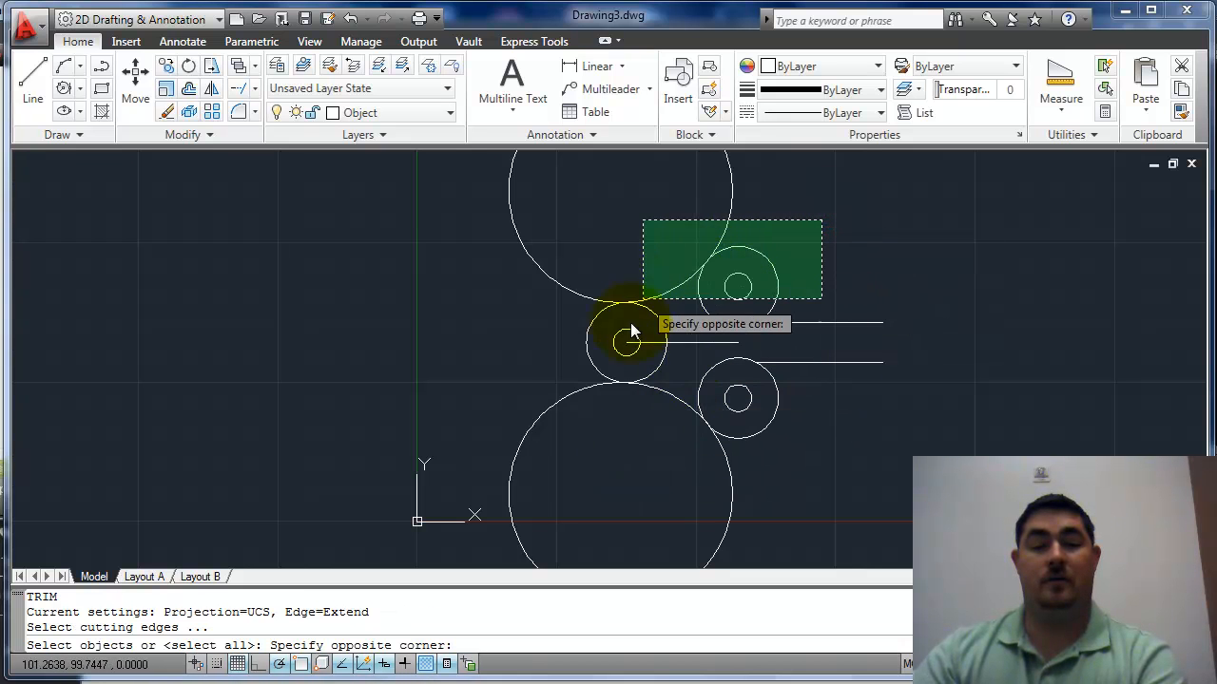
# - Trim the circles and radius-50 arcs, edge mode No extend, into one outline
pyautogui.click(632, 332)
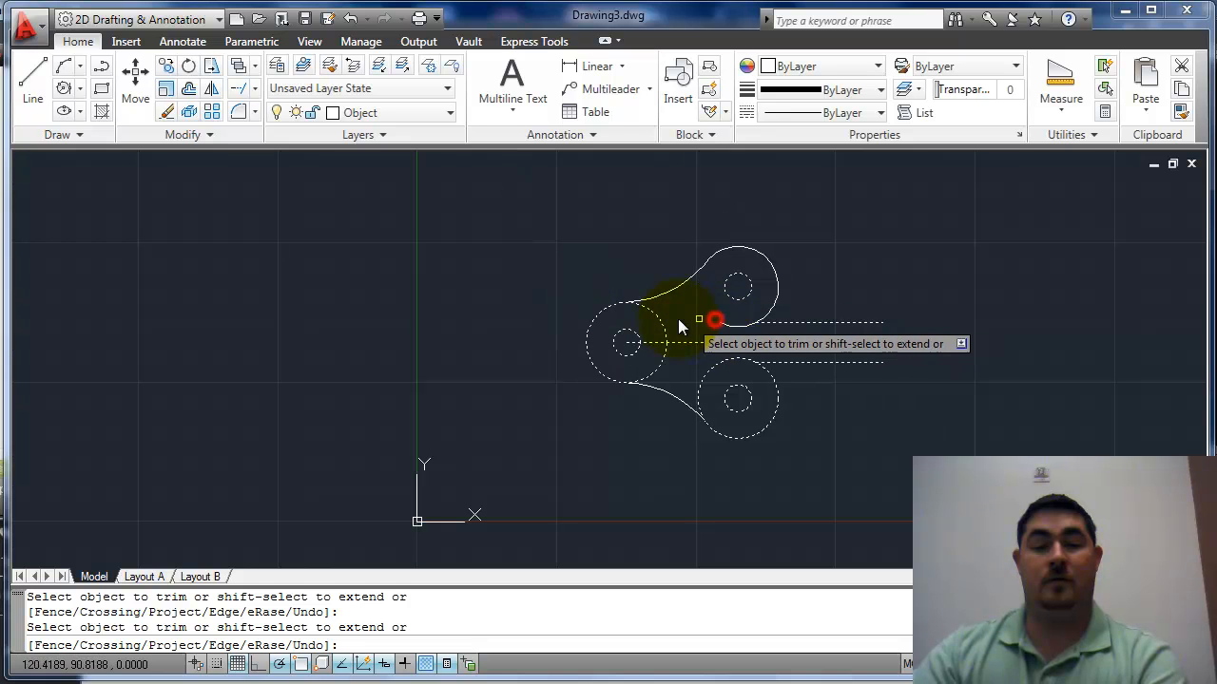
pyautogui.click(665, 328)
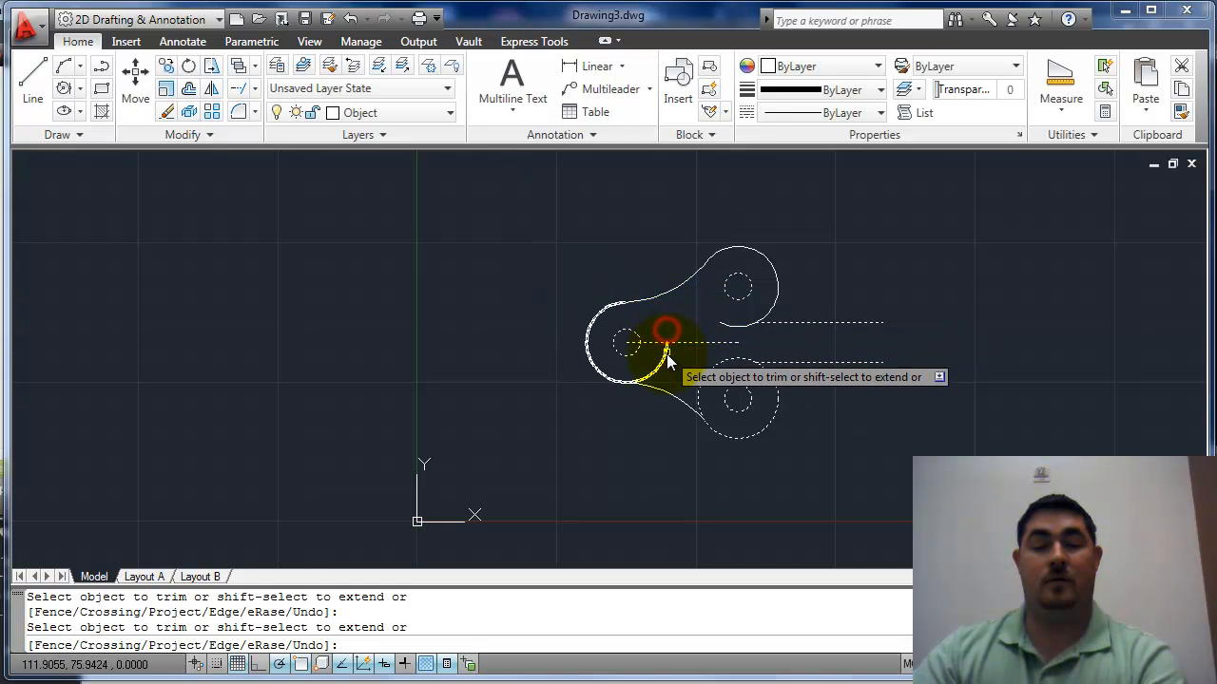
pyautogui.click(666, 356)
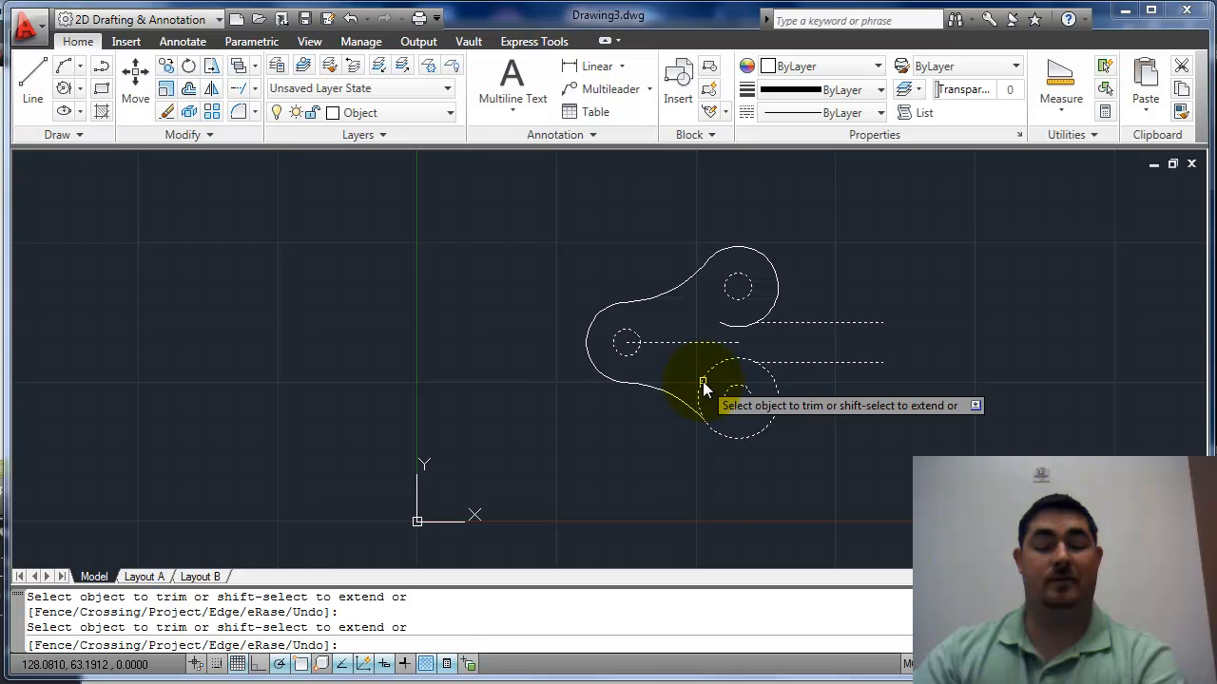
pyautogui.write('e')
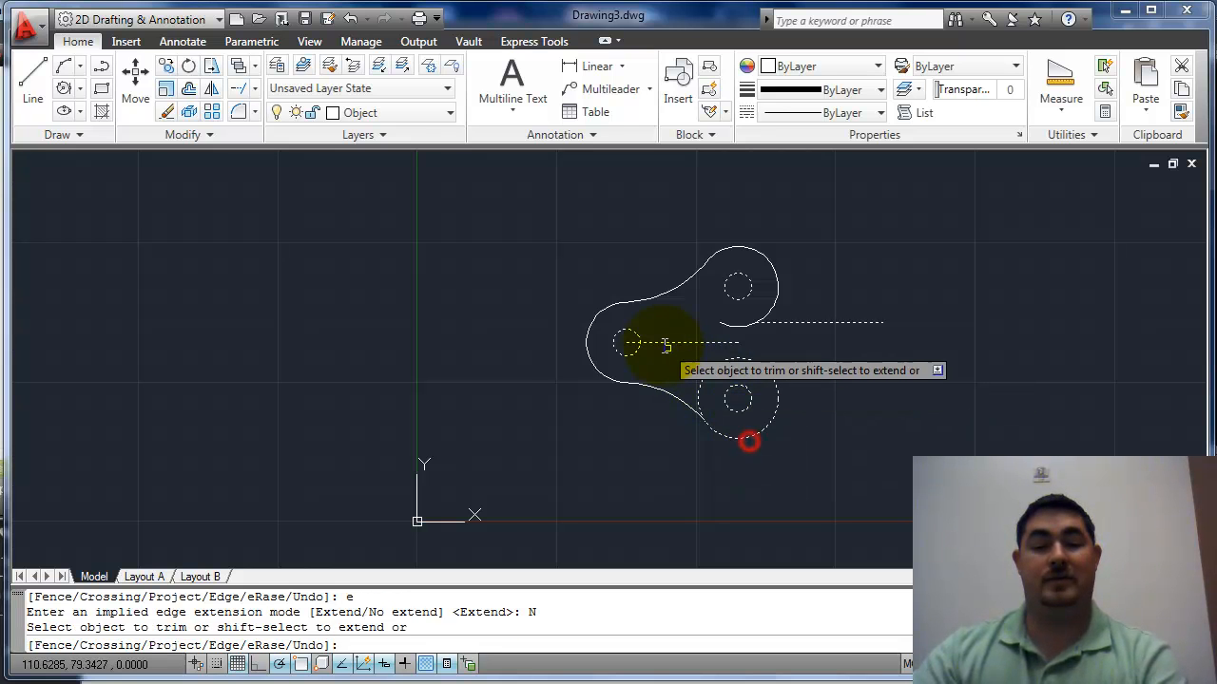
pyautogui.click(748, 441)
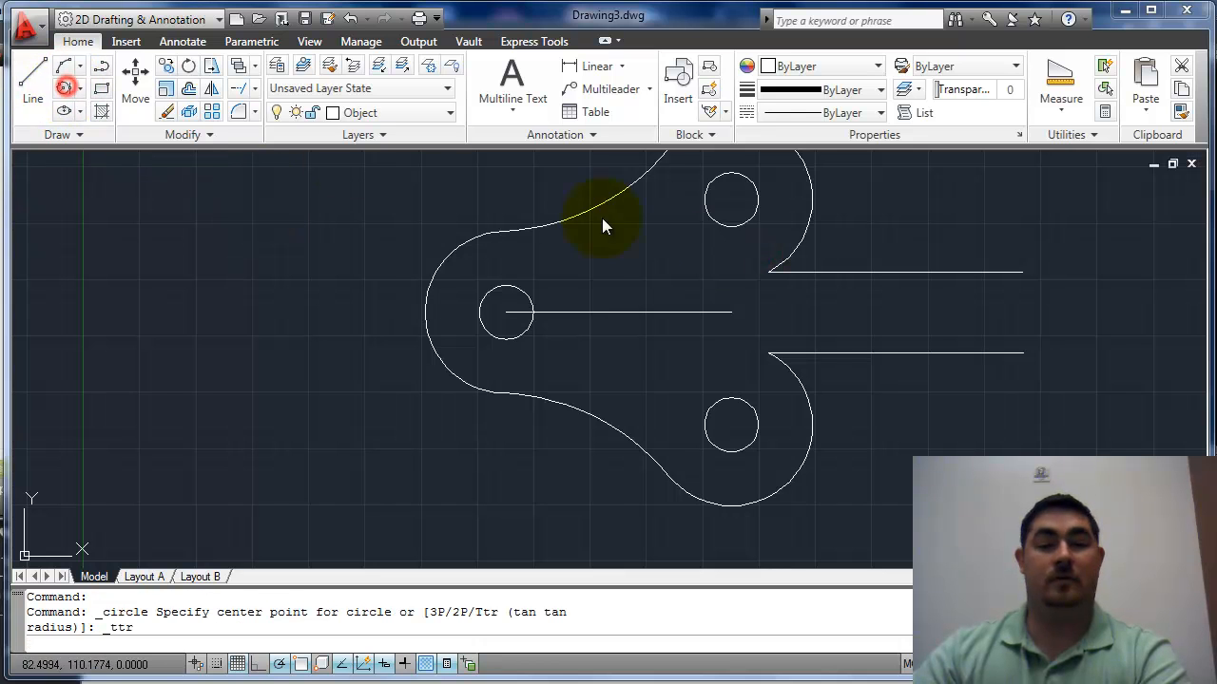
# - Start a tangent circle touching the outer arcs and the offset lines
pyautogui.click(808, 231)
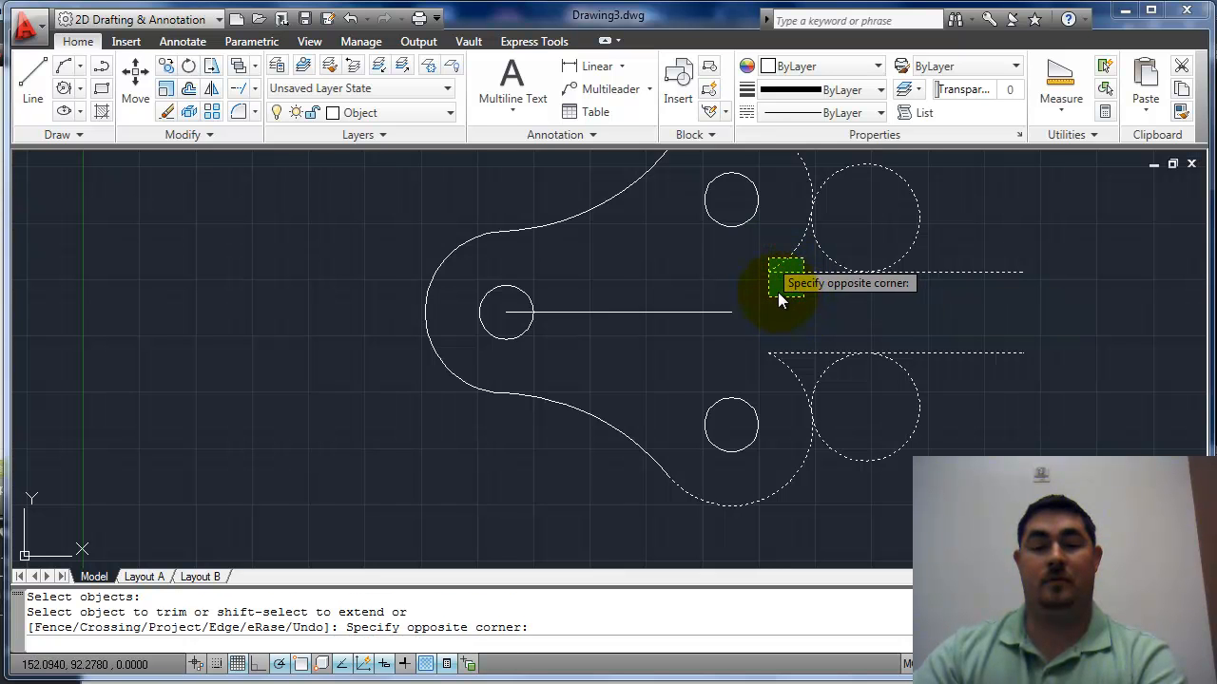
pyautogui.moveTo(665, 271)
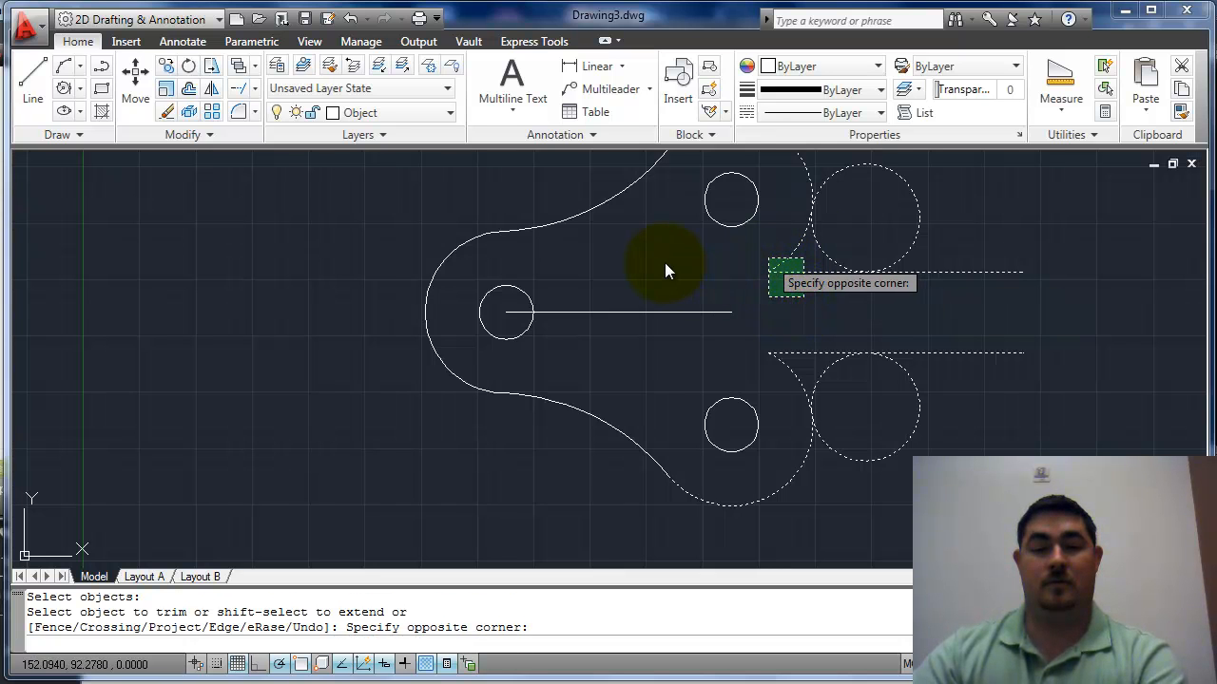
pyautogui.moveTo(770, 404)
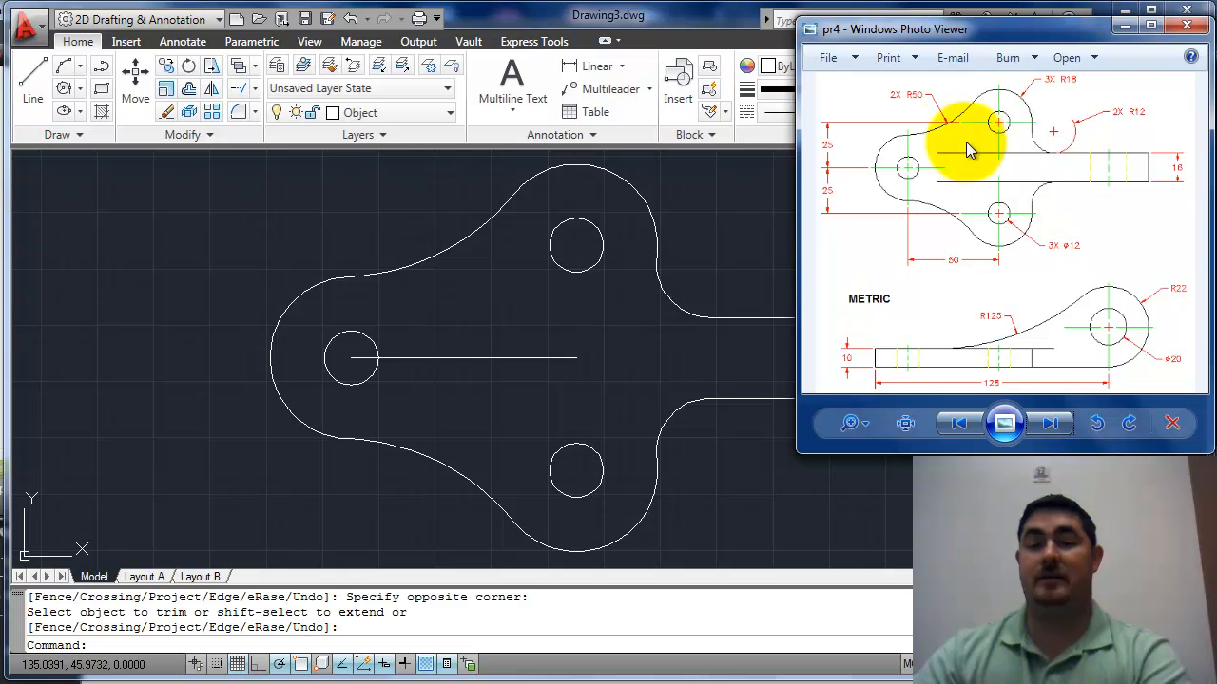
pyautogui.moveTo(760, 293)
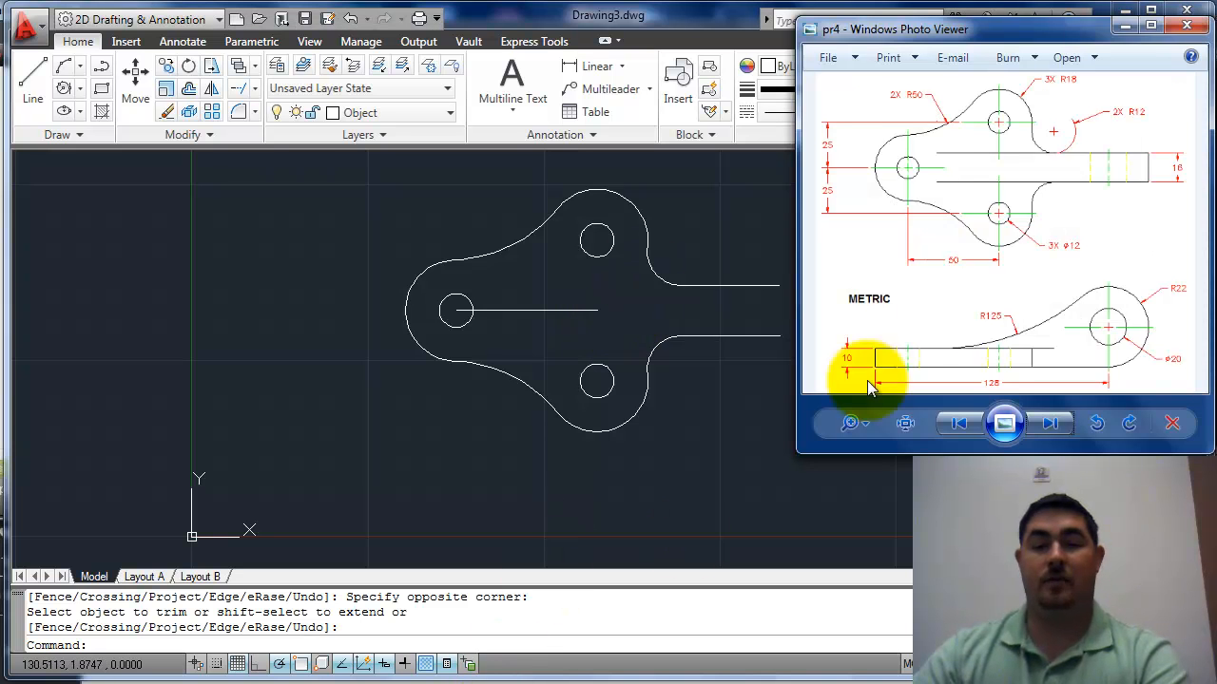
pyautogui.moveTo(1150, 166)
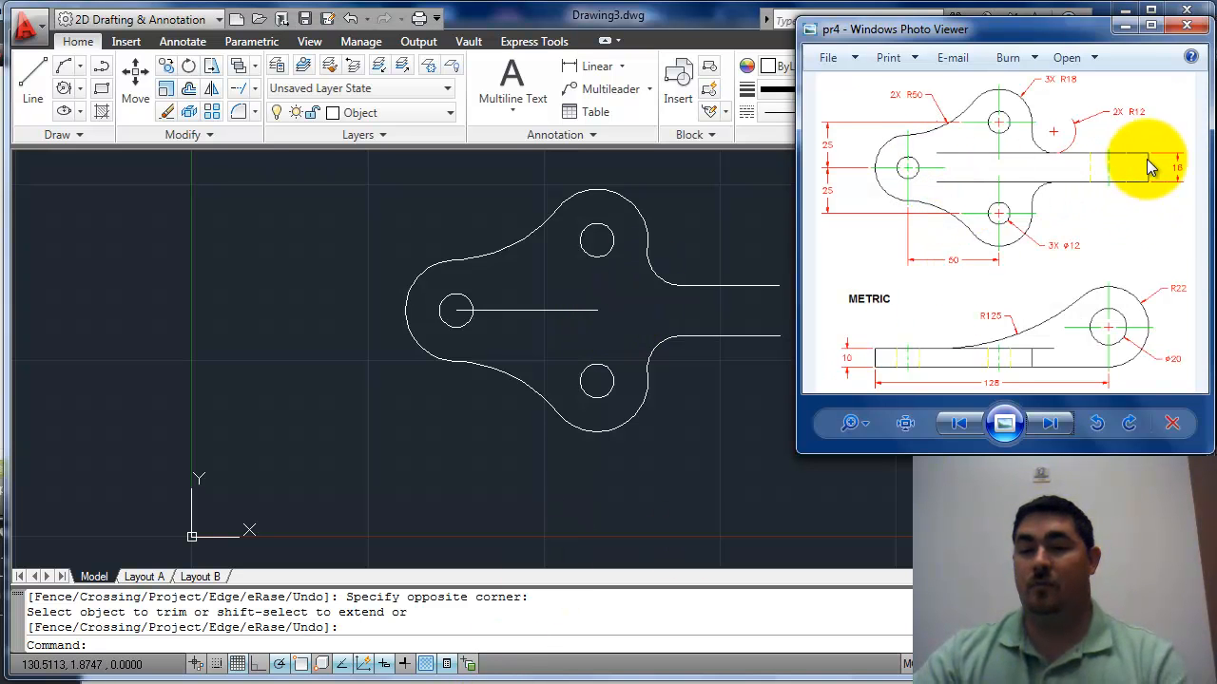
pyautogui.moveTo(1021, 167)
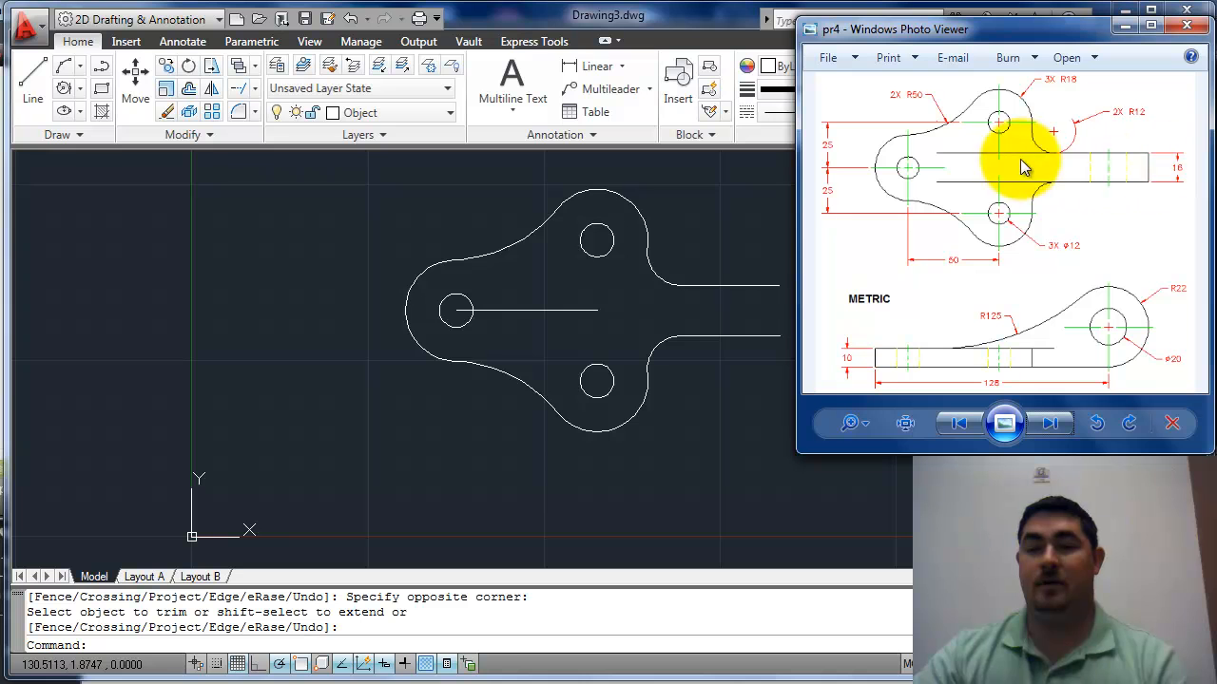
pyautogui.moveTo(1088, 385)
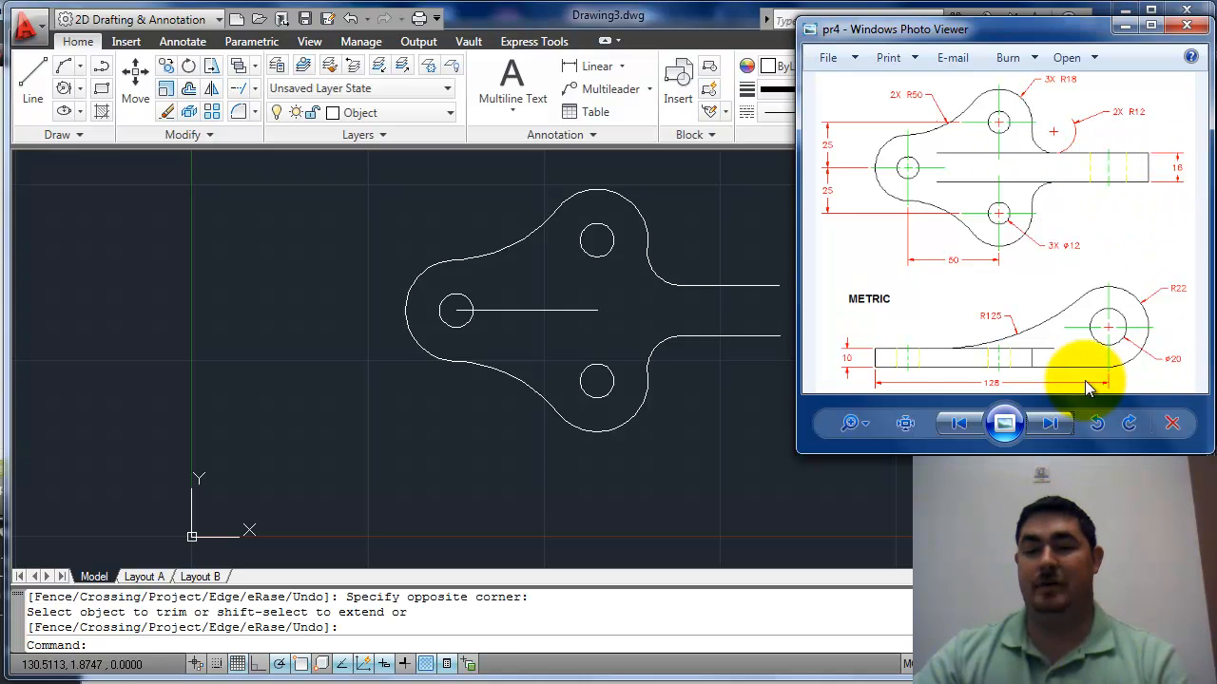
pyautogui.moveTo(984, 383)
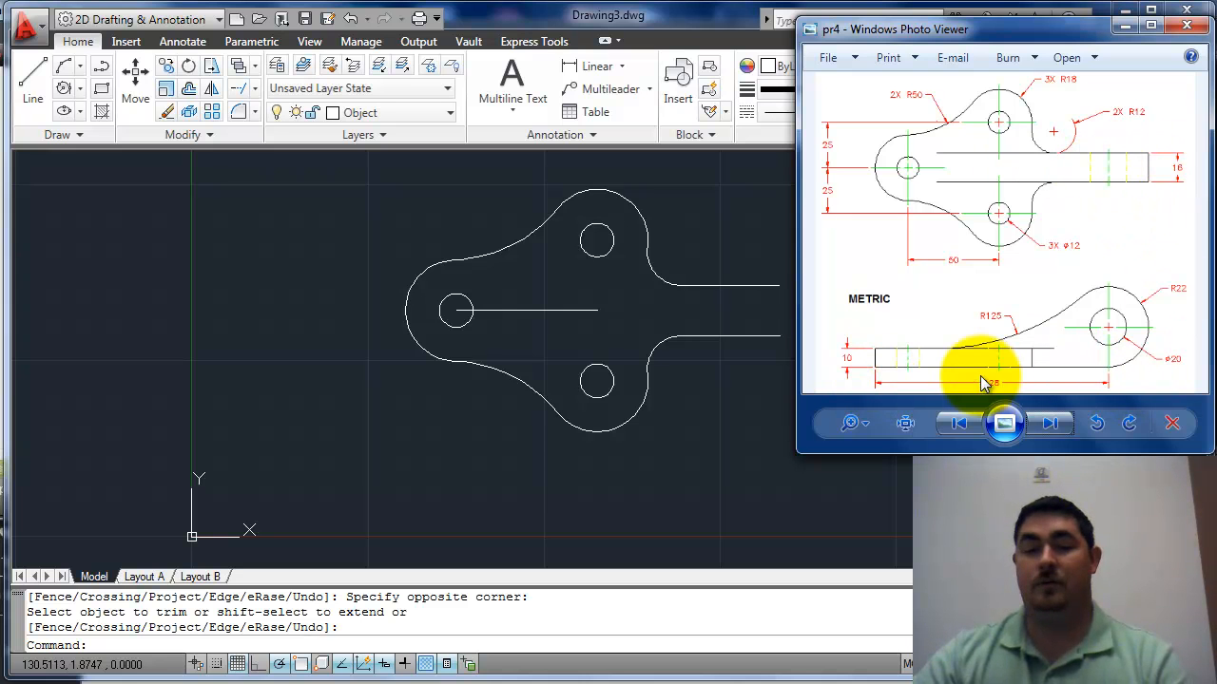
pyautogui.moveTo(903, 375)
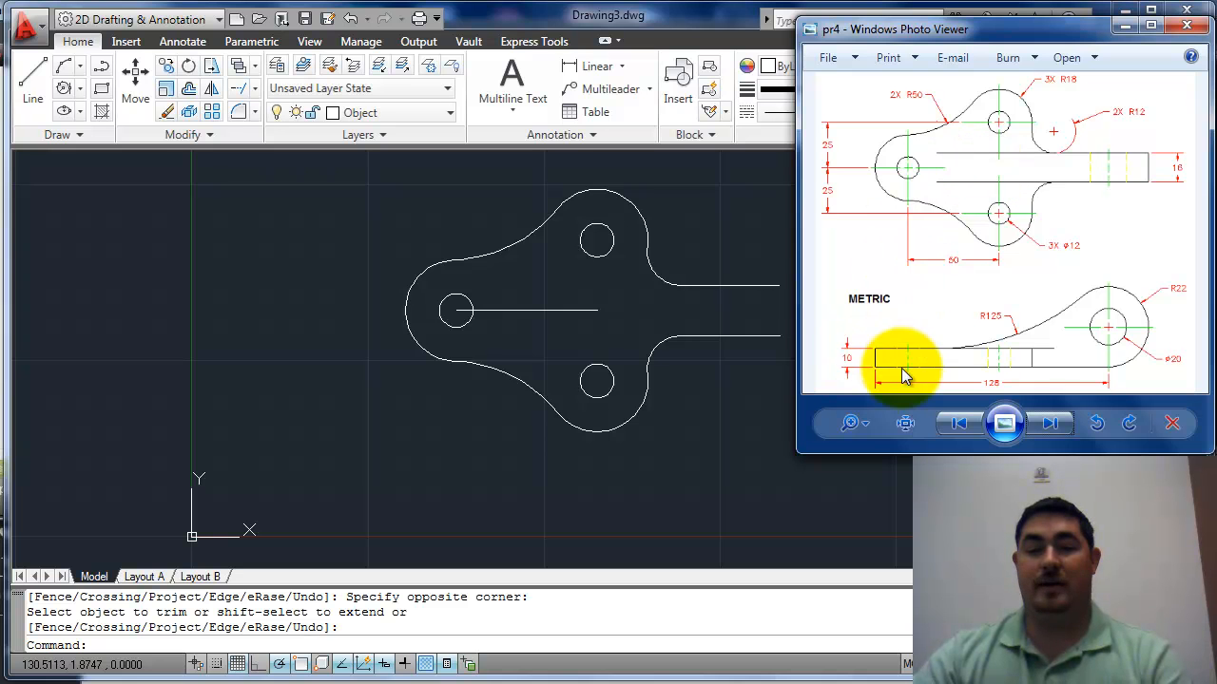
pyautogui.moveTo(889, 357)
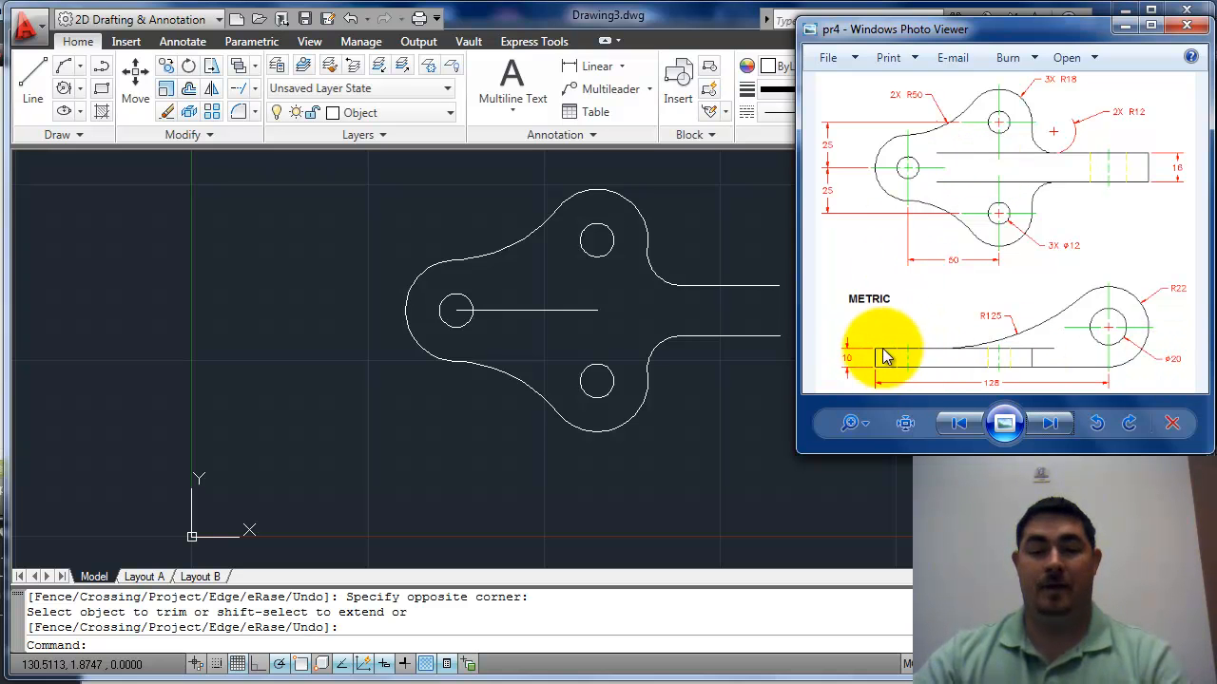
pyautogui.moveTo(395, 561)
pyautogui.write('o')
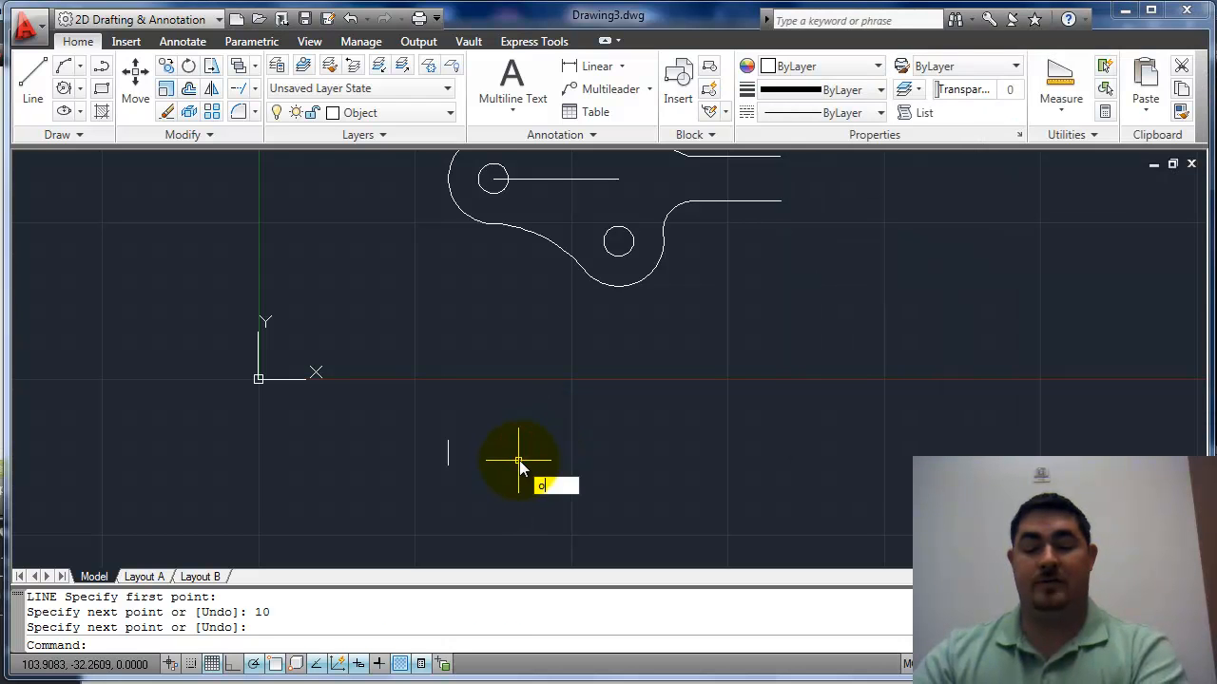
# - Offset the 10-unit vertical edge 125 units and join their bottoms with a base line
pyautogui.write('125')
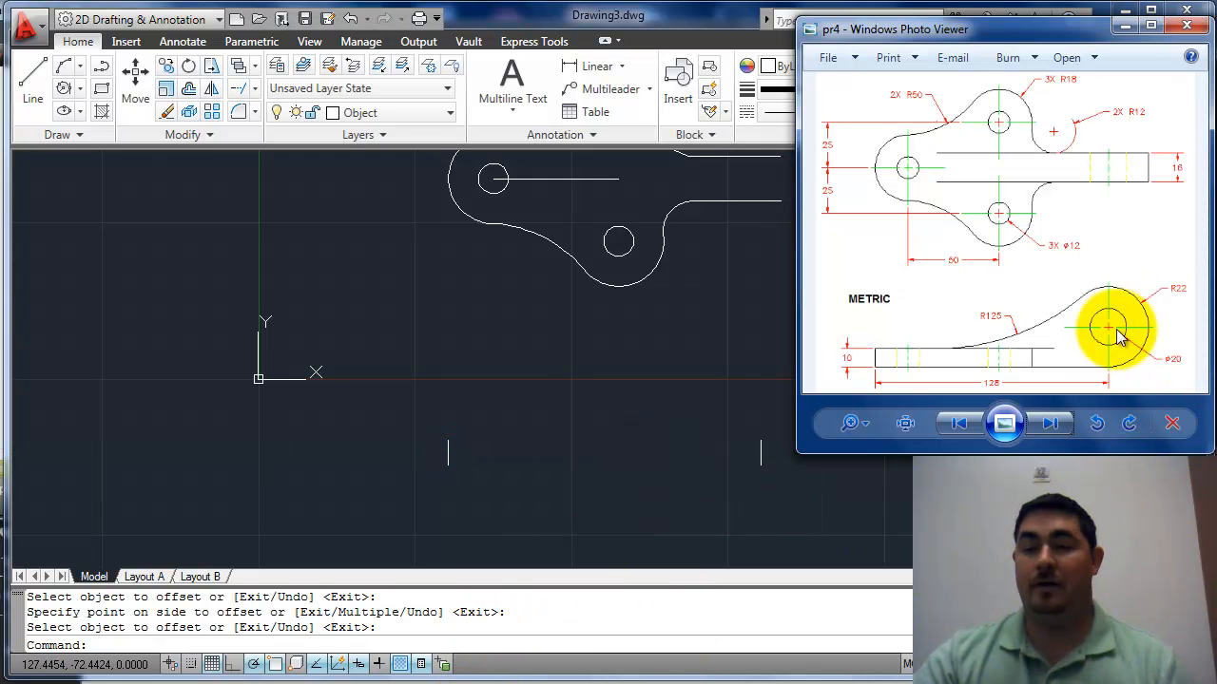
pyautogui.moveTo(1179, 294)
pyautogui.write('l')
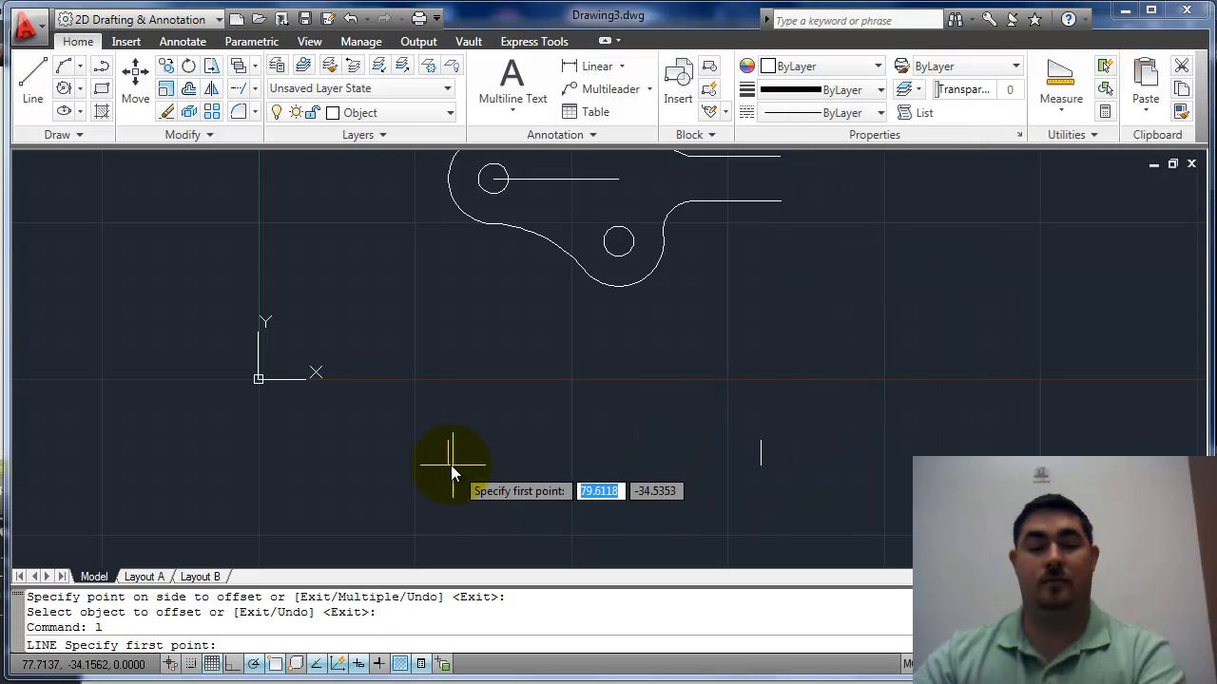
pyautogui.click(451, 465)
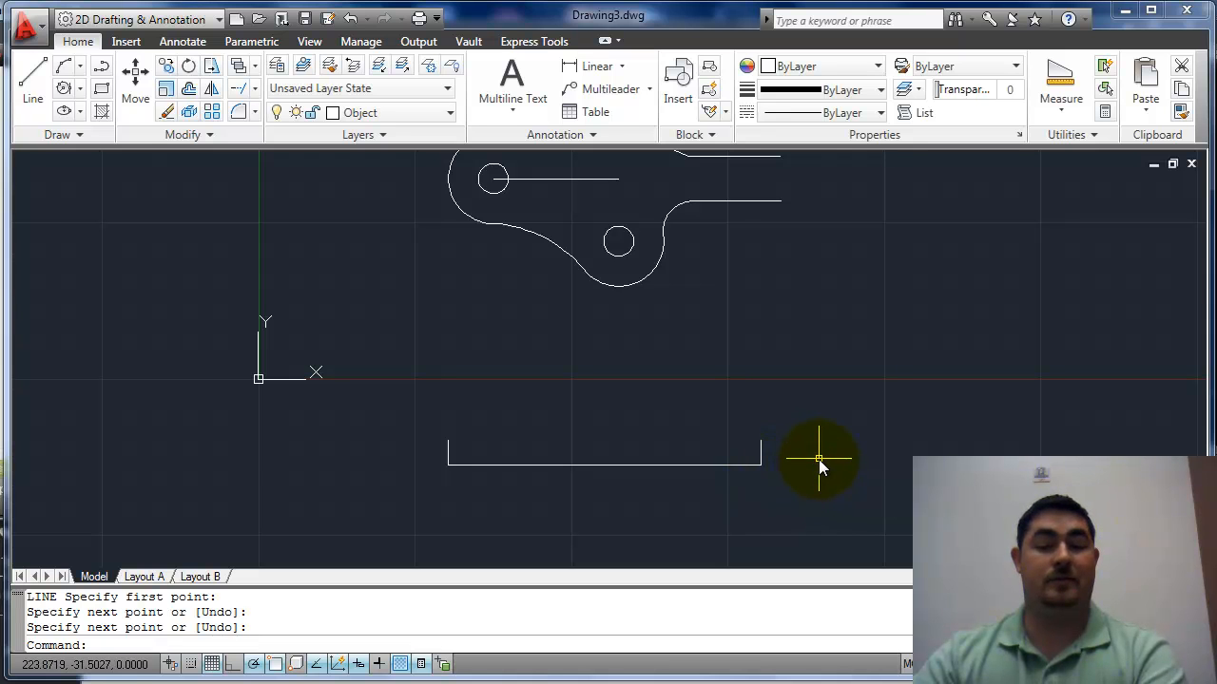
pyautogui.moveTo(625, 385)
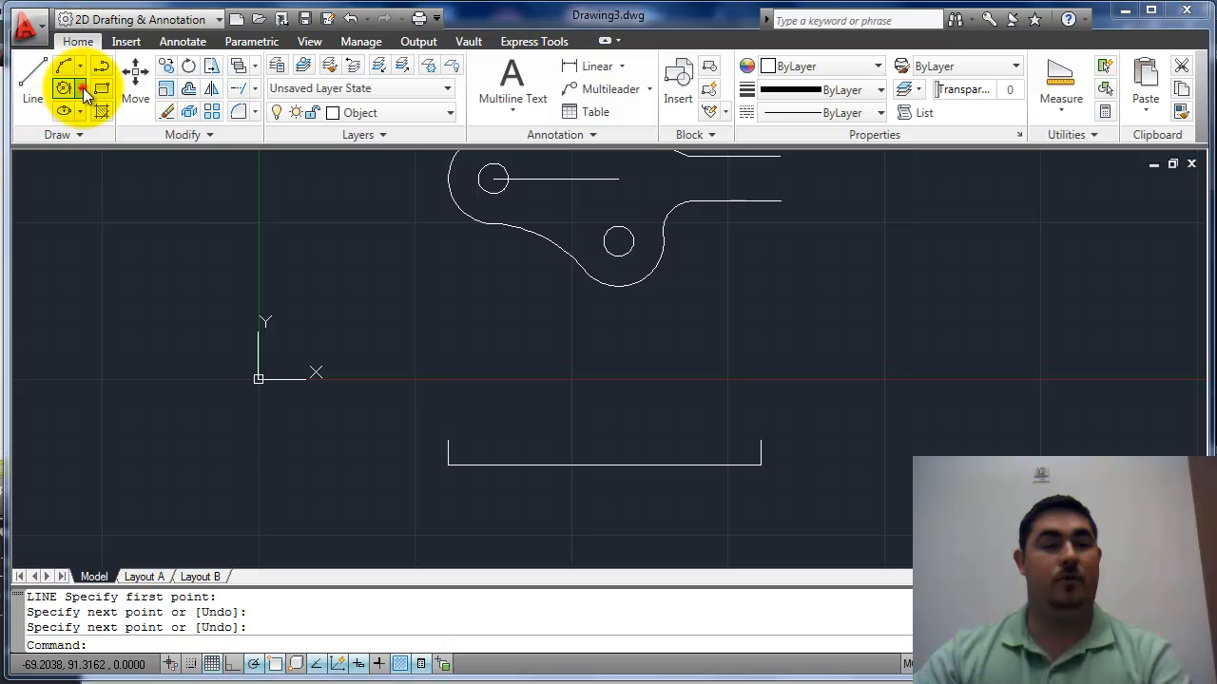
# - Start a 2-Point circle from the right endpoint of the side view's base line
pyautogui.click(78, 89)
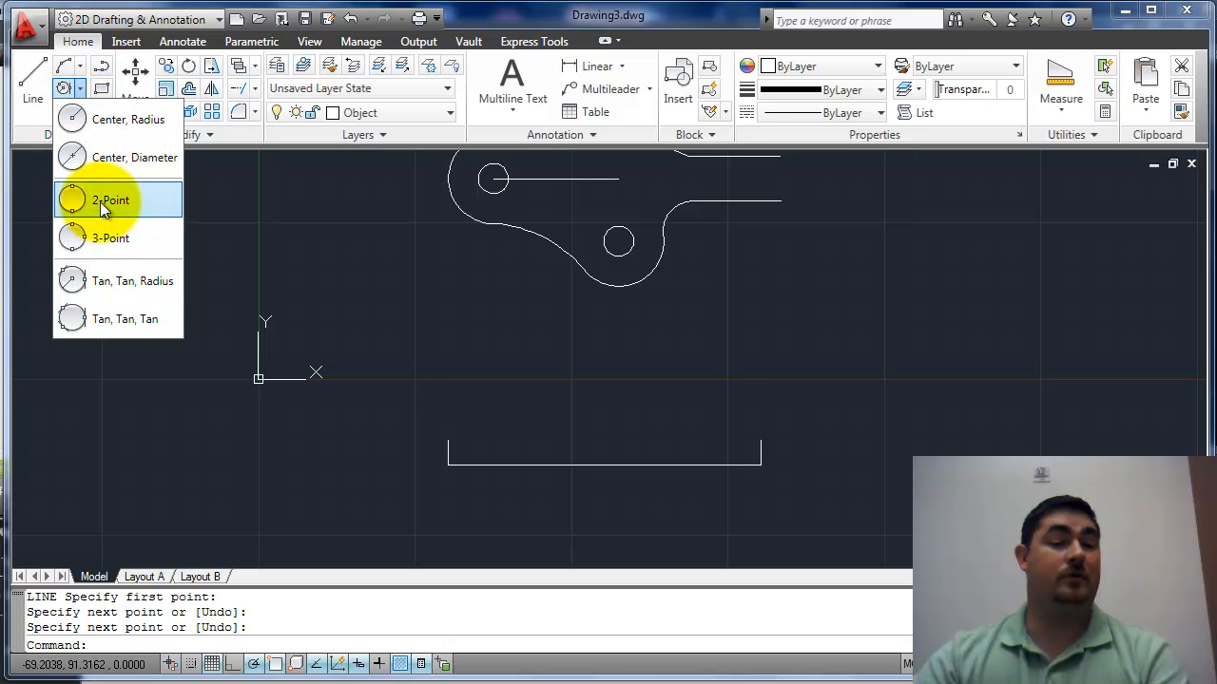
pyautogui.click(110, 200)
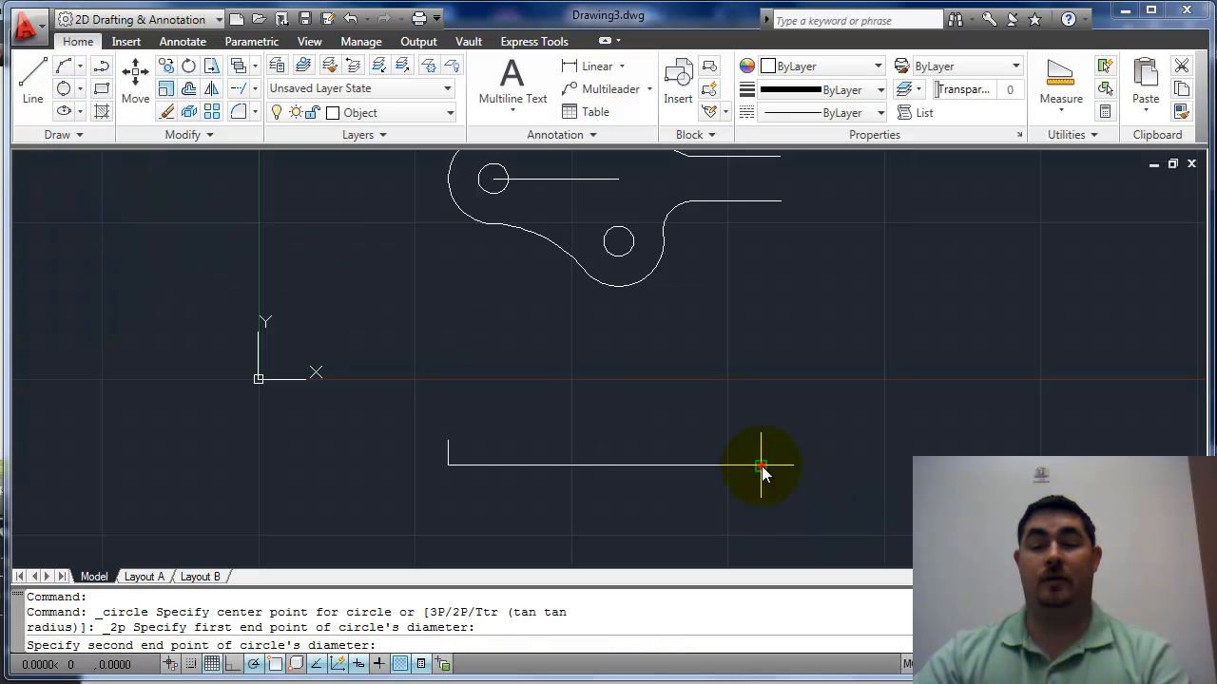
pyautogui.moveTo(760, 357)
pyautogui.write('44')
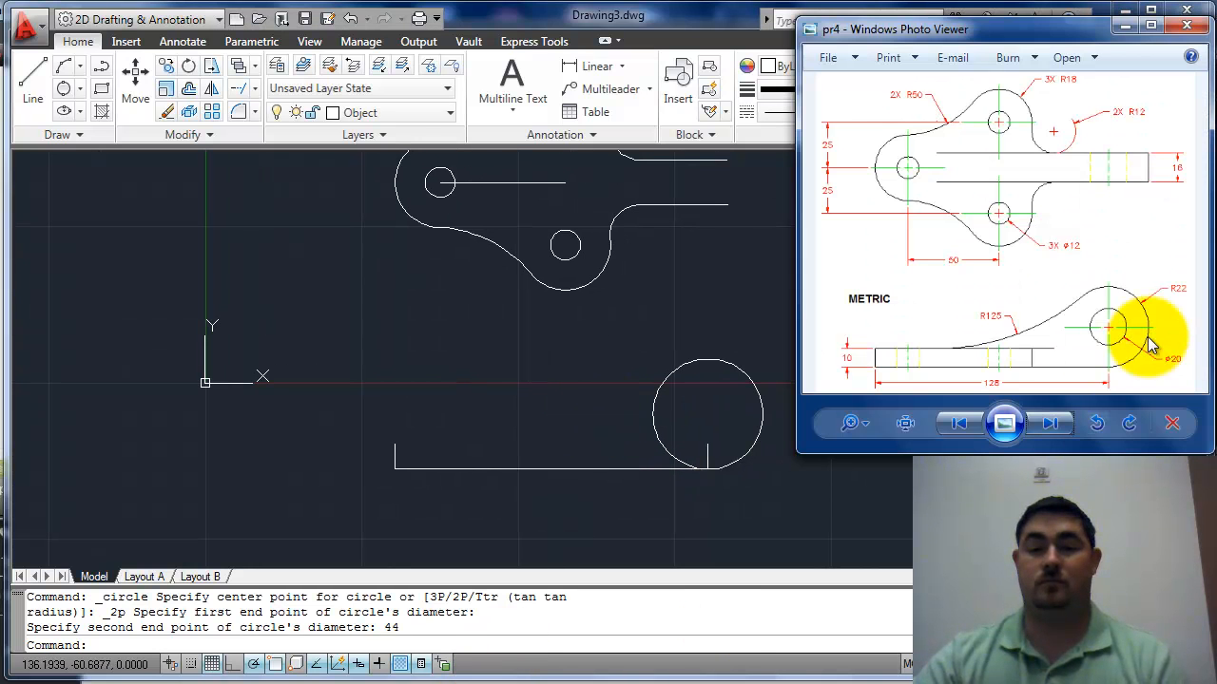
pyautogui.moveTo(874, 354)
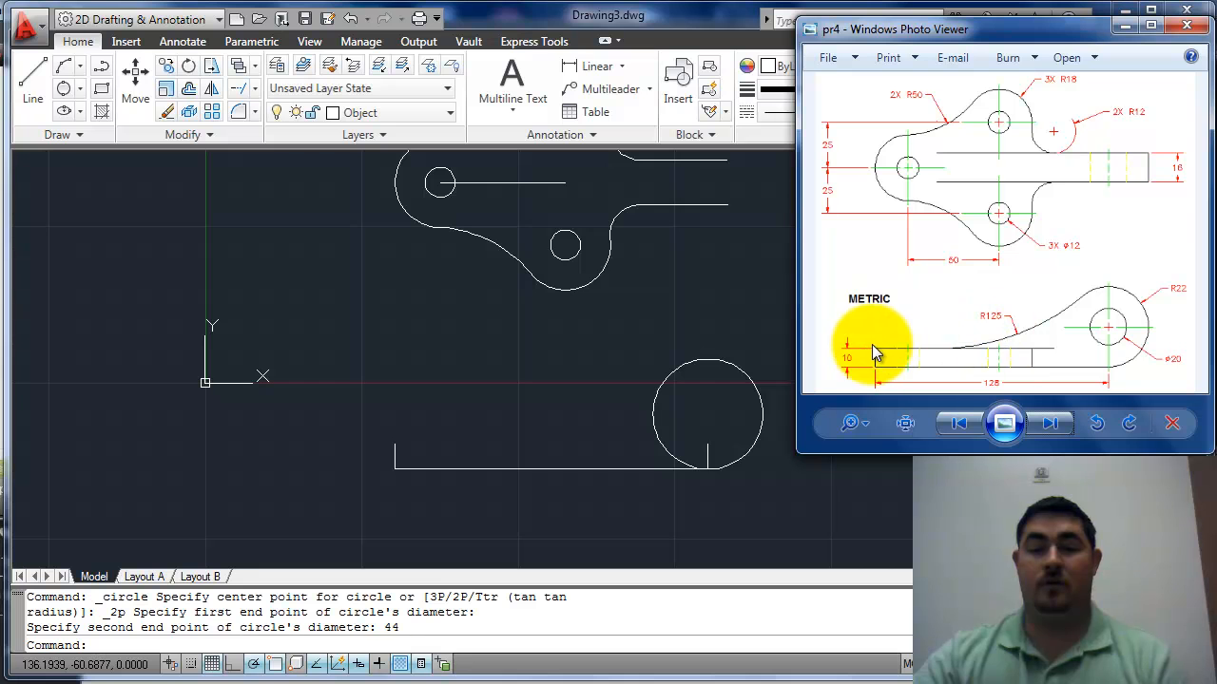
pyautogui.moveTo(1050, 294)
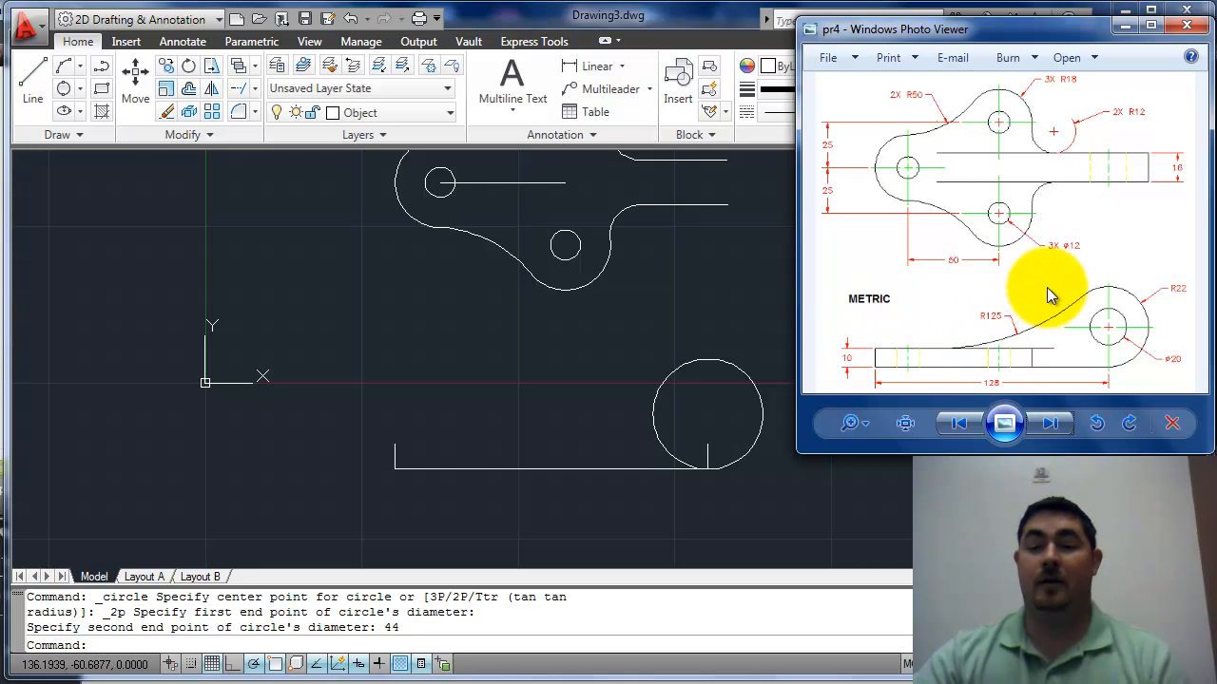
pyautogui.moveTo(993, 327)
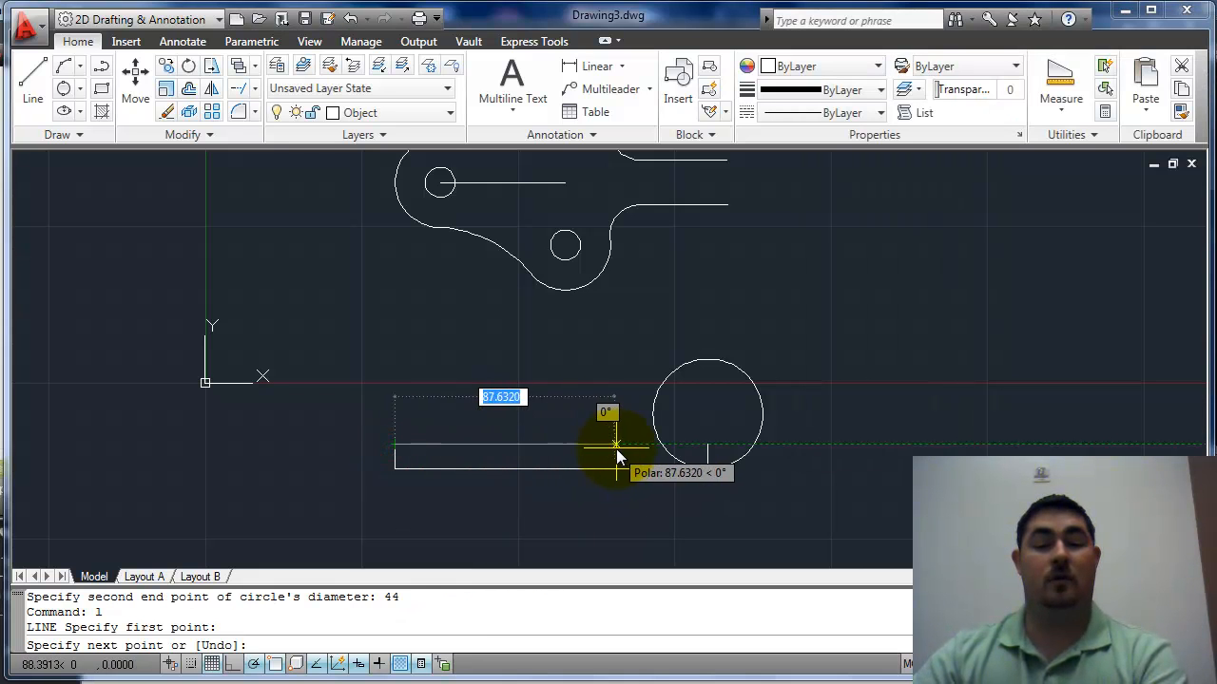
# - Blend the side view base into the rounded end with a tangent arc, trimming the excess
pyautogui.click(616, 447)
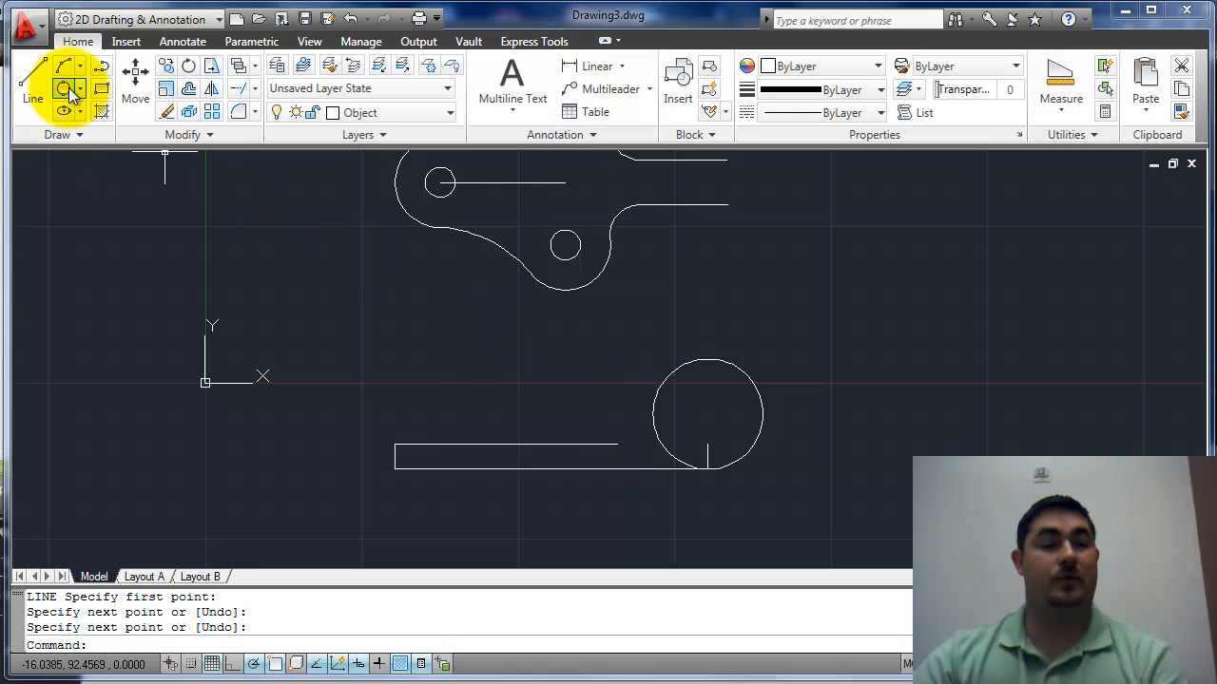
pyautogui.click(63, 88)
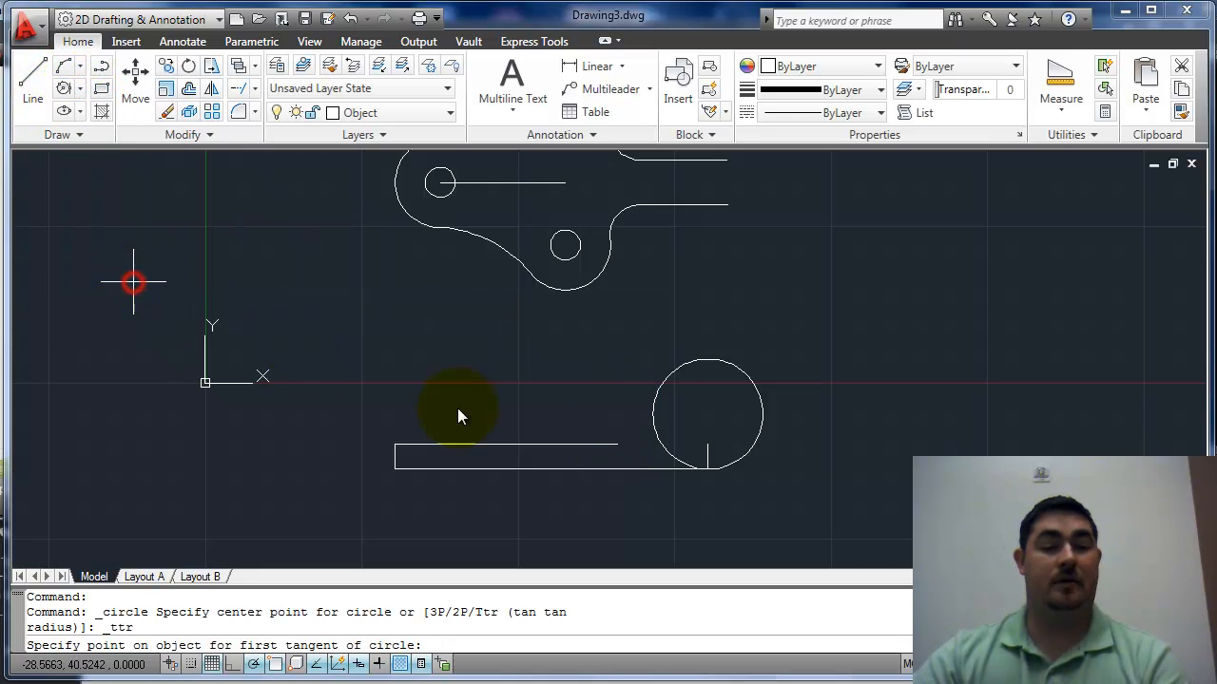
pyautogui.click(685, 363)
pyautogui.write('125')
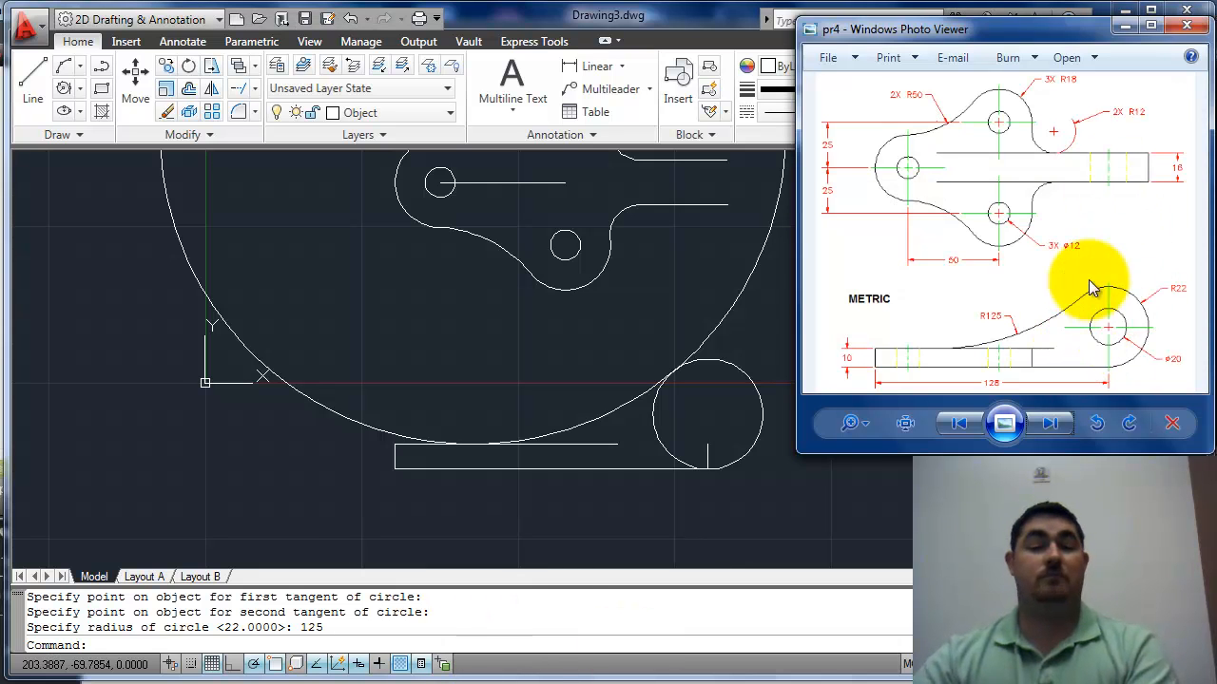
pyautogui.moveTo(983, 364)
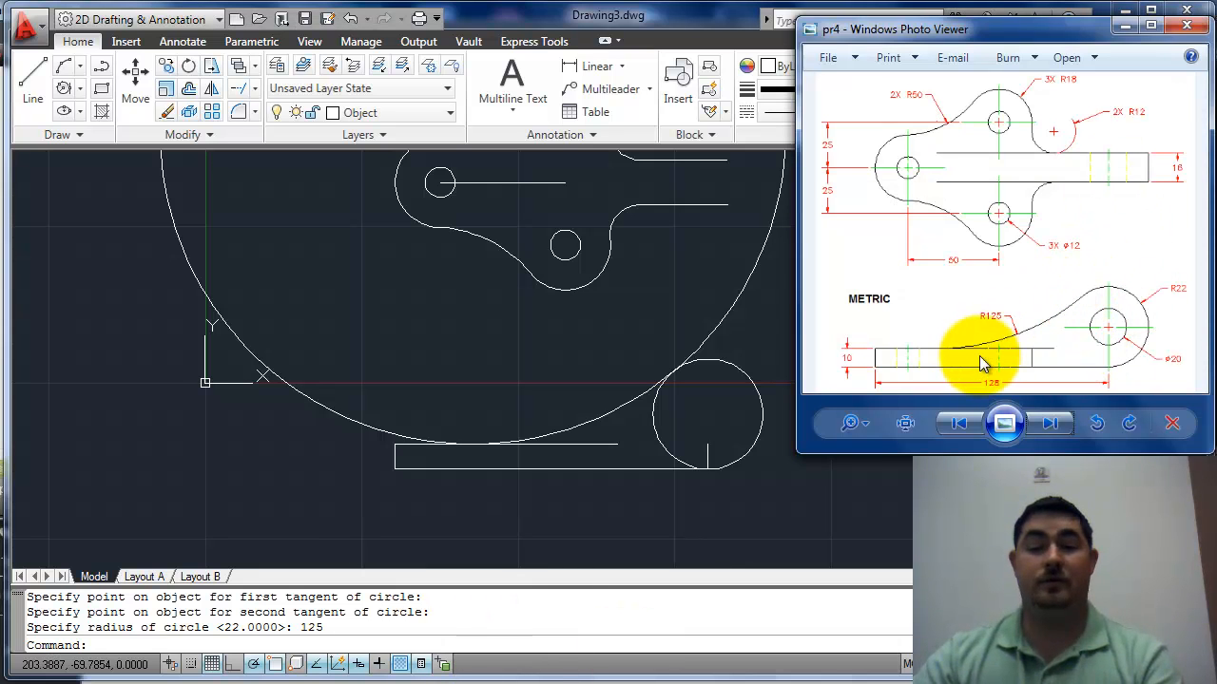
pyautogui.moveTo(561, 371)
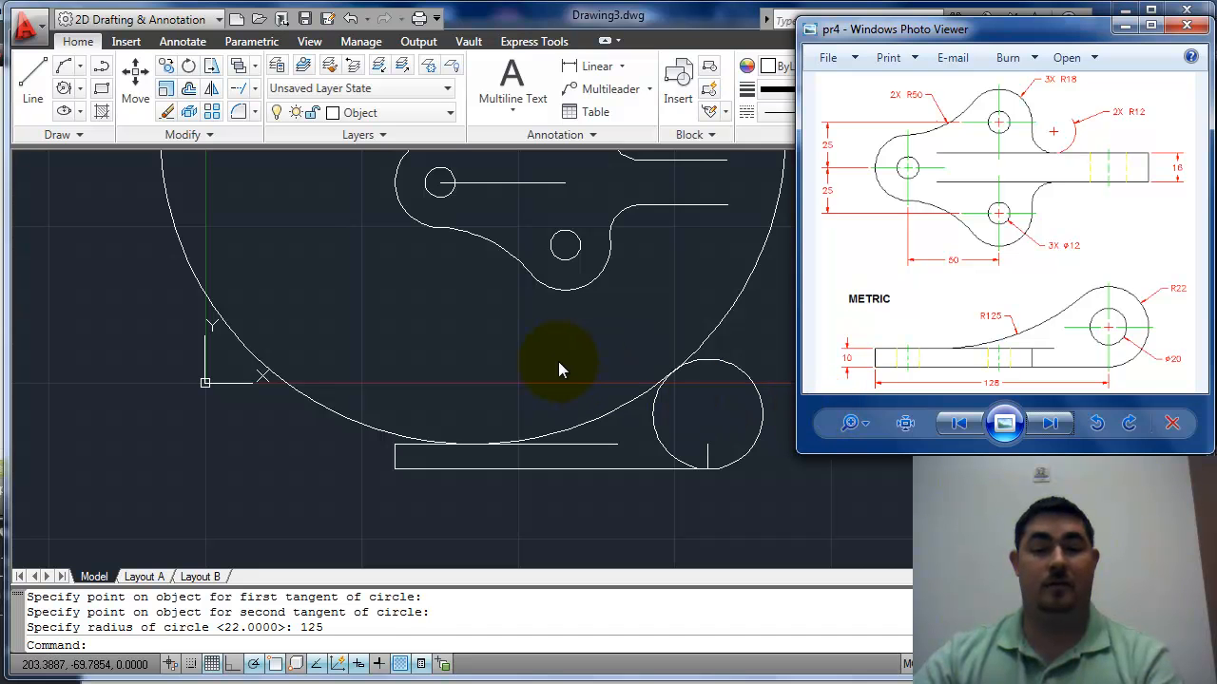
pyautogui.moveTo(558, 383)
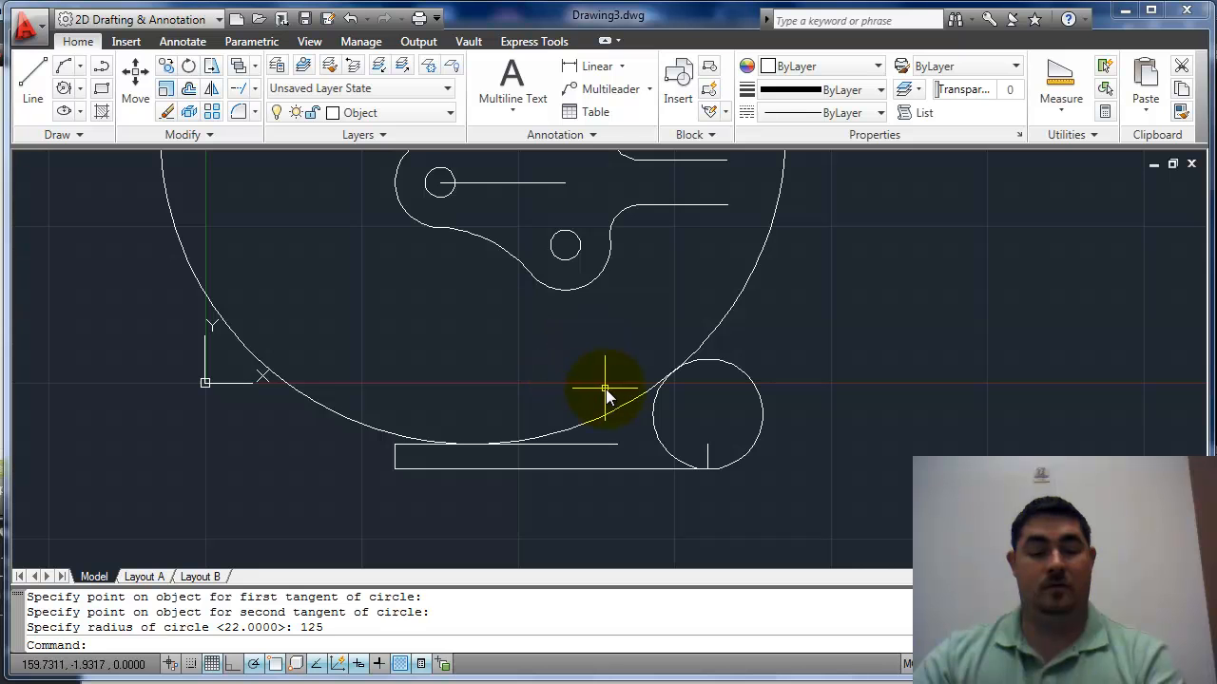
pyautogui.moveTo(694, 383); pyautogui.dragTo(513, 456)
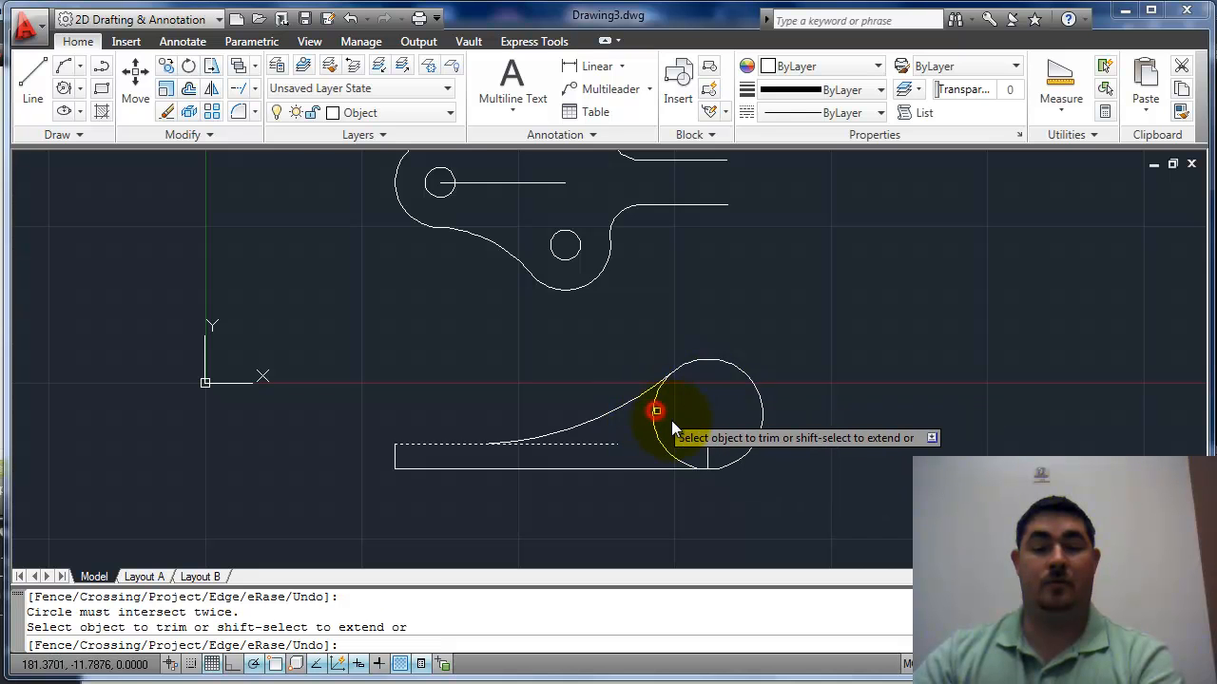
pyautogui.click(599, 475)
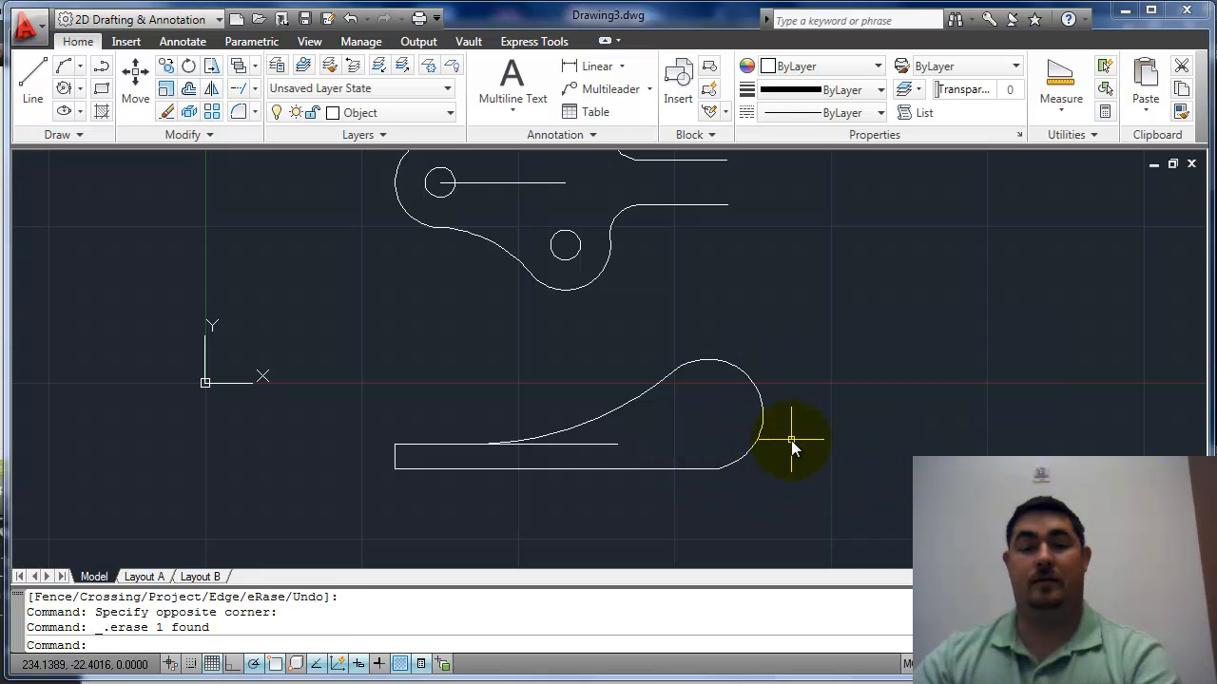
pyautogui.moveTo(775, 423)
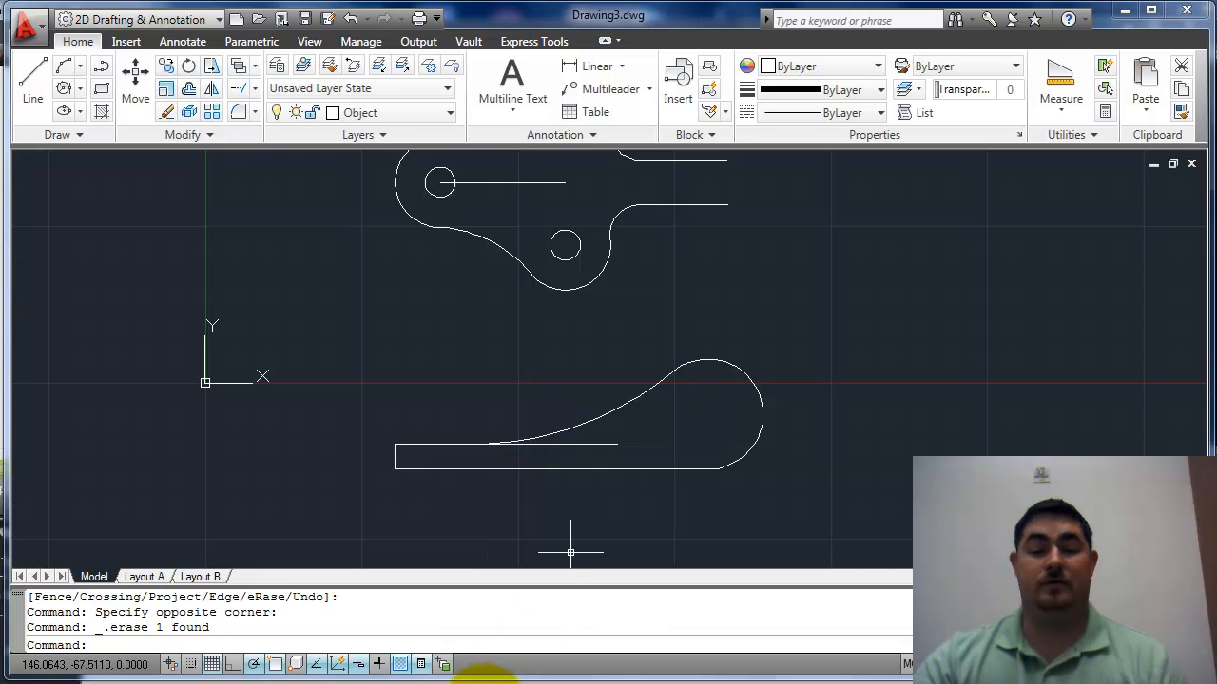
pyautogui.moveTo(570, 536)
pyautogui.write('c')
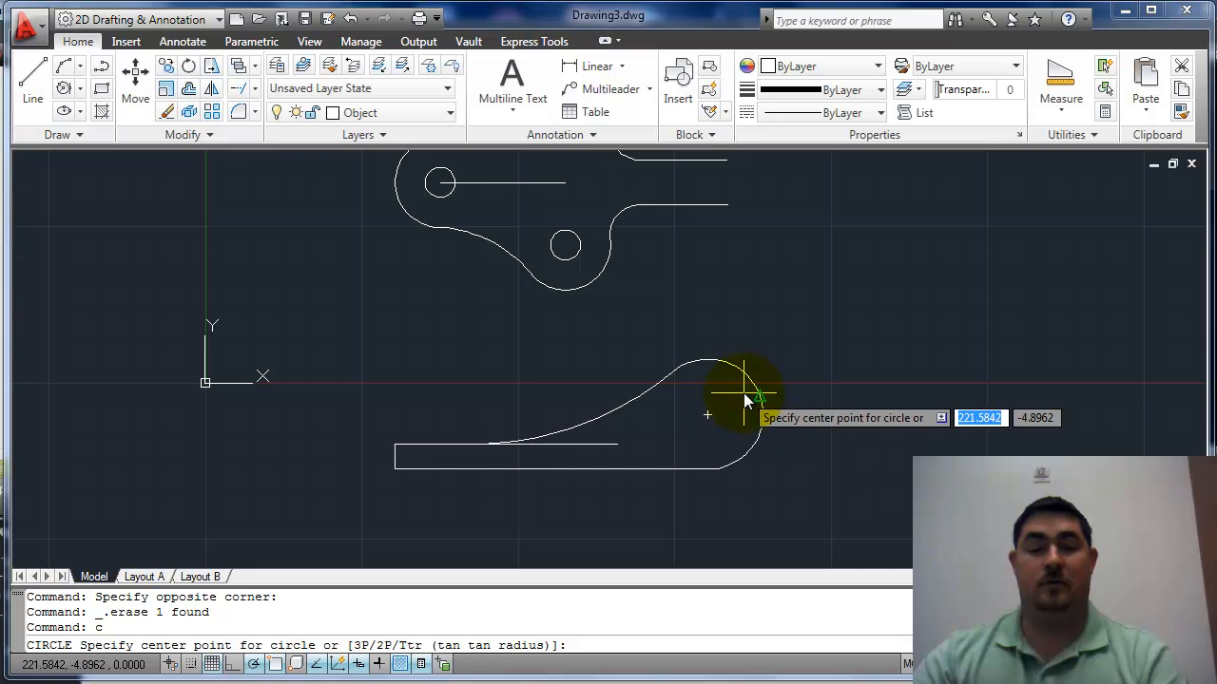
# - Place the radius-10 hole at the arc centre, then draw and trim a projection line
pyautogui.click(708, 418)
pyautogui.write('10')
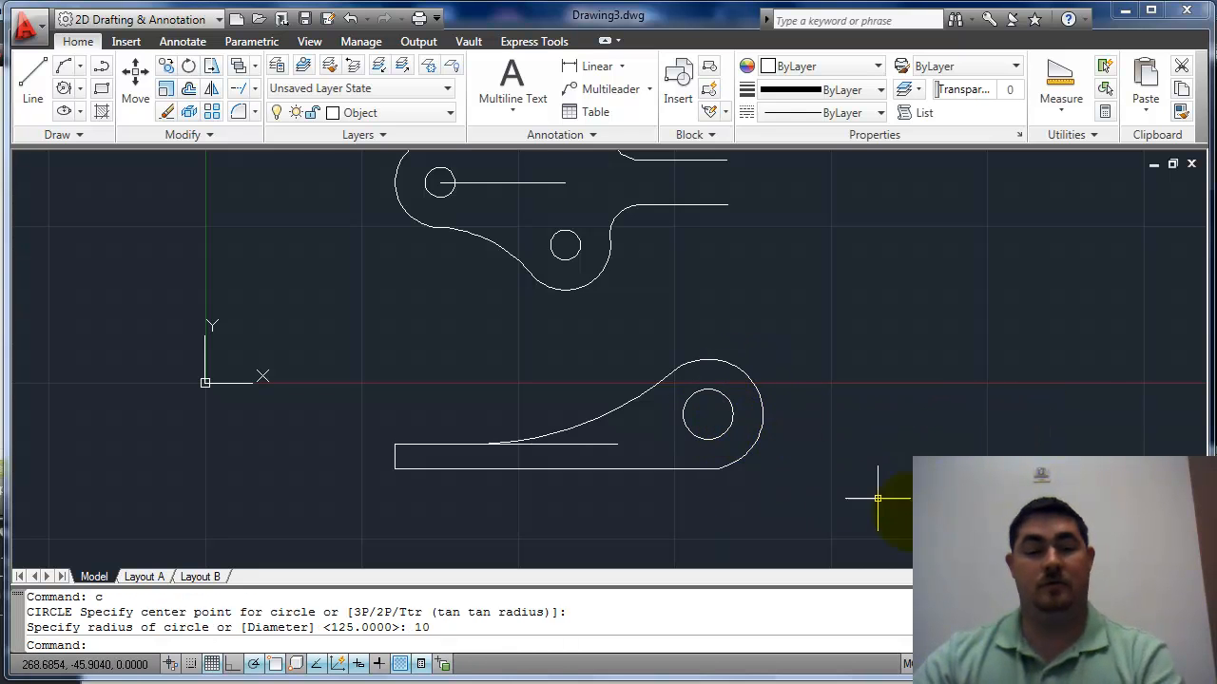
pyautogui.moveTo(646, 228)
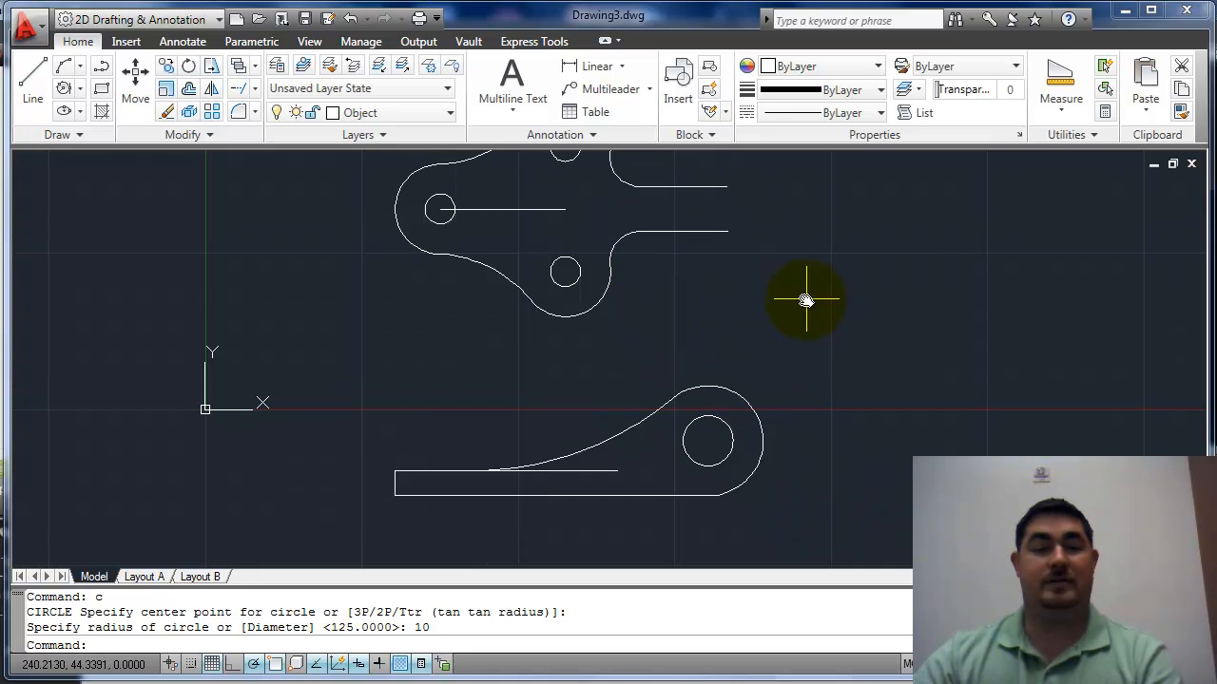
pyautogui.moveTo(747, 394)
pyautogui.write('l')
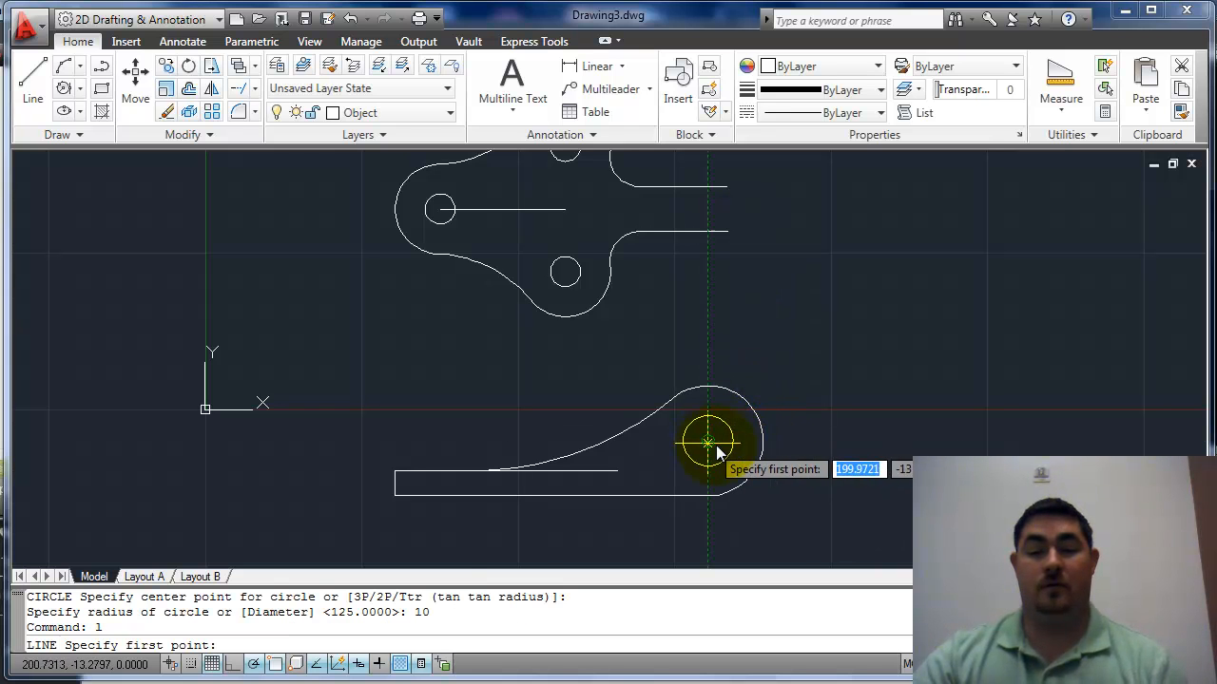
pyautogui.click(709, 440)
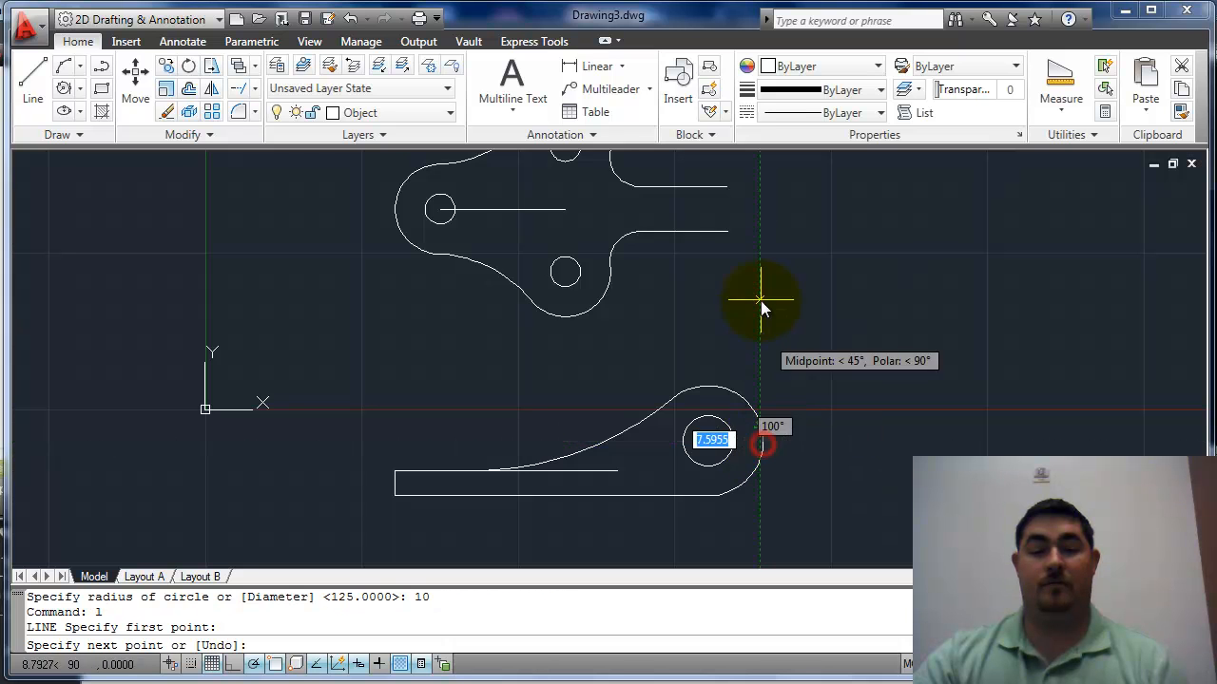
pyautogui.moveTo(765, 176)
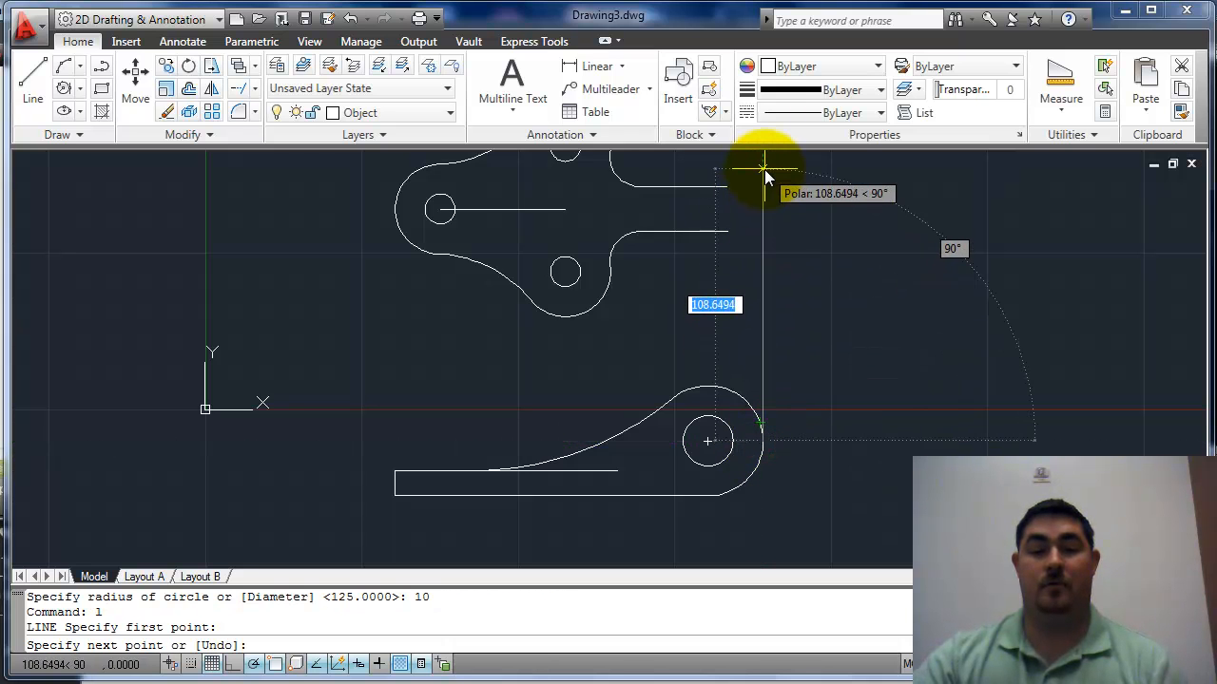
pyautogui.click(727, 188)
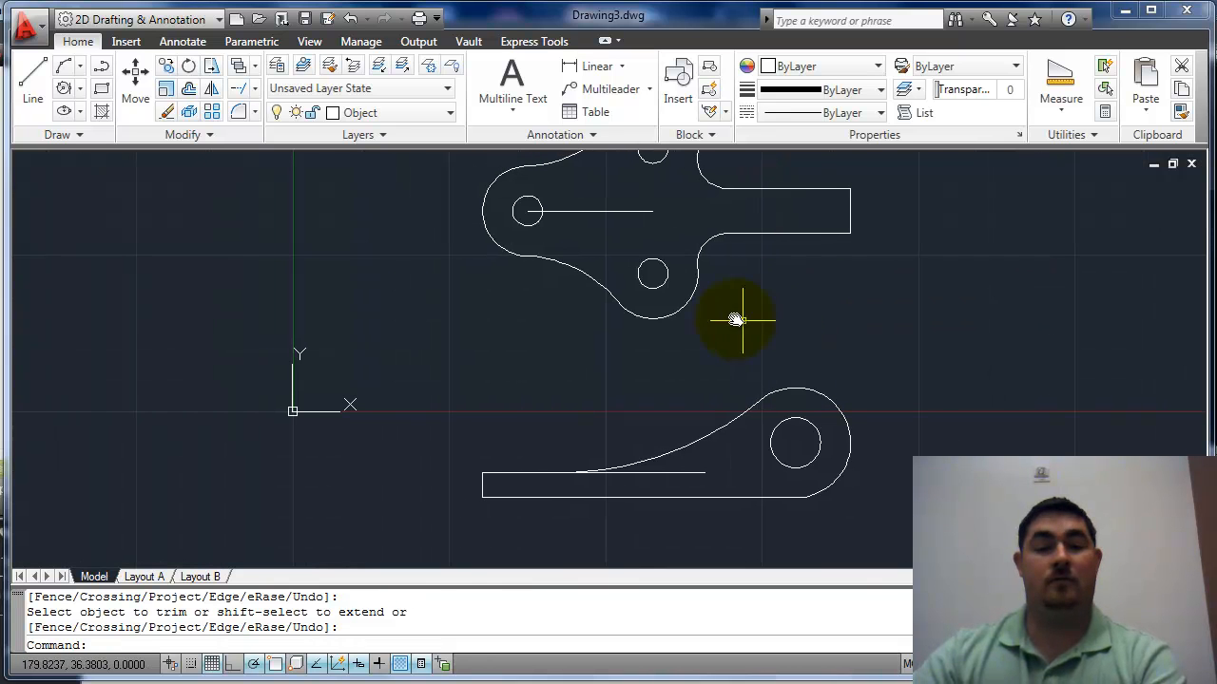
pyautogui.moveTo(777, 235)
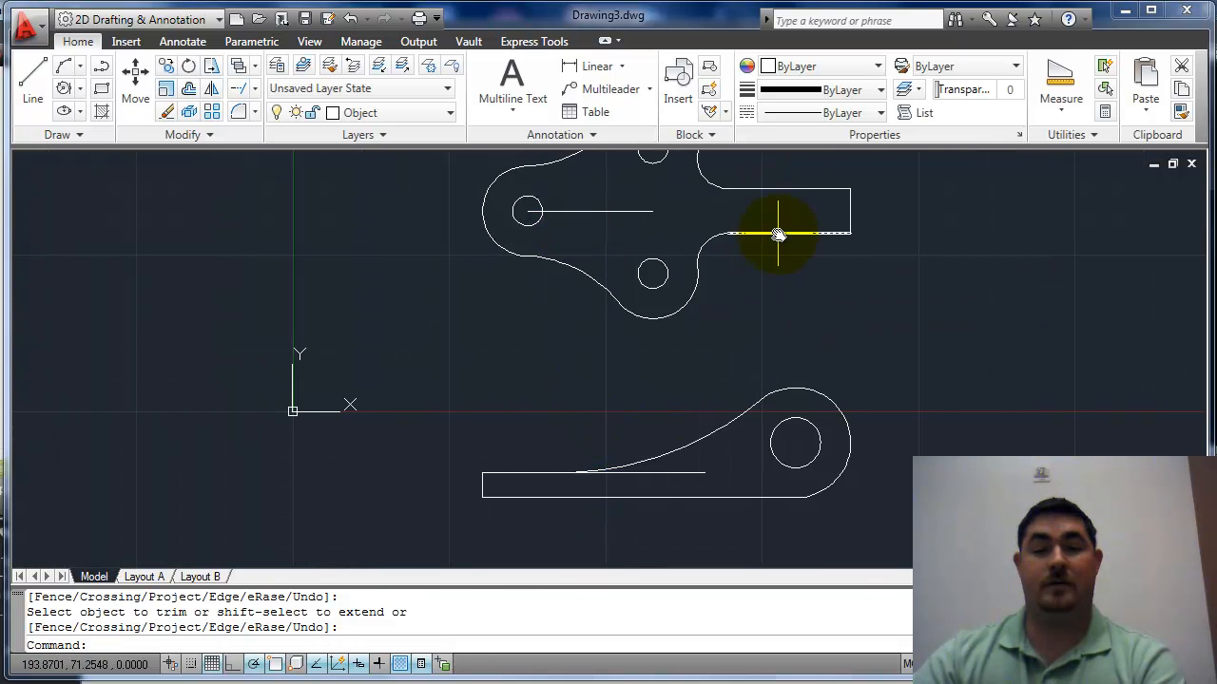
pyautogui.click(560, 475)
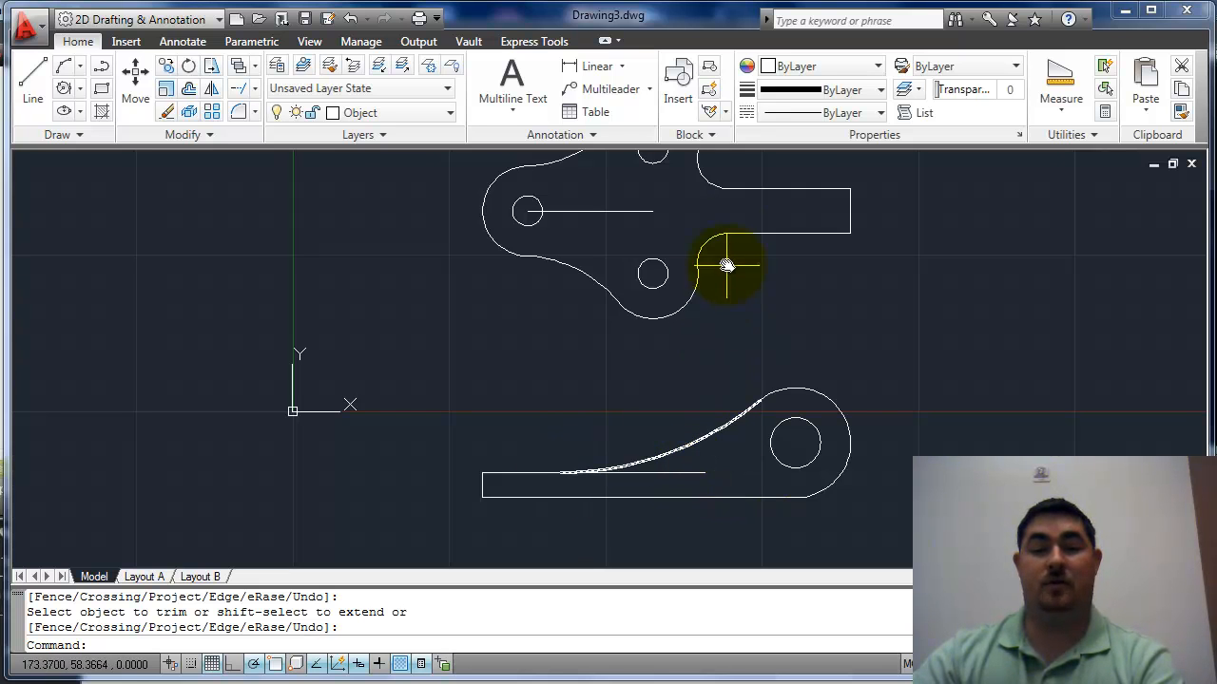
pyautogui.click(727, 266)
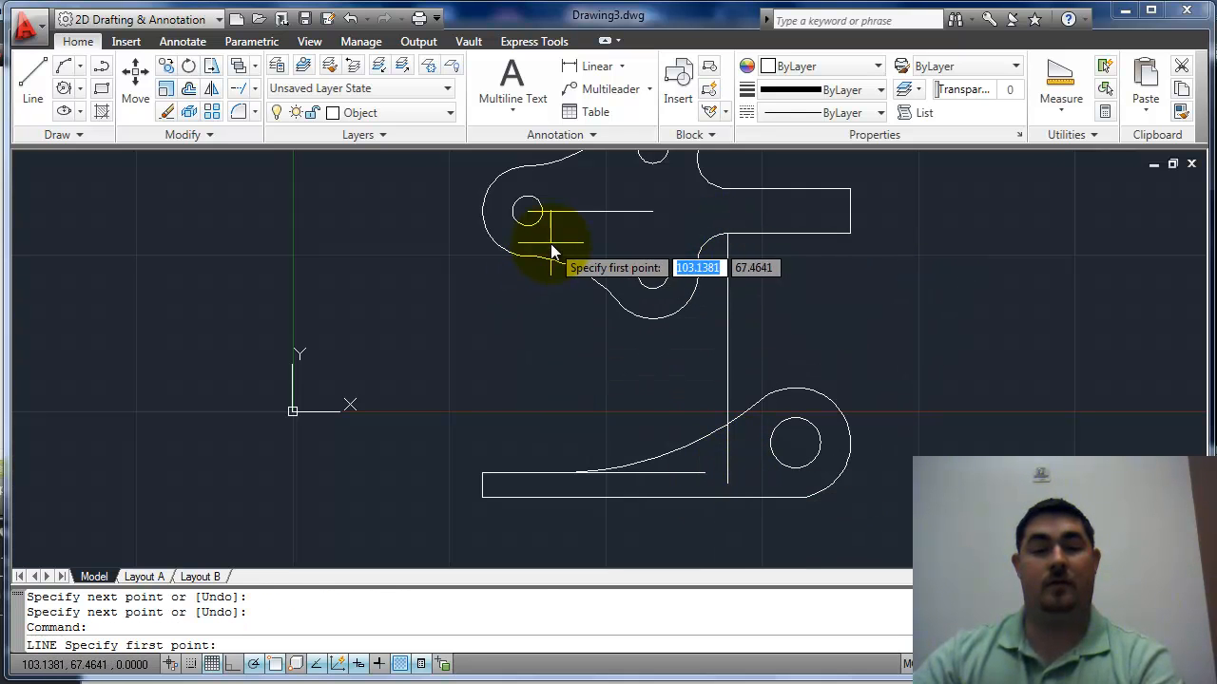
pyautogui.moveTo(561, 472)
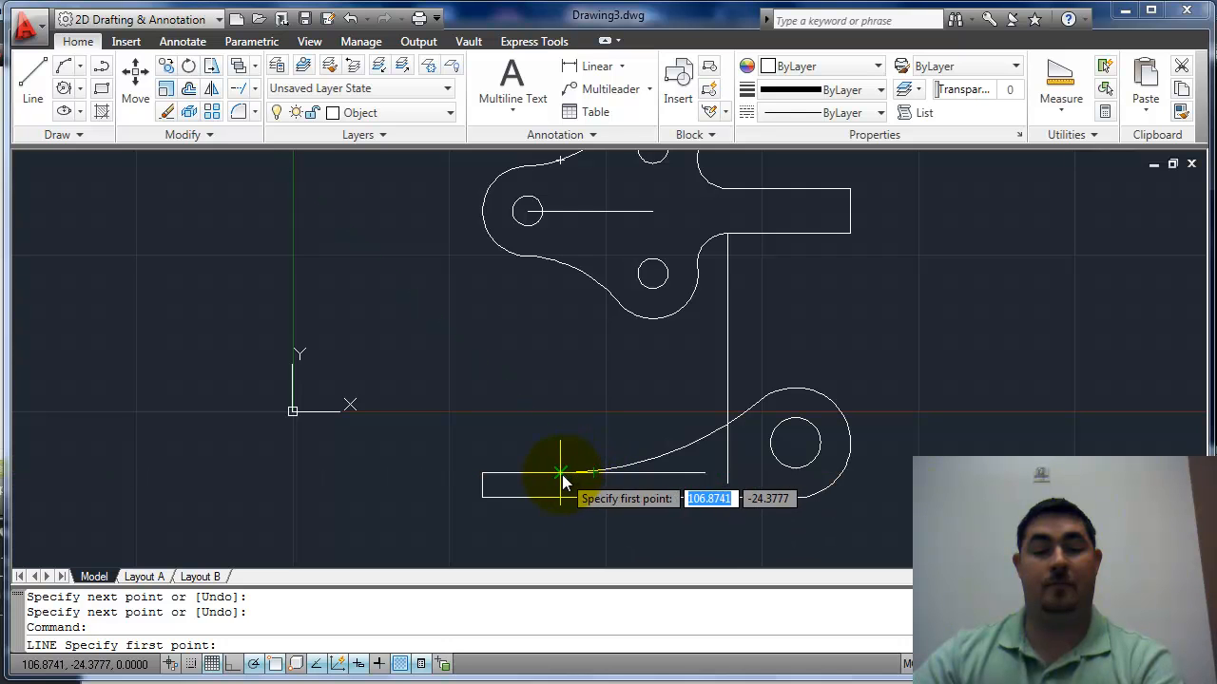
# - Project the side view base upward and stretch the top-view bar edges into place
pyautogui.click(560, 474)
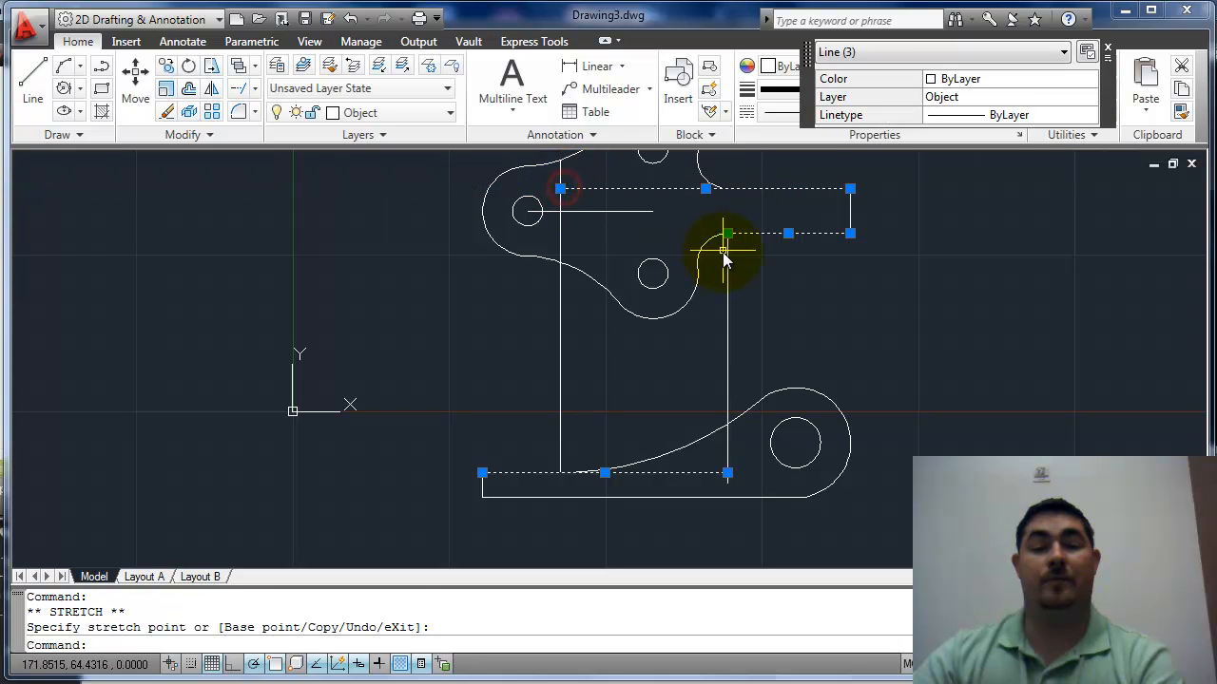
pyautogui.click(566, 233)
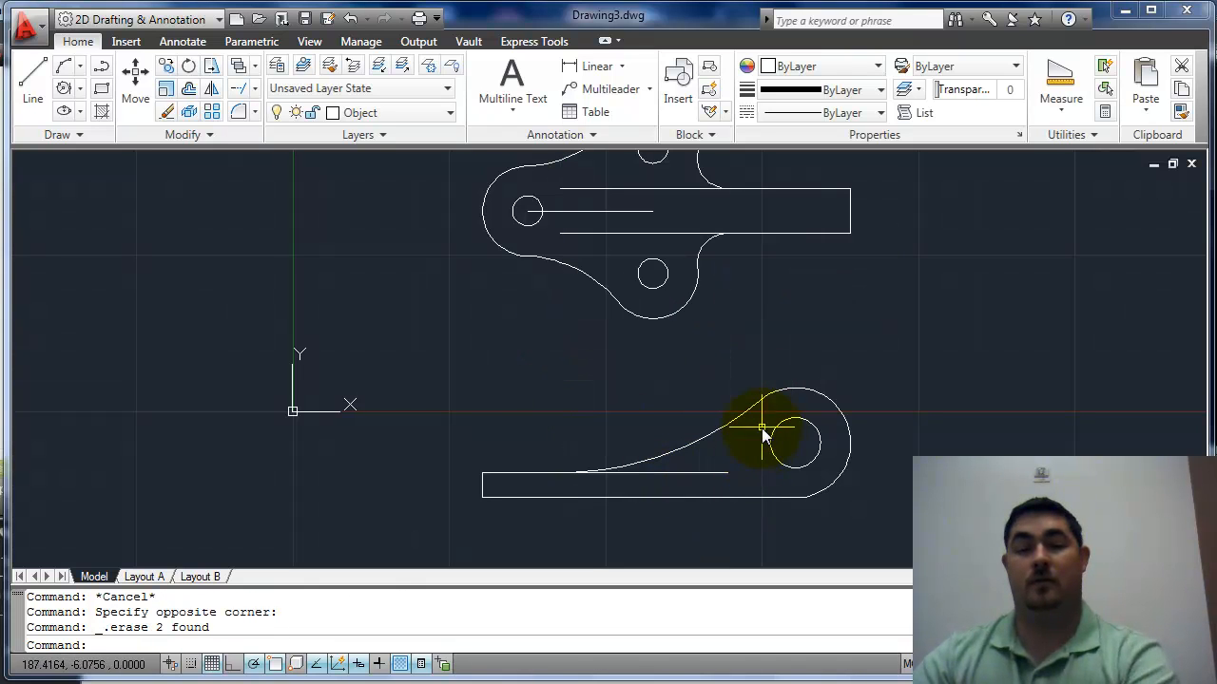
pyautogui.click(601, 210)
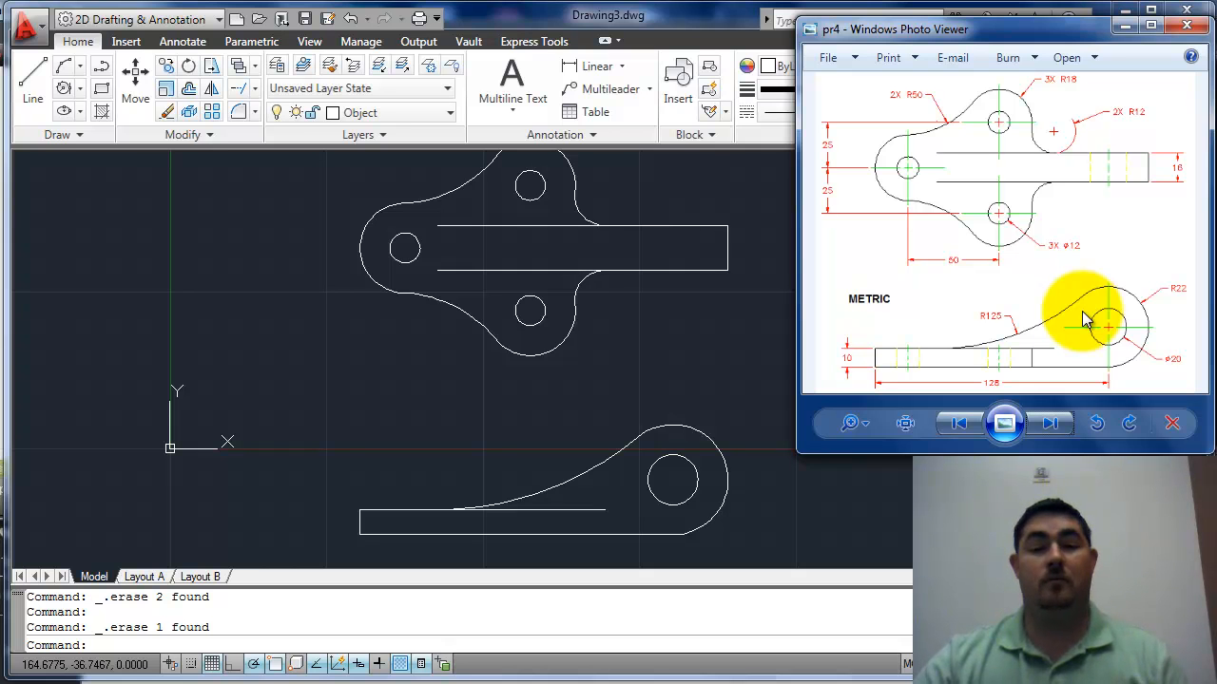
pyautogui.moveTo(1036, 353)
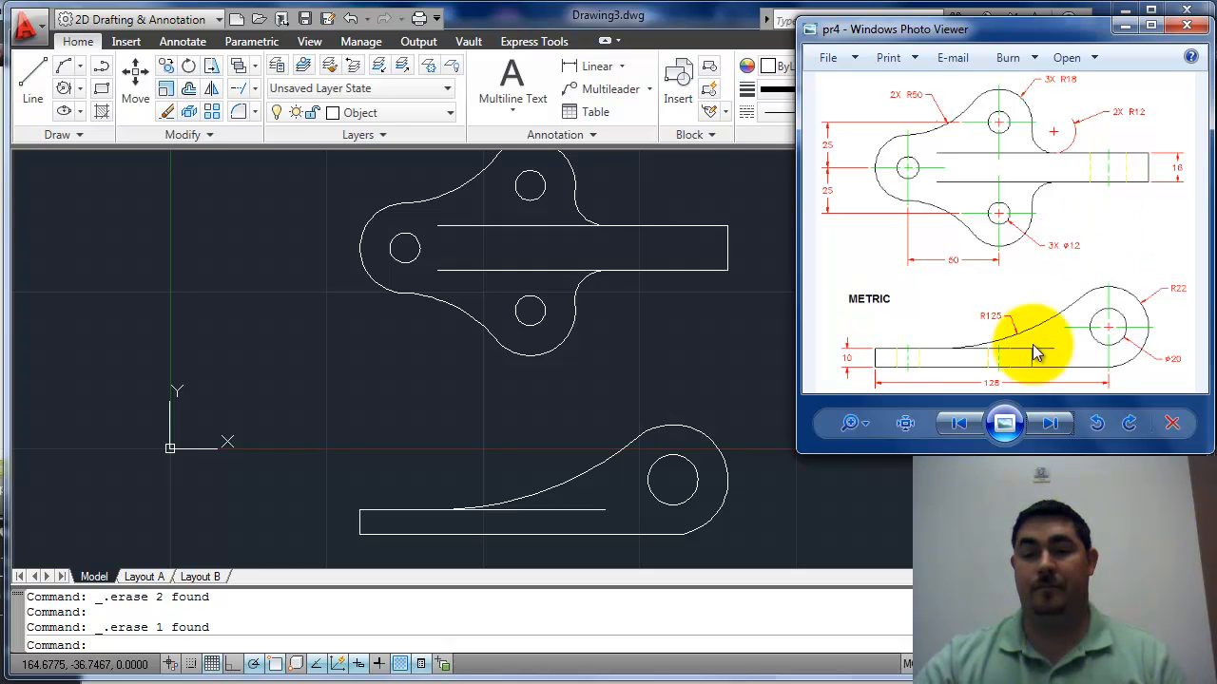
pyautogui.moveTo(1122, 171)
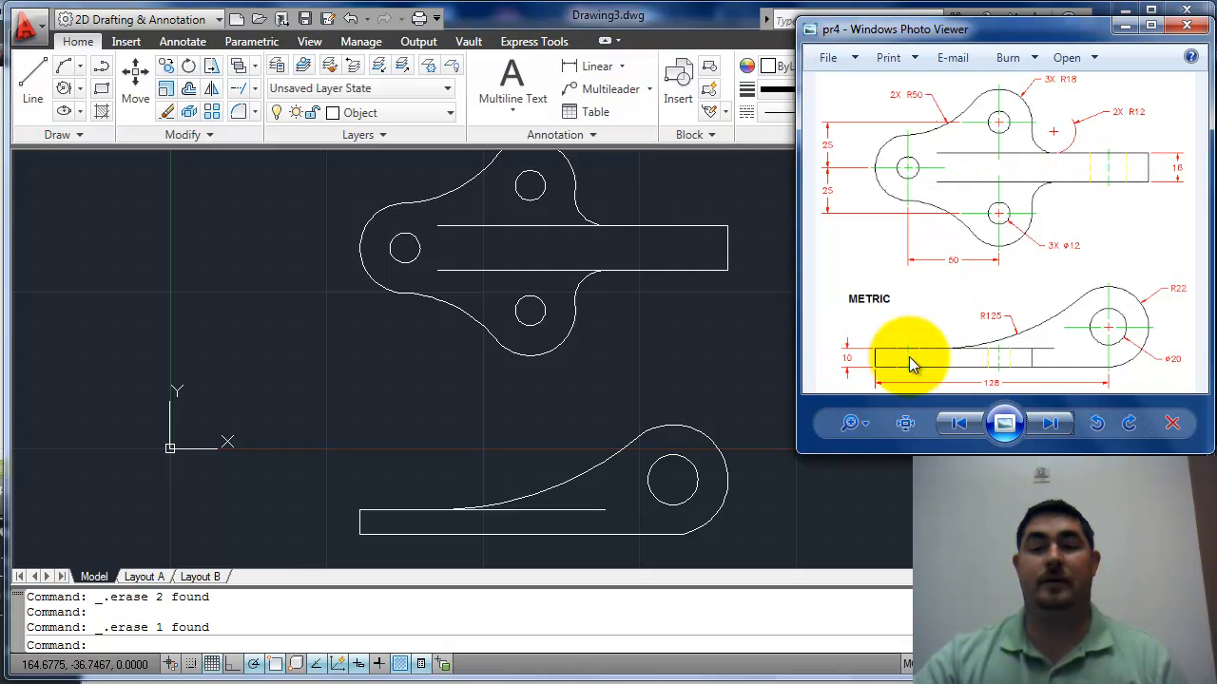
pyautogui.moveTo(537, 313)
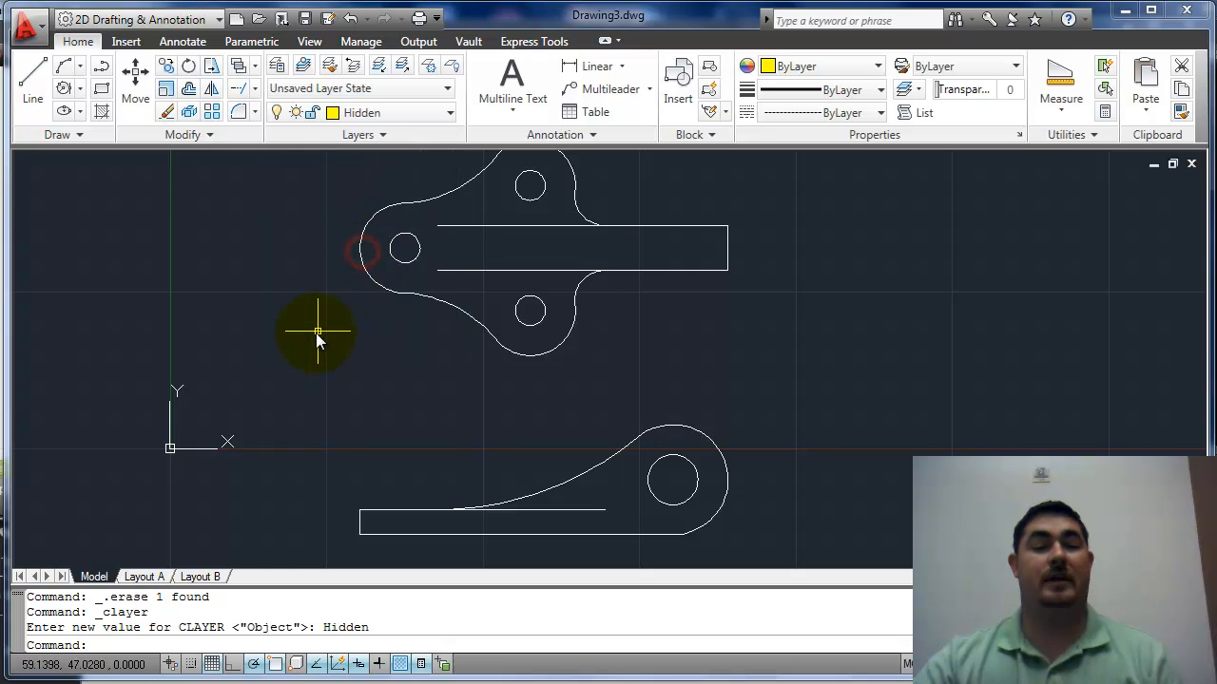
pyautogui.moveTo(271, 262)
pyautogui.write('xl')
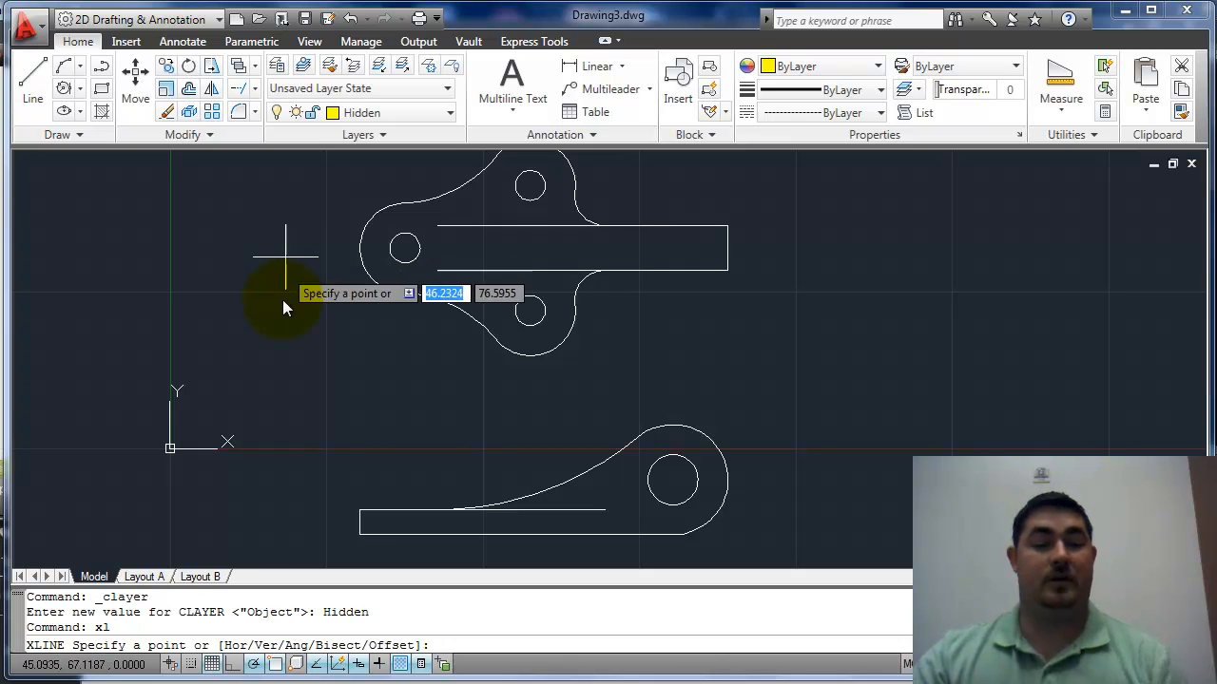
# - Draw vertical construction lines through the hole edges on the Hidden layer
pyautogui.rightClick(285, 295)
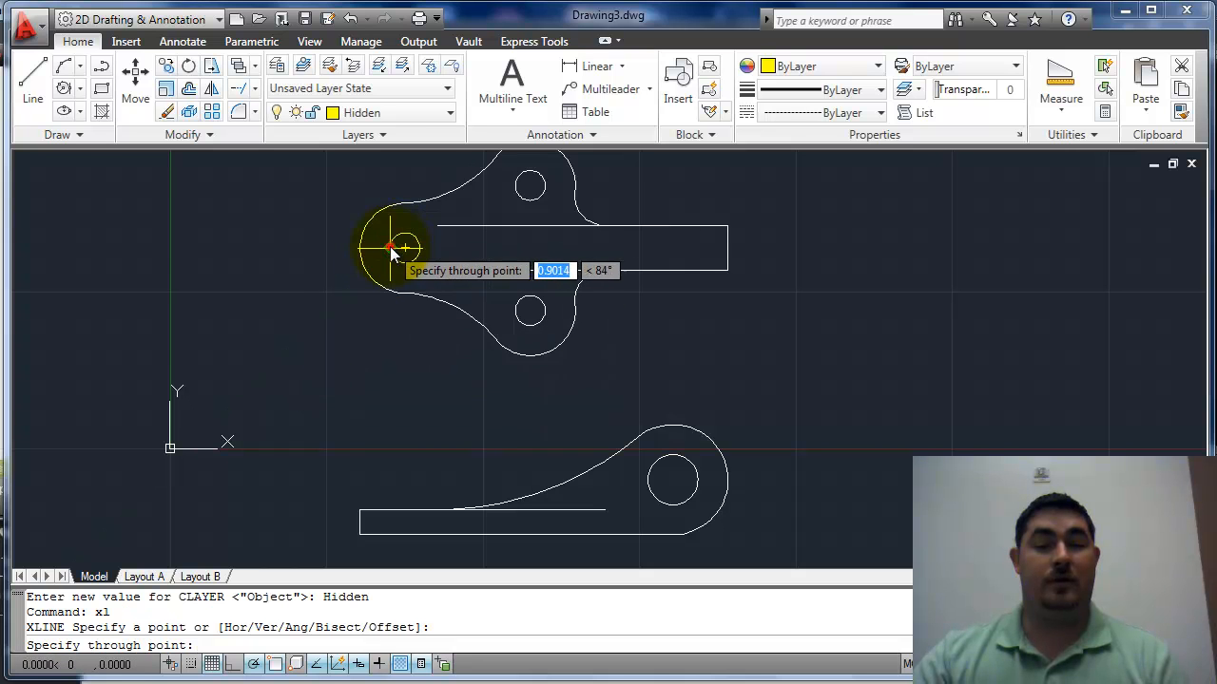
pyautogui.press('Escape')
pyautogui.write('v')
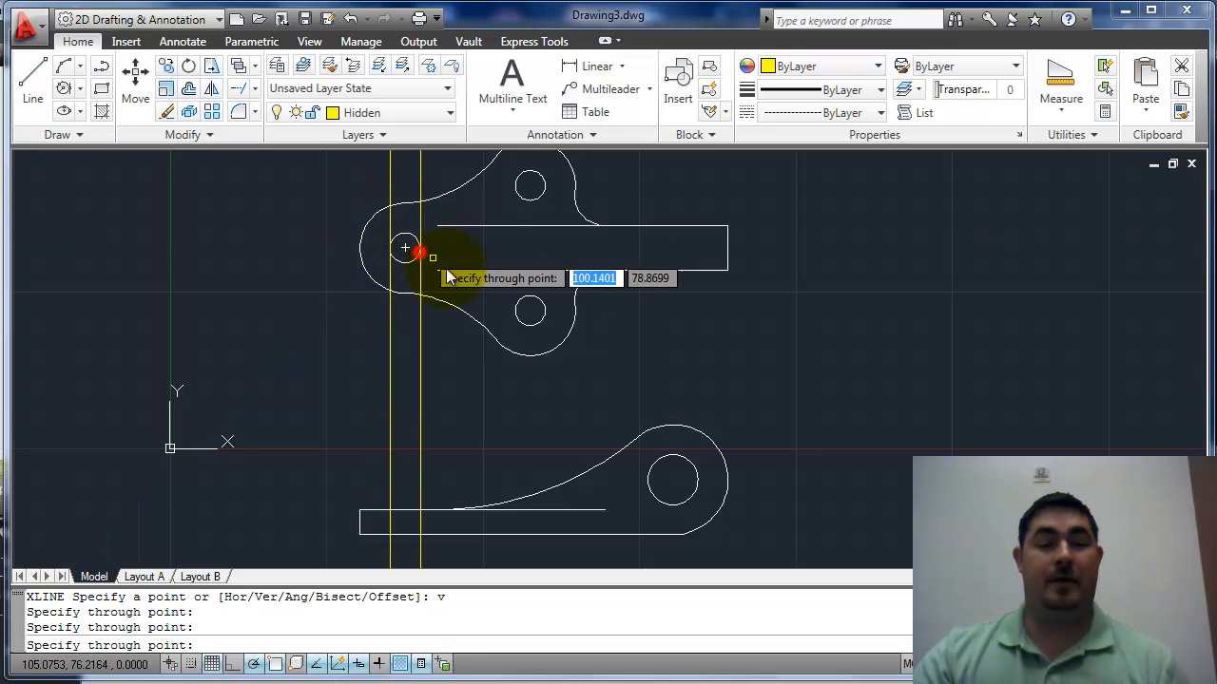
pyautogui.click(529, 311)
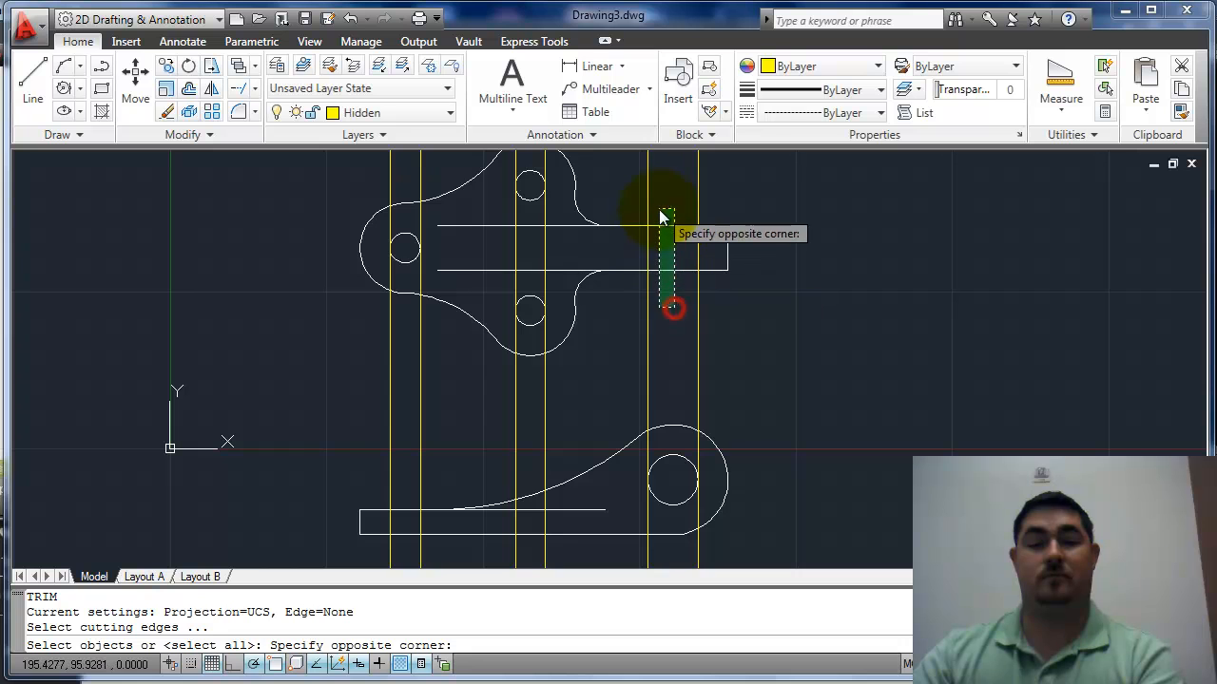
# - Trim the construction lines down to the bar and the side view base
pyautogui.click(673, 309)
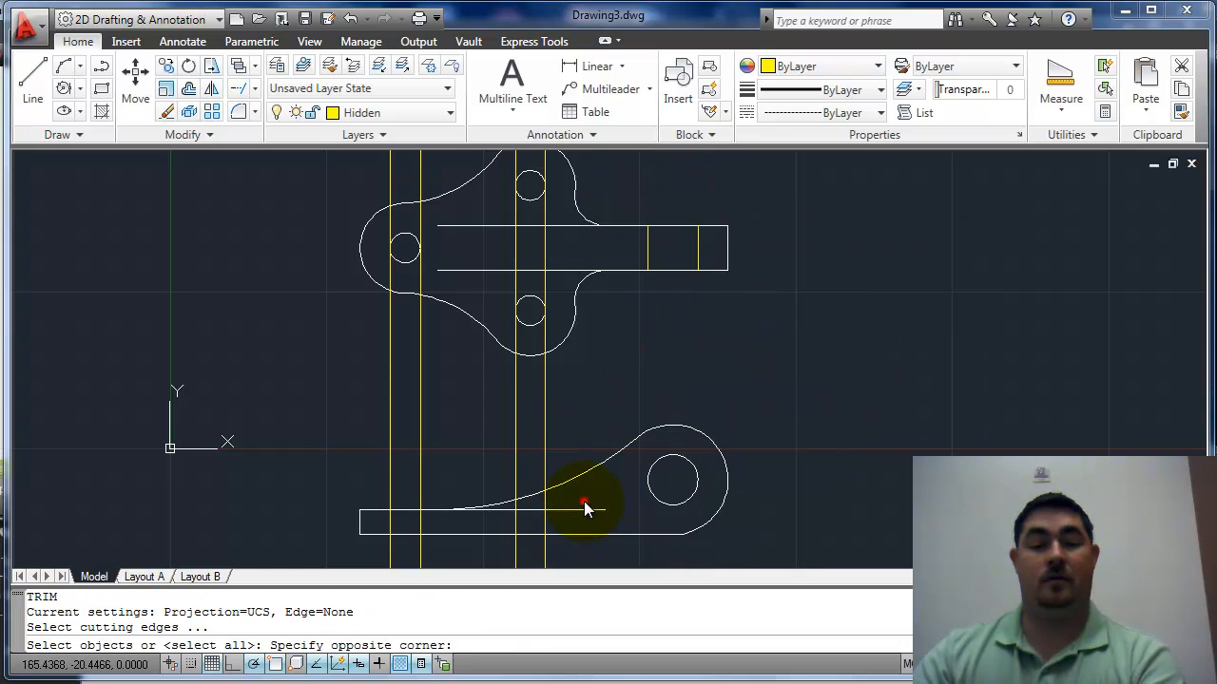
pyautogui.click(585, 506)
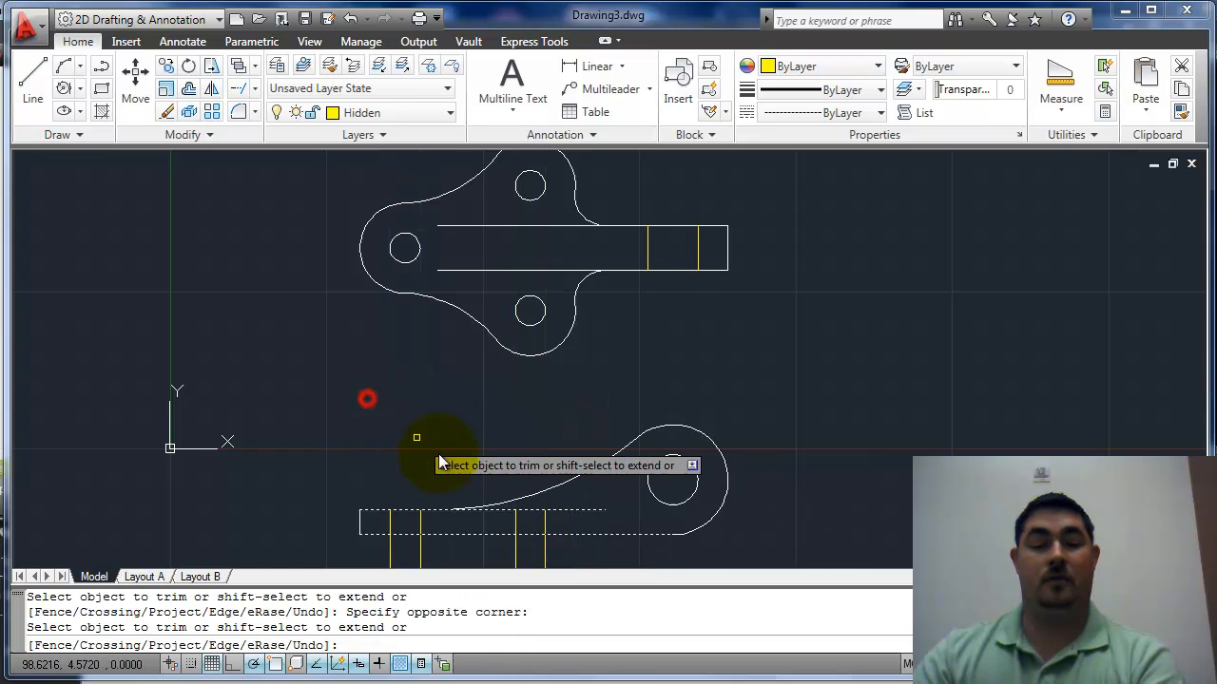
pyautogui.click(423, 448)
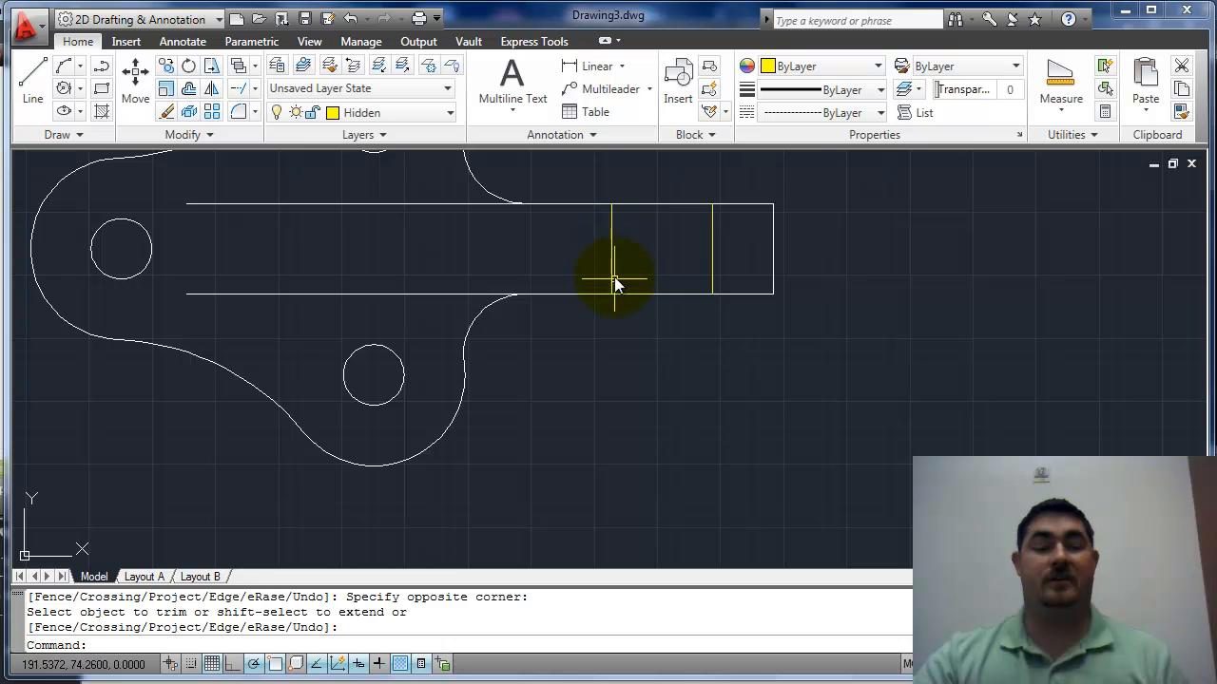
pyautogui.moveTo(561, 243)
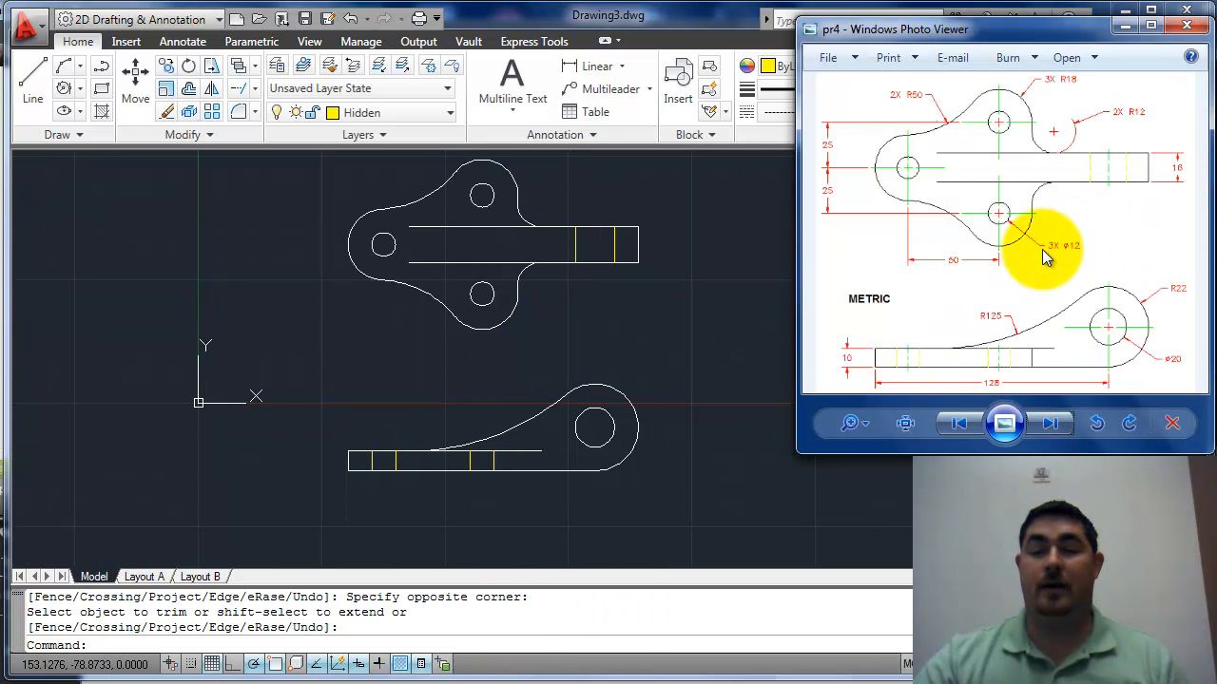
pyautogui.moveTo(1031, 304)
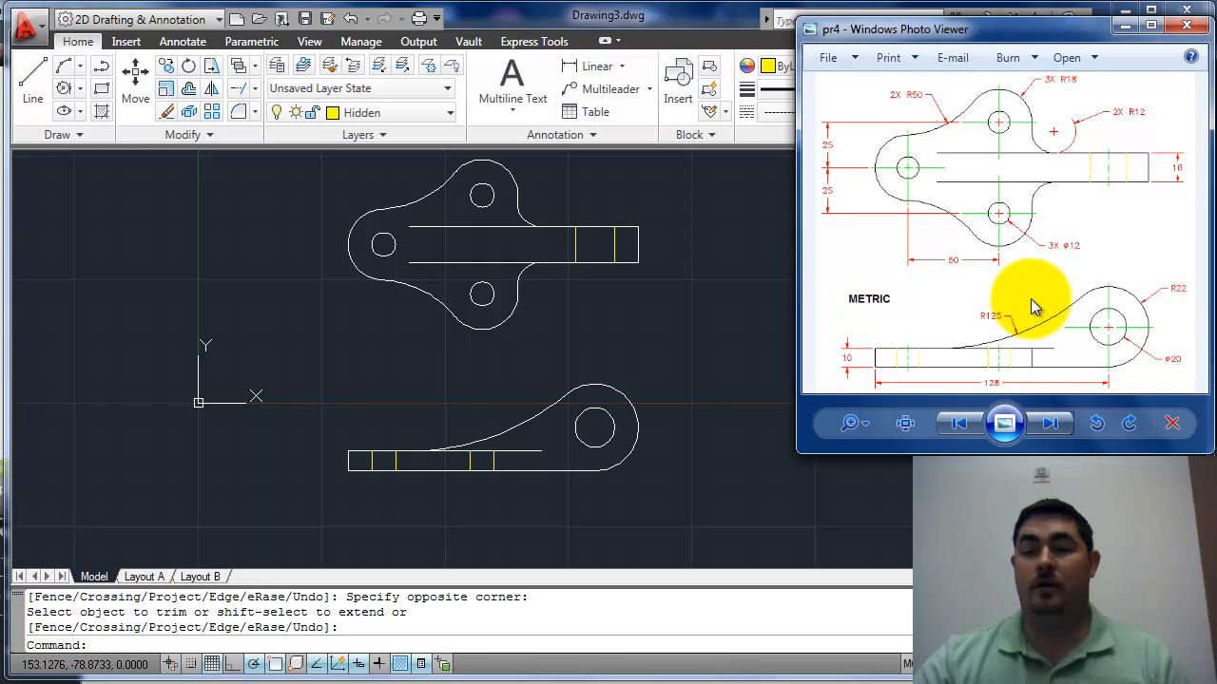
pyautogui.moveTo(647, 342)
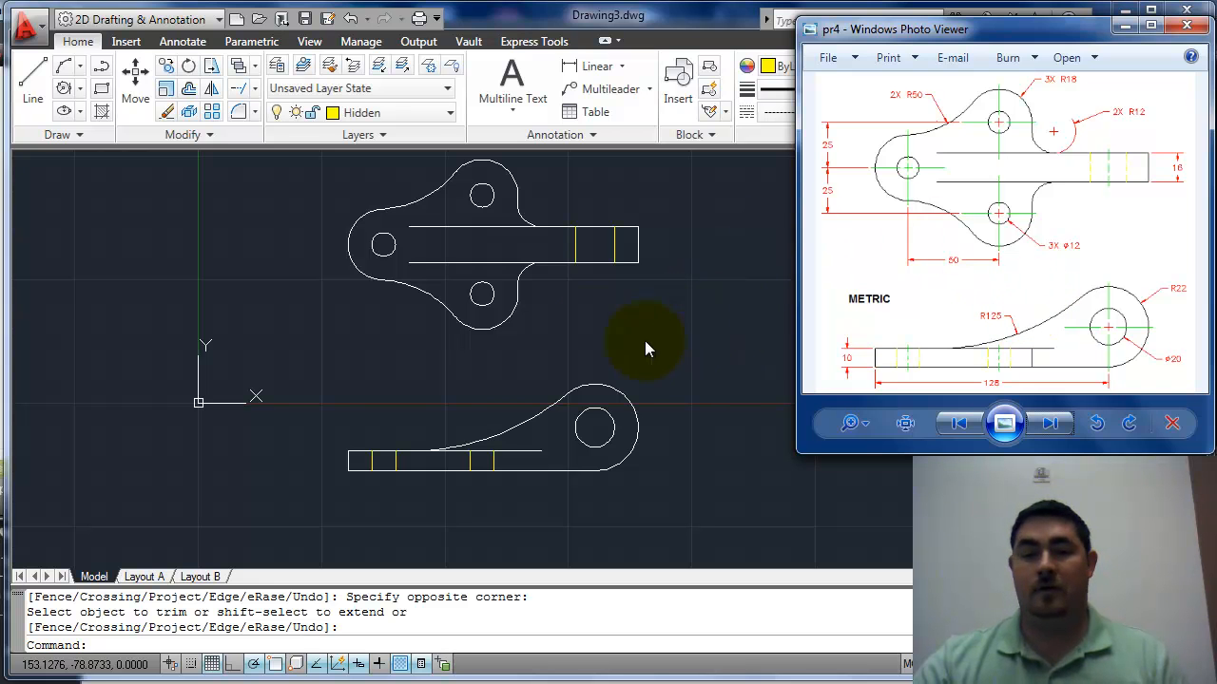
pyautogui.moveTo(513, 261)
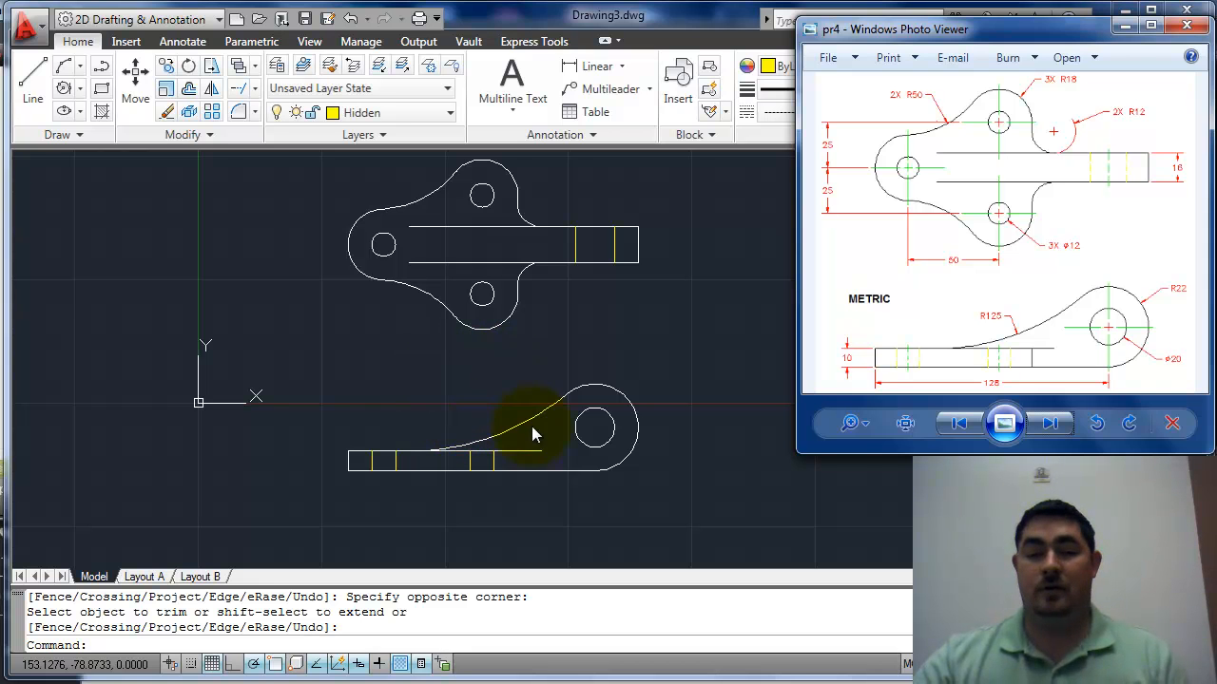
# - Bring the AutoCAD drawing window back in front of the reference image
pyautogui.click(532, 432)
pyautogui.write('o')
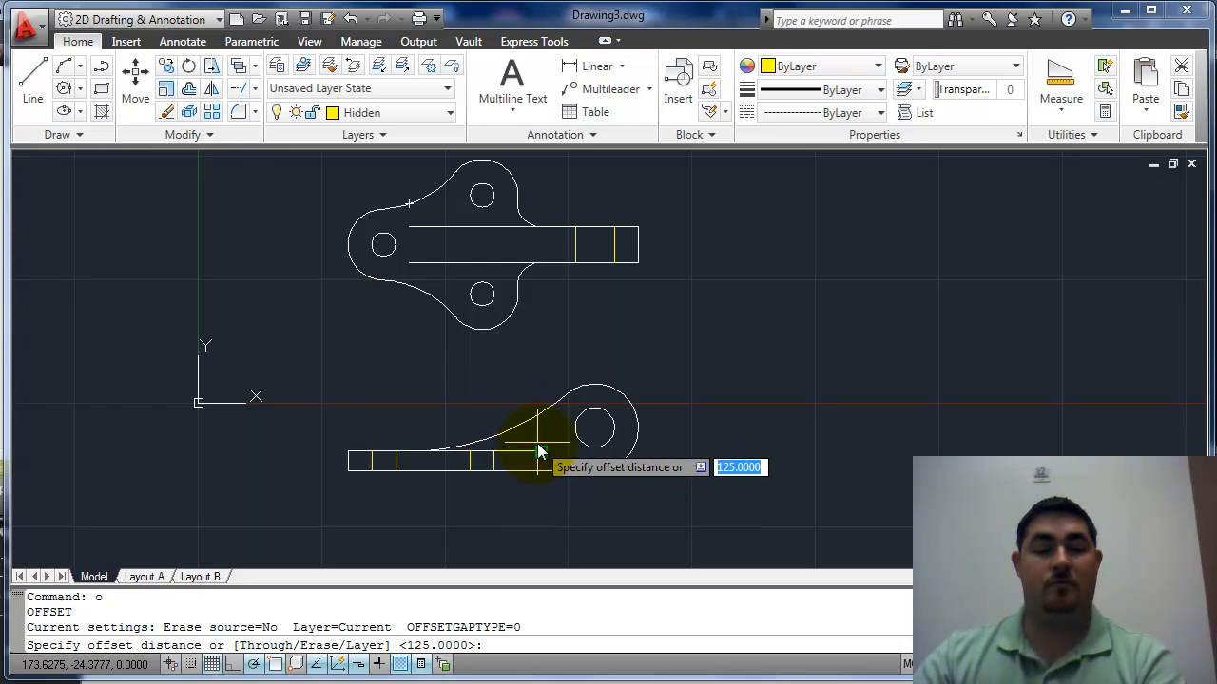
# - Offset the bar's bottom edge downward by 3 units
pyautogui.write('3')
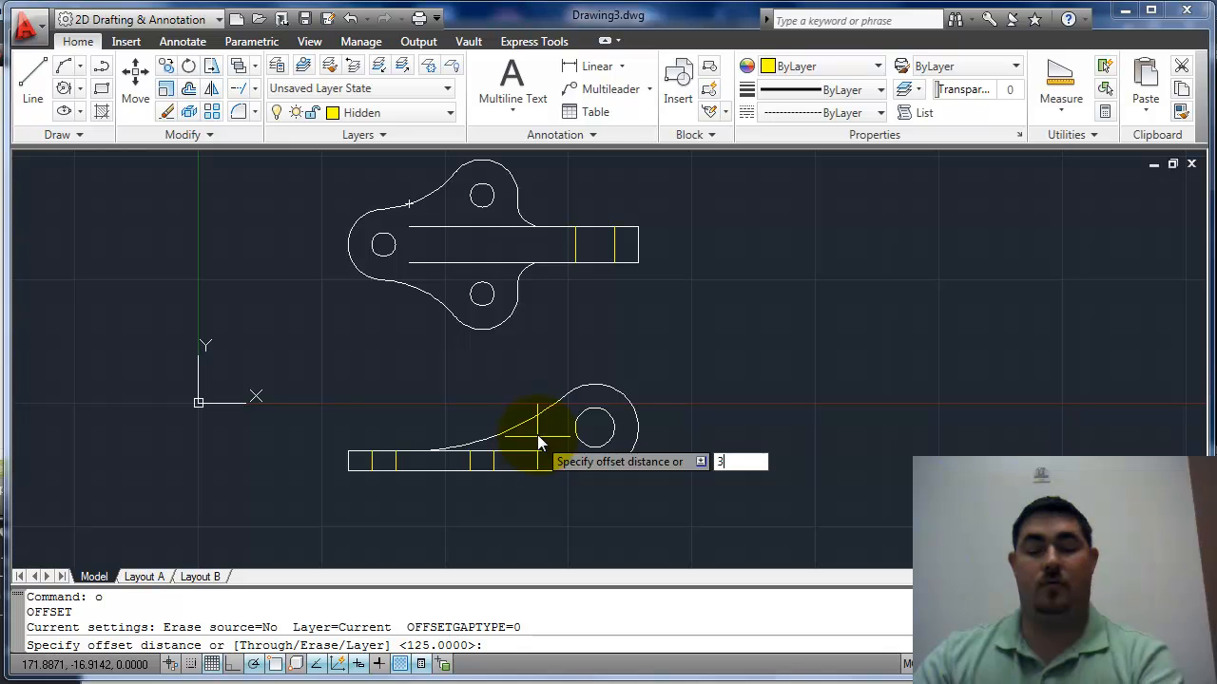
pyautogui.press('Return')
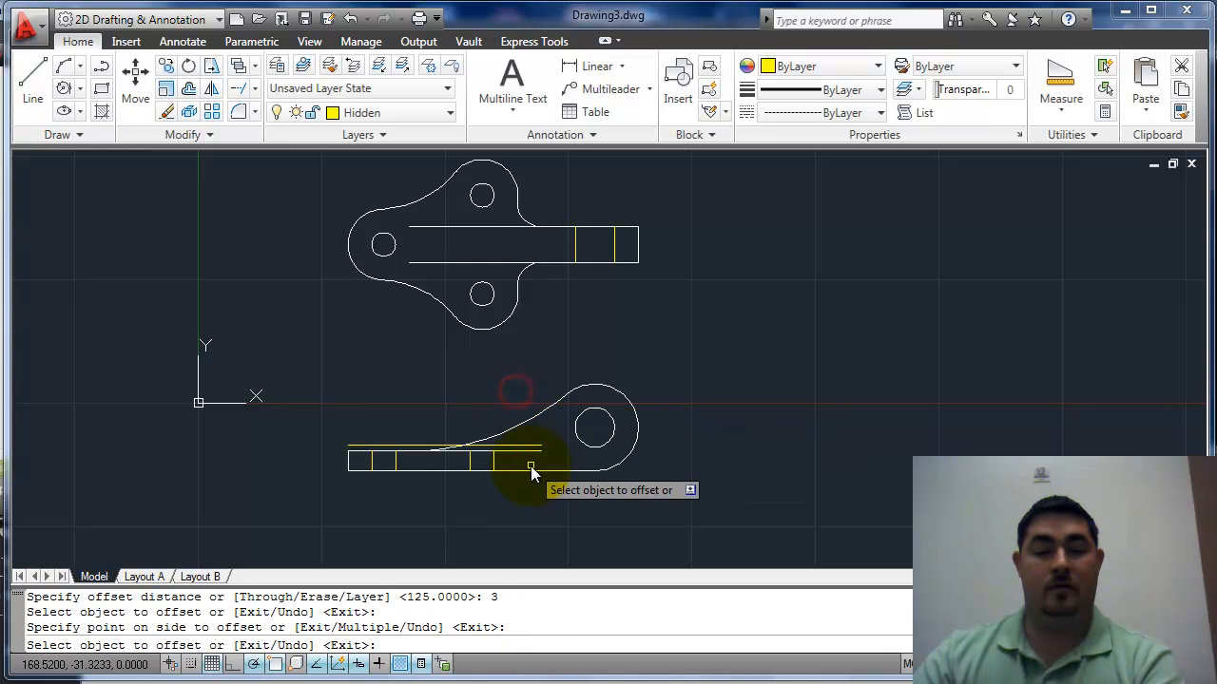
pyautogui.click(532, 466)
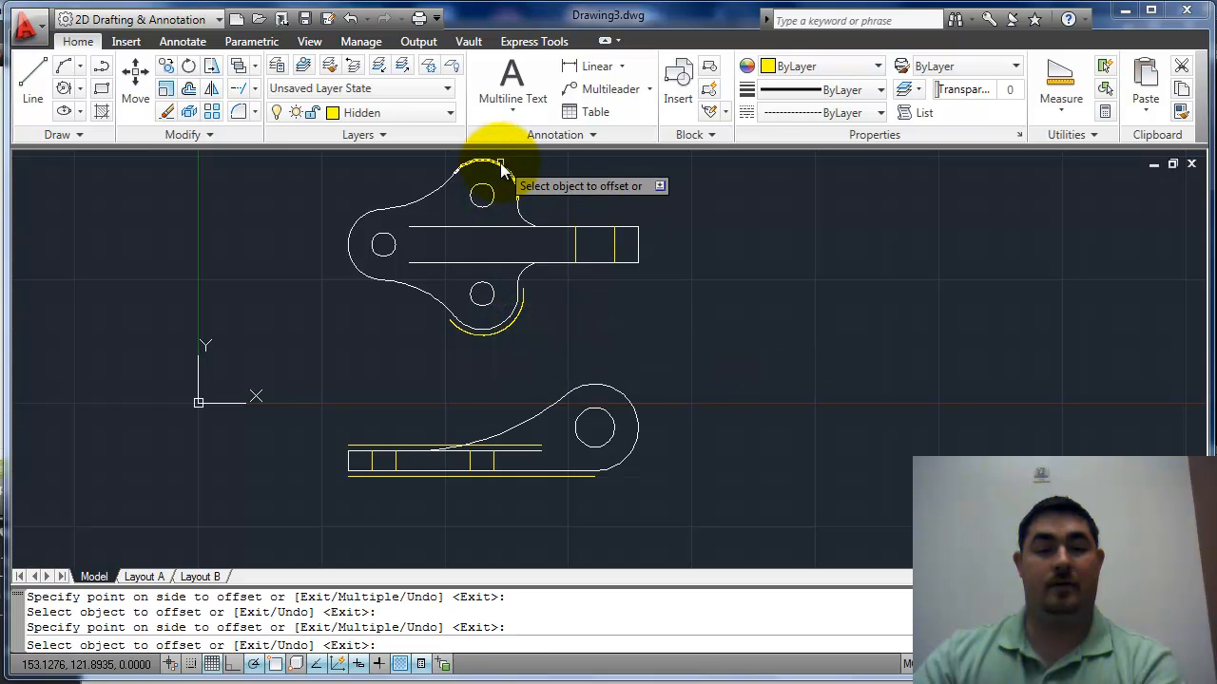
pyautogui.moveTo(352, 242)
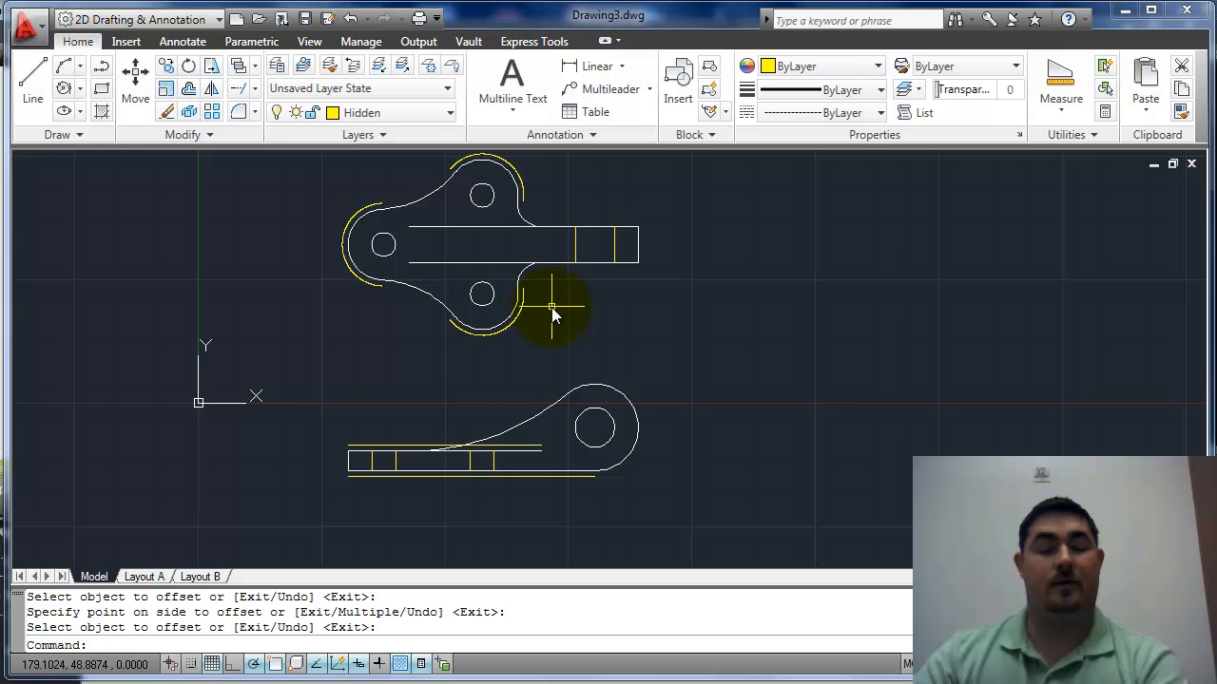
pyautogui.moveTo(404, 369)
pyautogui.write('l')
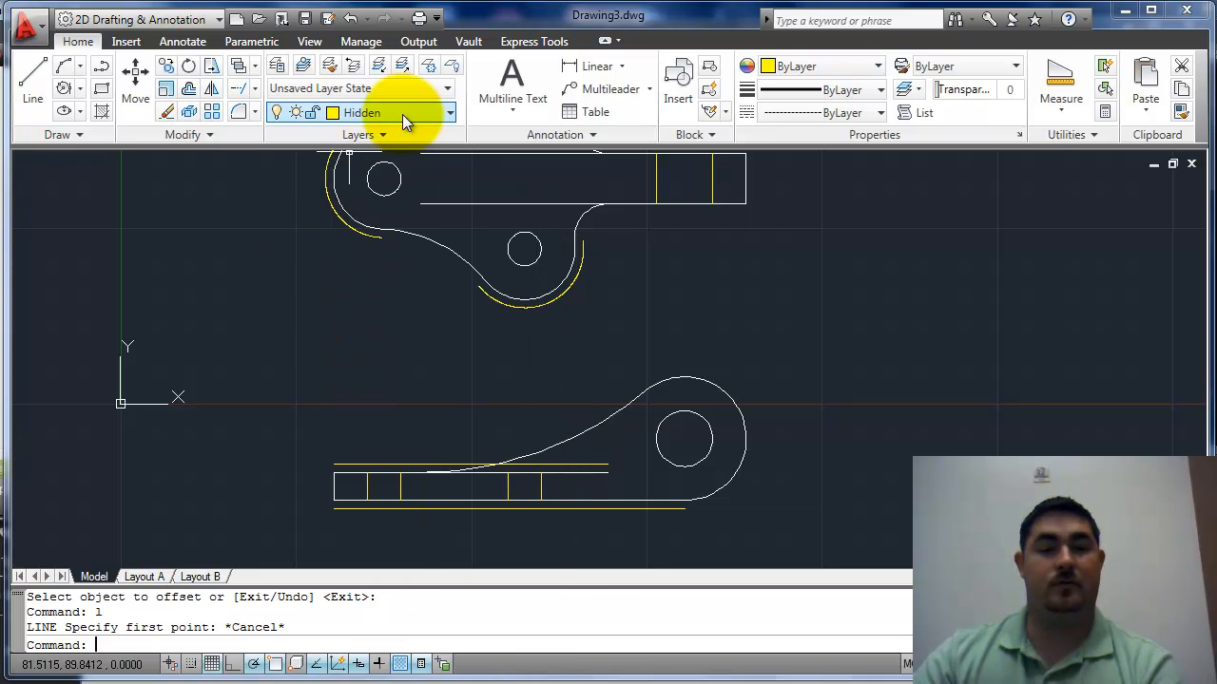
# - Make Center the current layer, draw the horizontal hole centre line, and delete the offset arcs
pyautogui.click(450, 112)
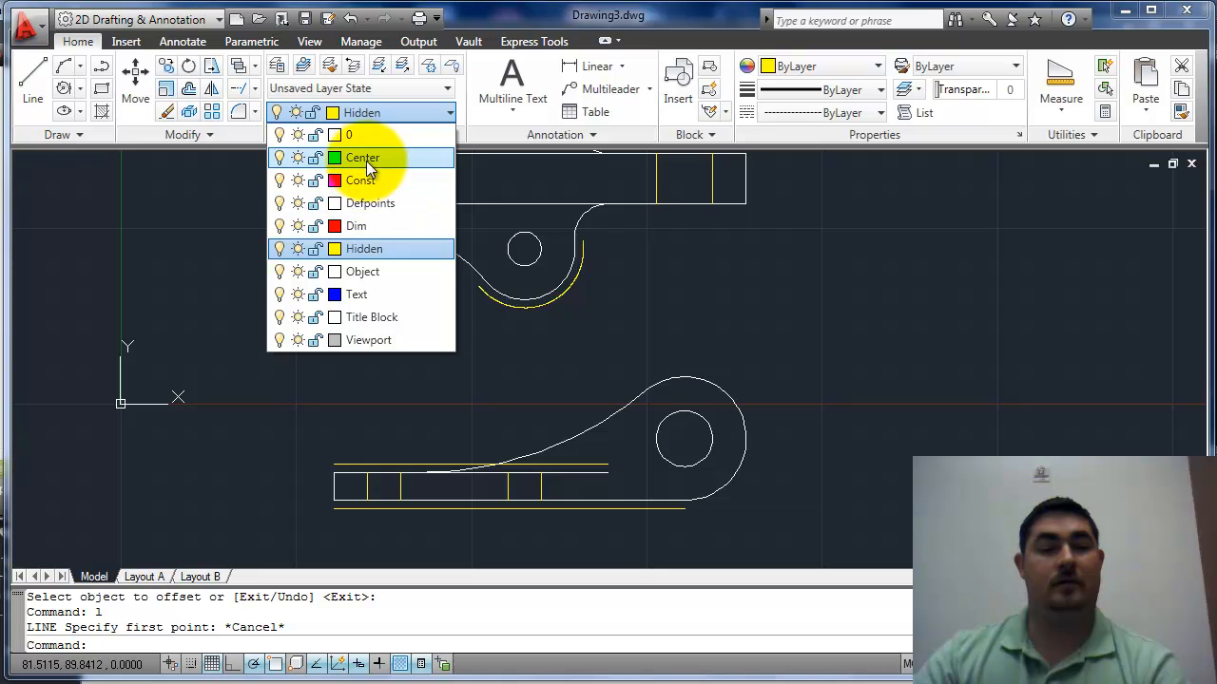
pyautogui.click(362, 157)
pyautogui.write('l')
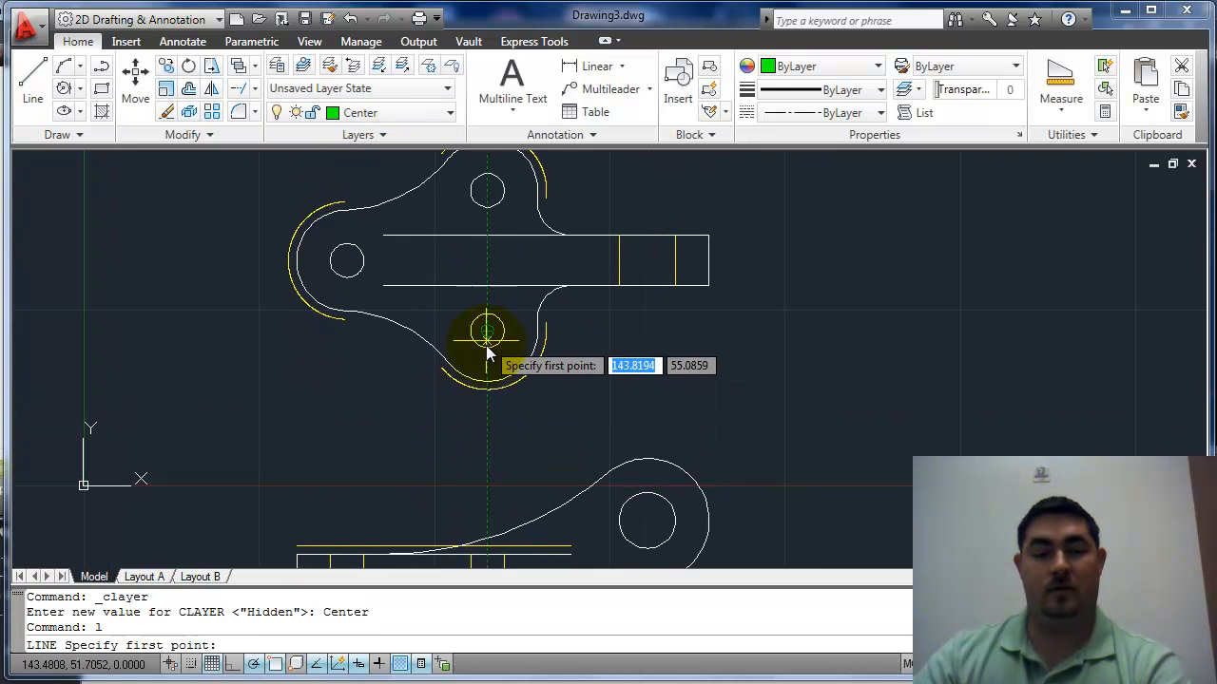
pyautogui.click(487, 331)
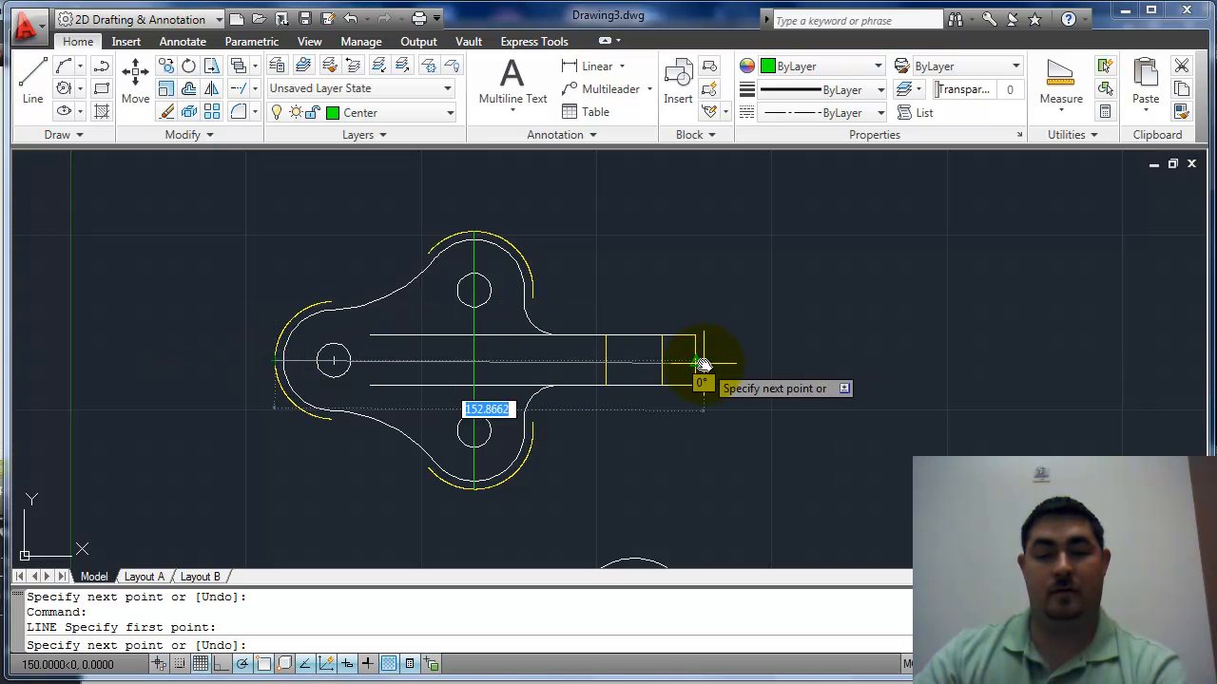
pyautogui.click(701, 360)
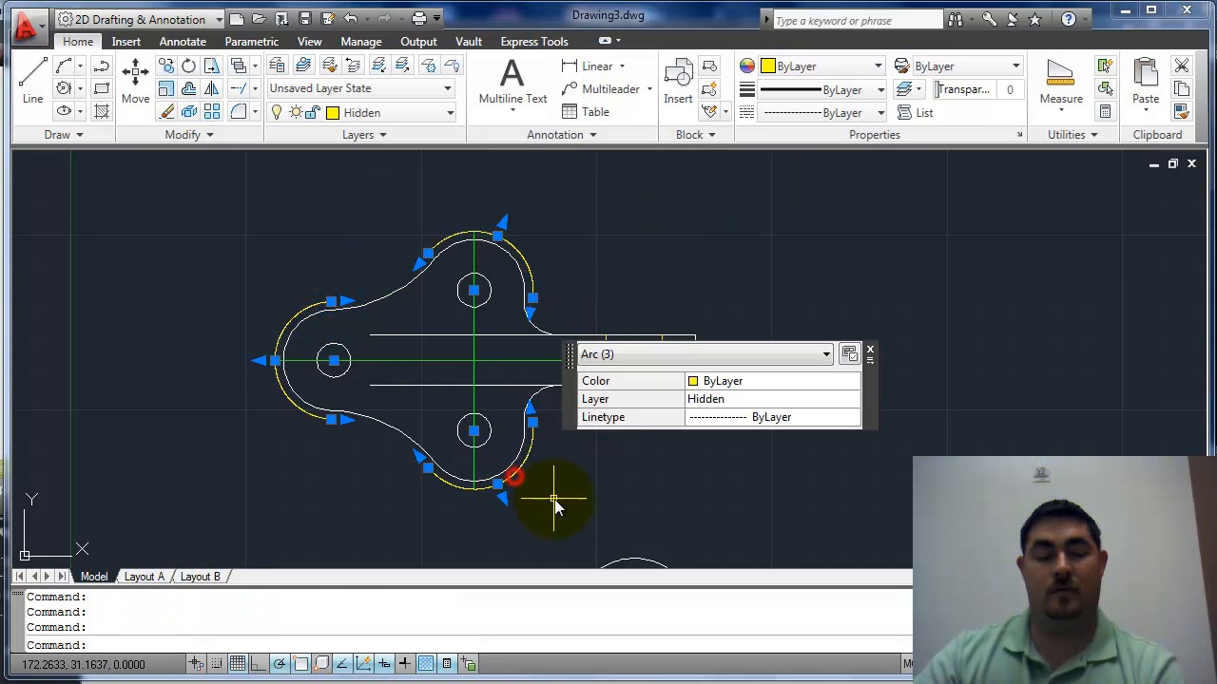
pyautogui.press('Delete')
pyautogui.write('l')
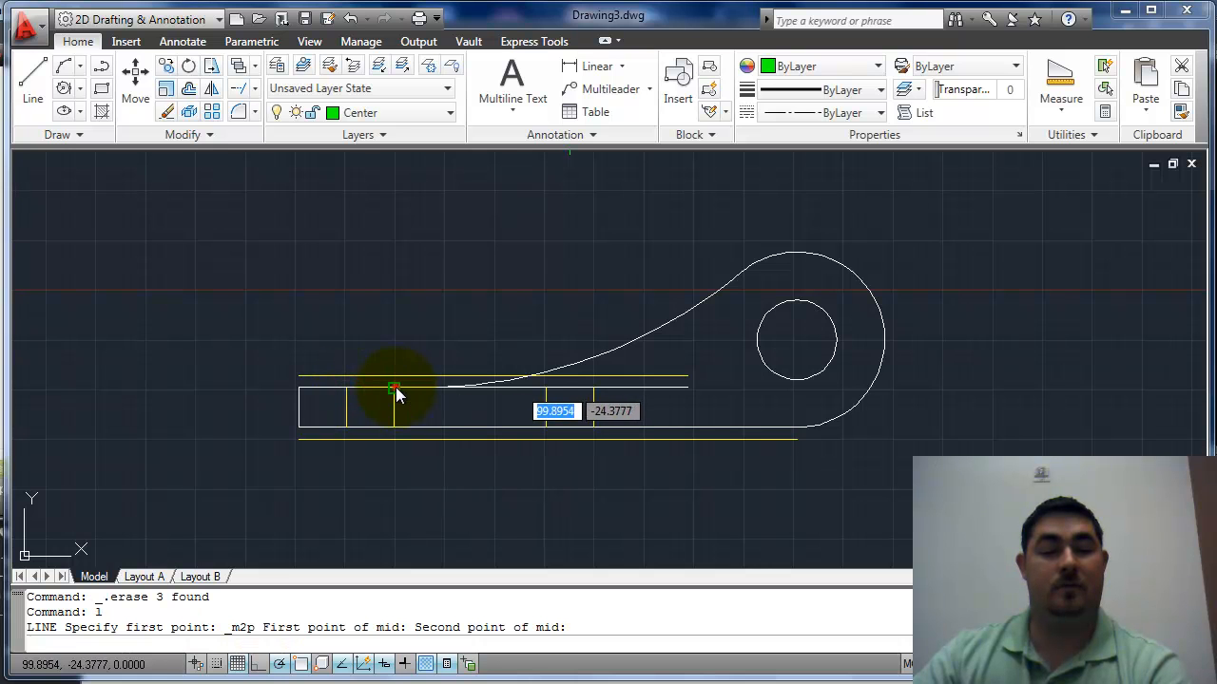
# - Draw vertical centre lines midway between the hidden lines and at the projected intersection
pyautogui.click(371, 445)
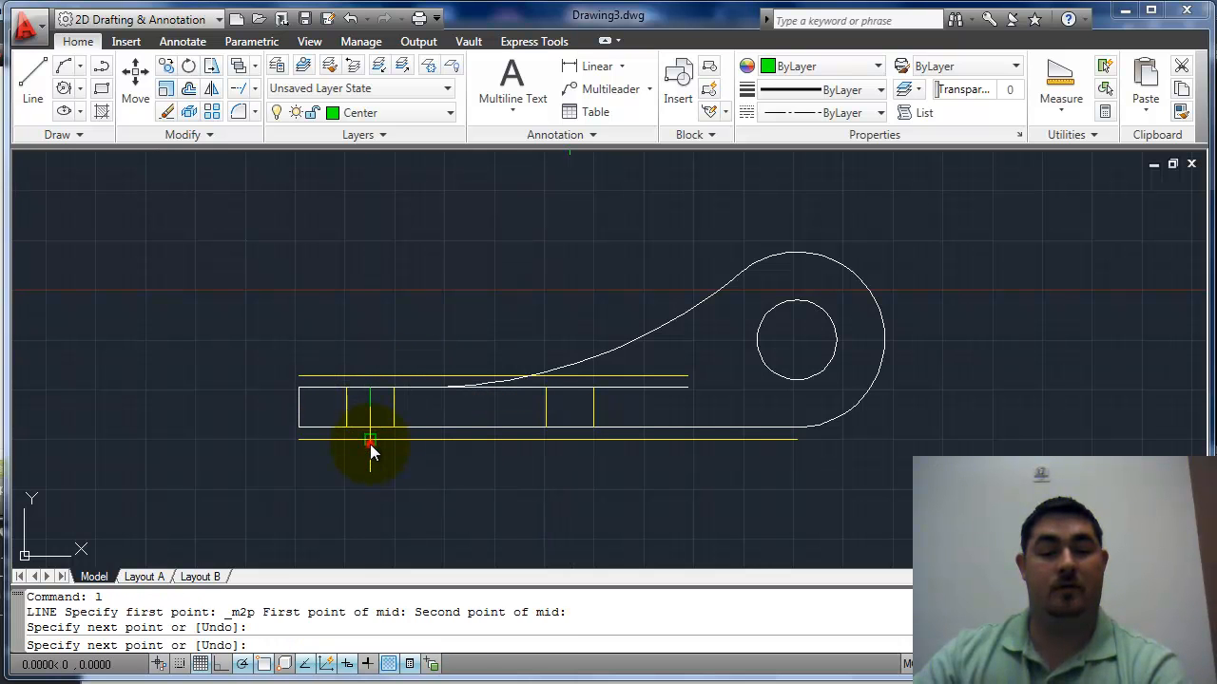
pyautogui.click(371, 447)
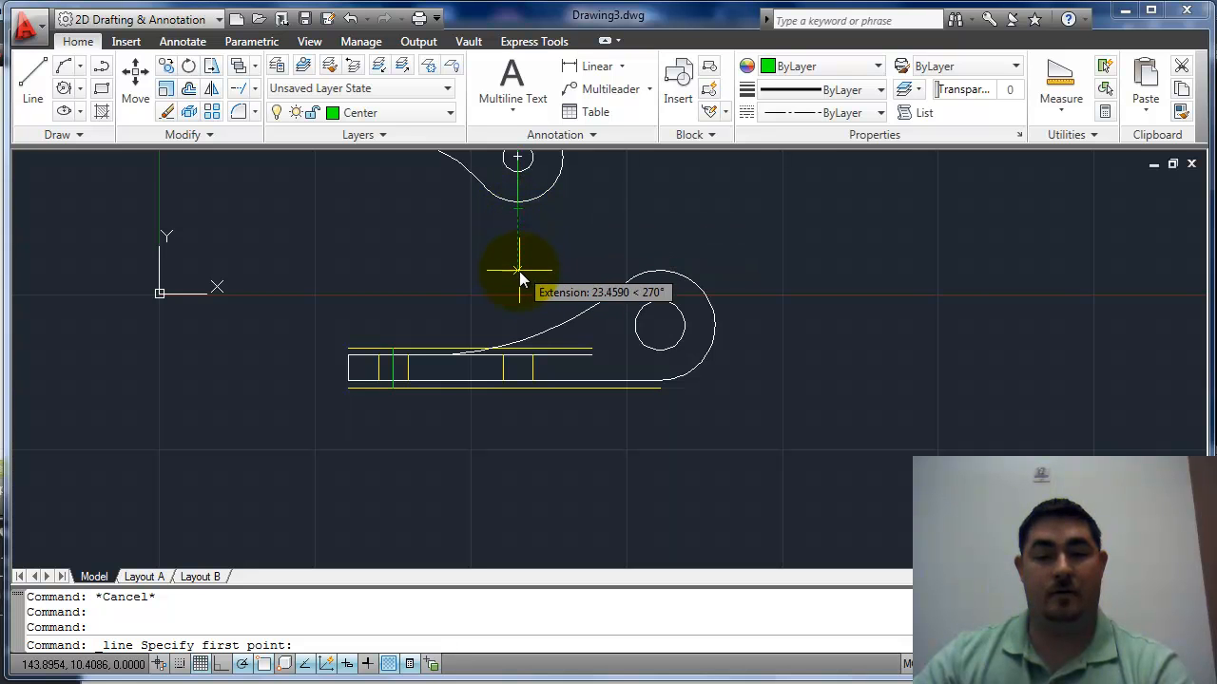
pyautogui.moveTo(518, 357)
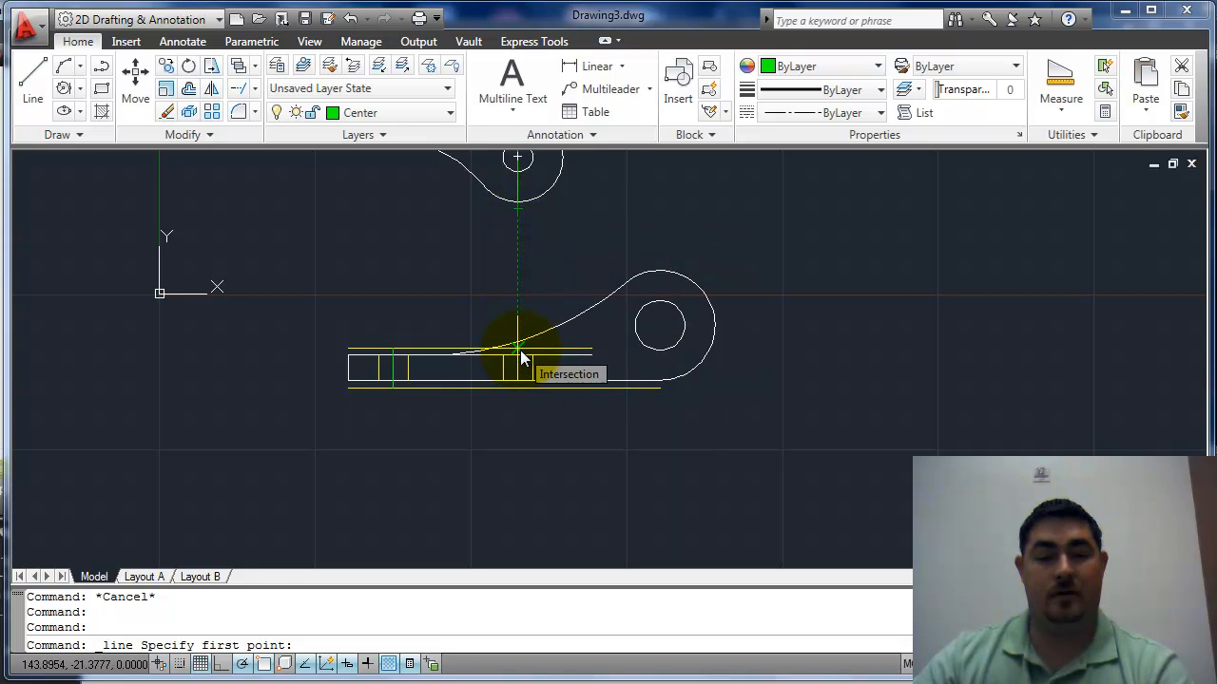
pyautogui.click(518, 390)
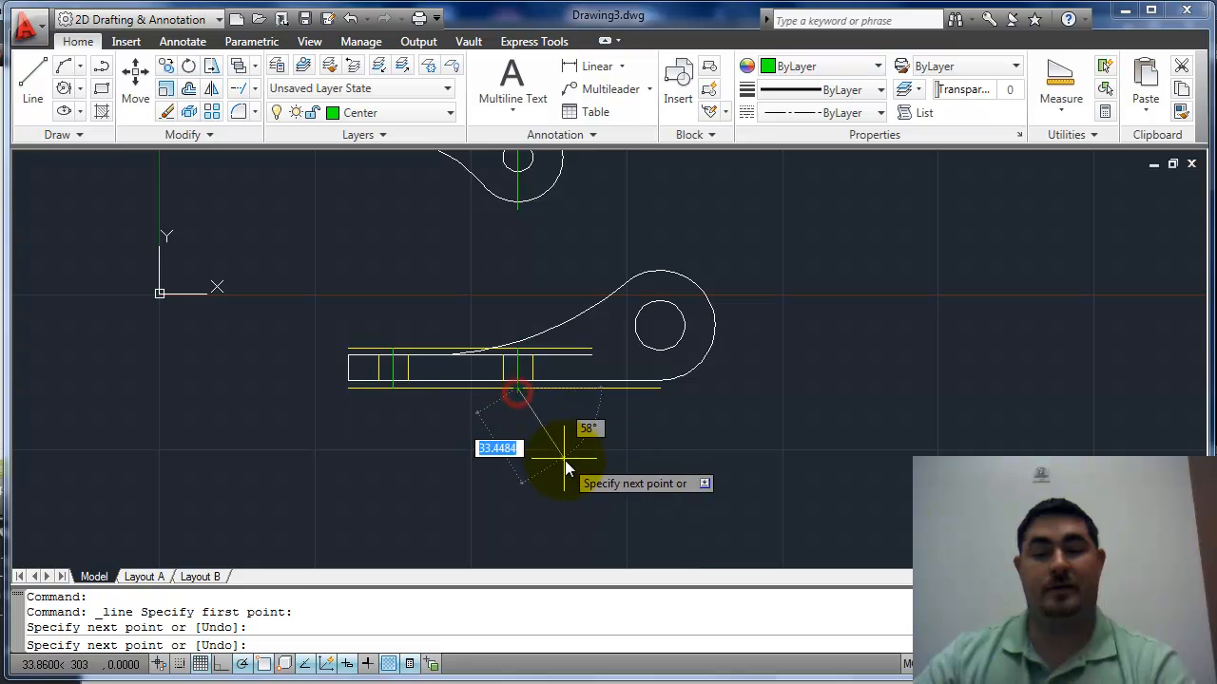
pyautogui.click(438, 380)
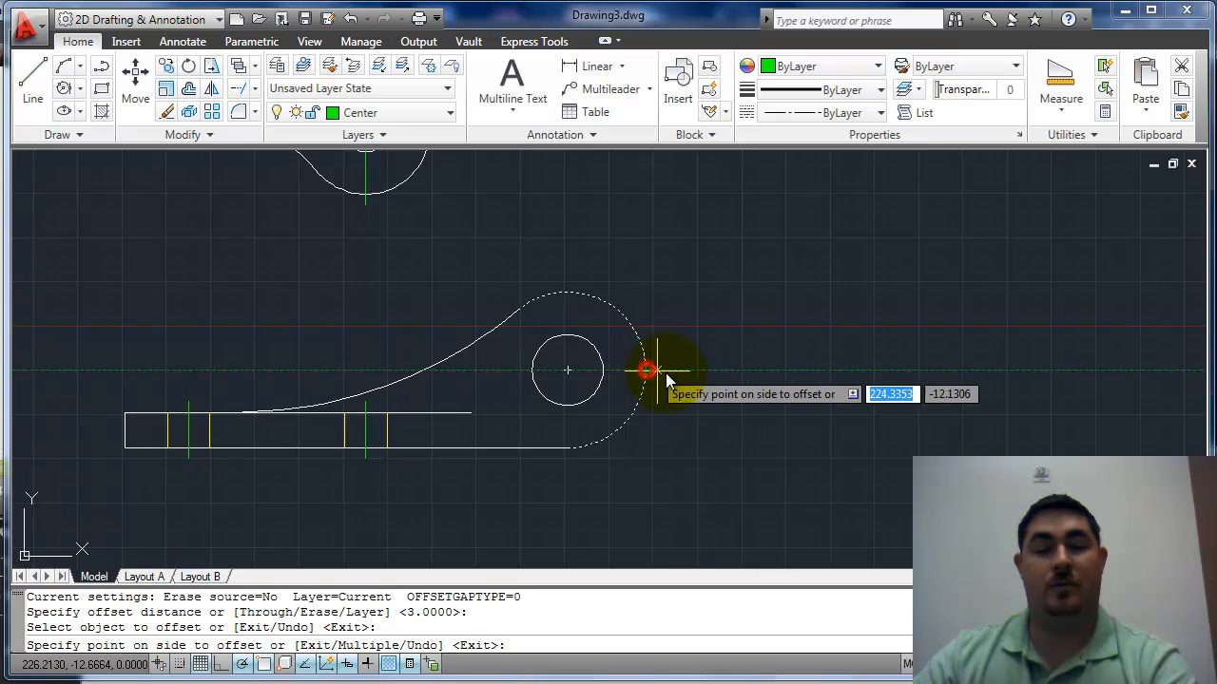
# - Mirror the large hole's vertical centre line at 45° to form a cross
pyautogui.click(651, 370)
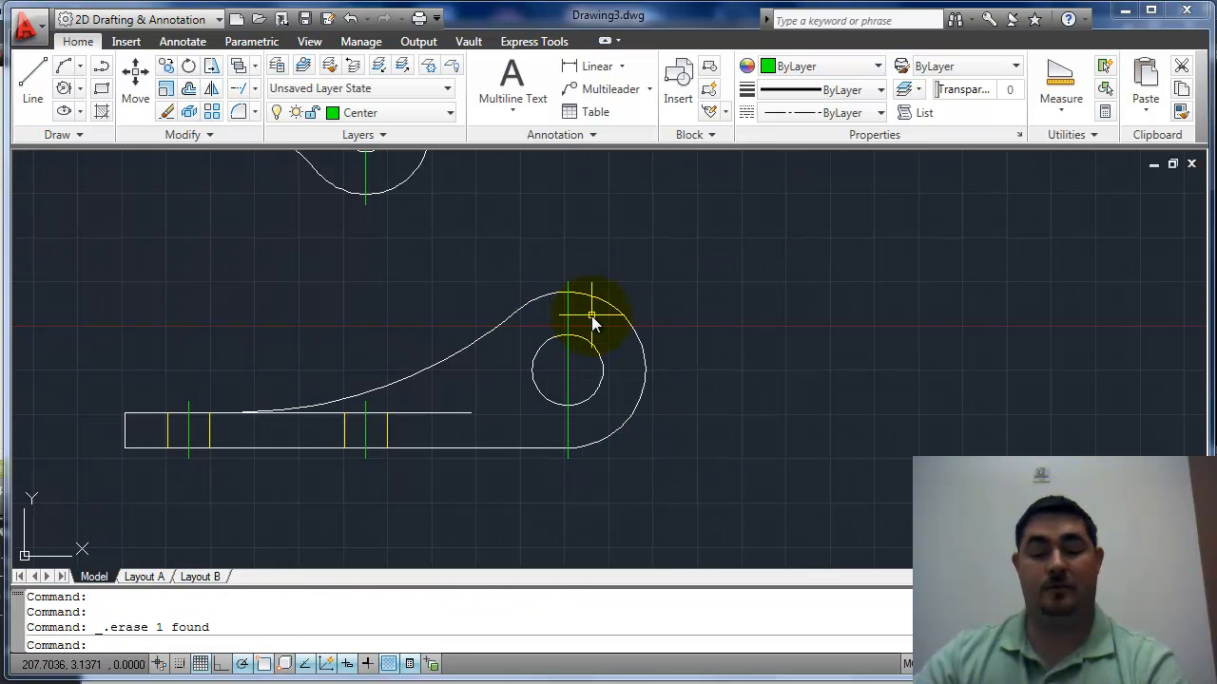
pyautogui.click(570, 359)
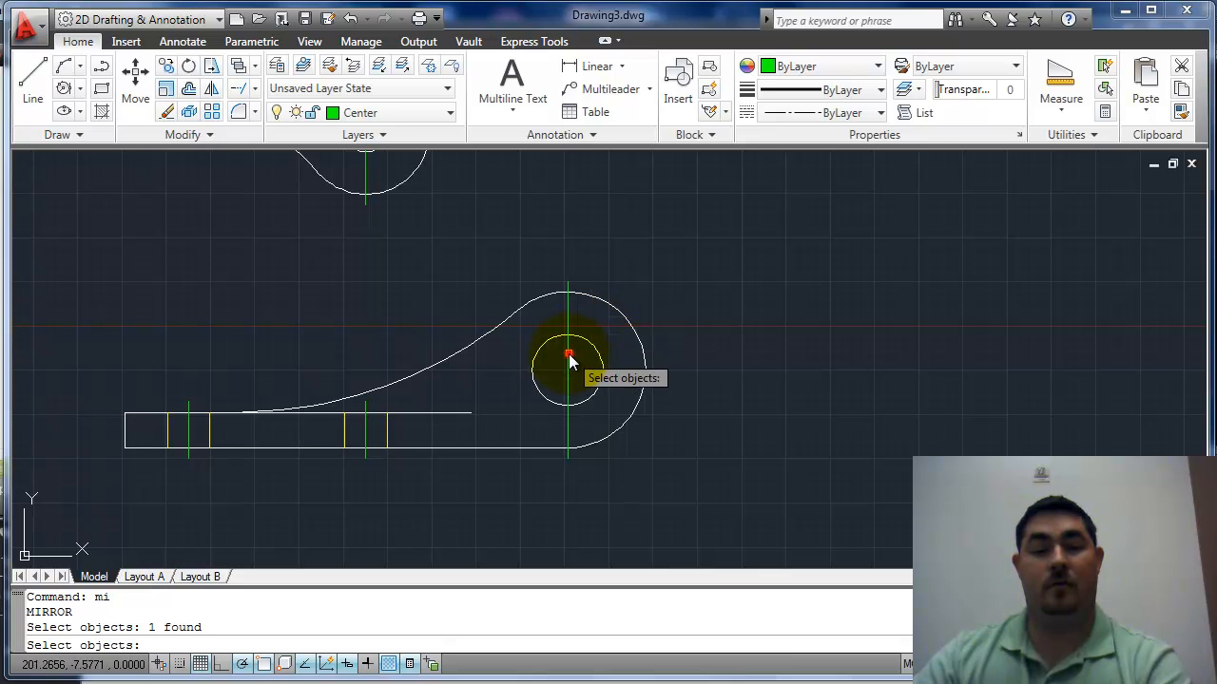
pyautogui.click(568, 368)
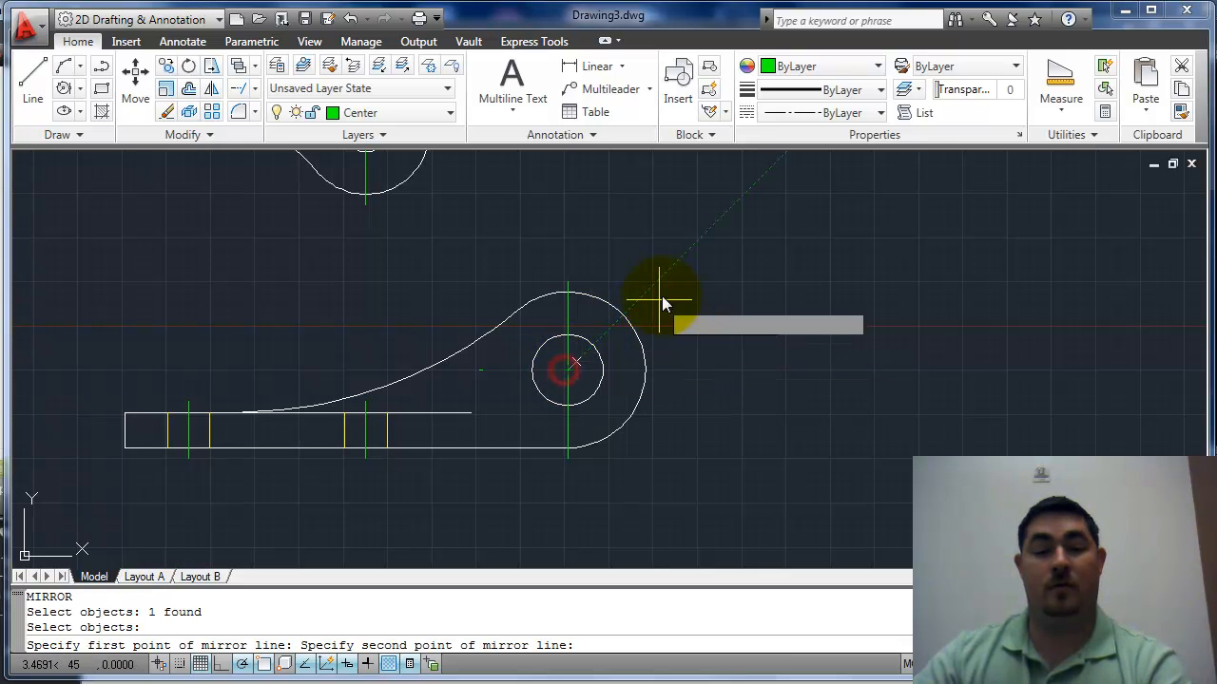
pyautogui.click(677, 259)
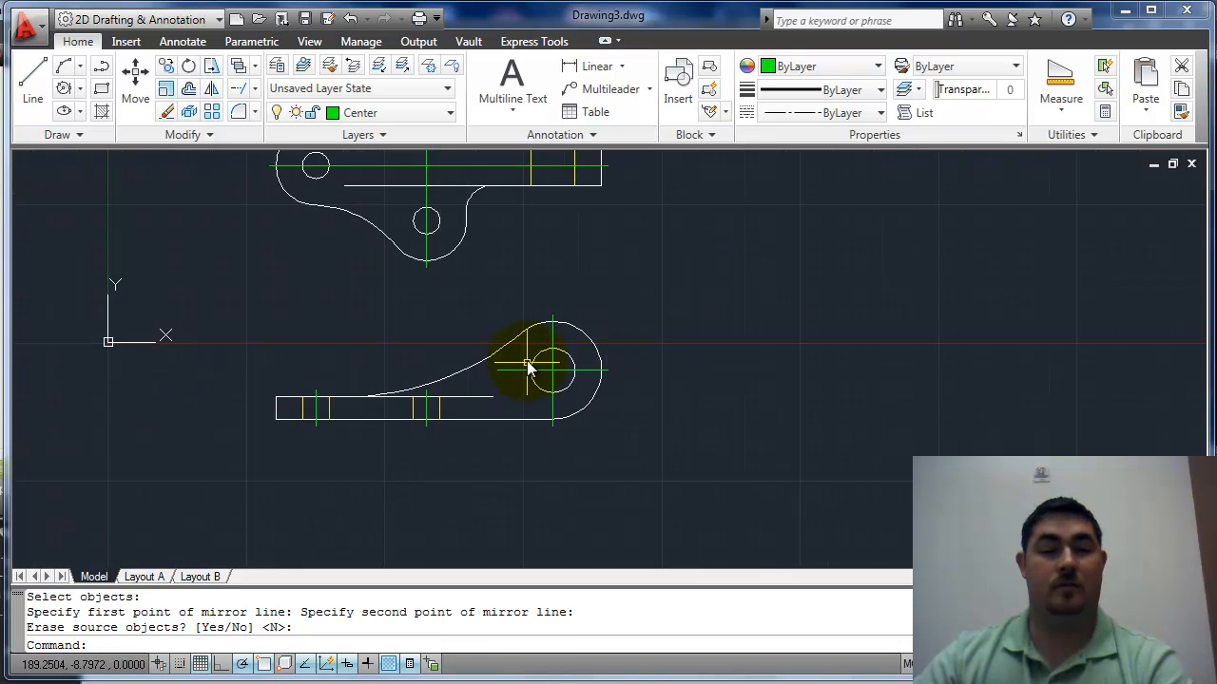
# - Copy the centre-line cross onto the top-view holes
pyautogui.click(528, 370)
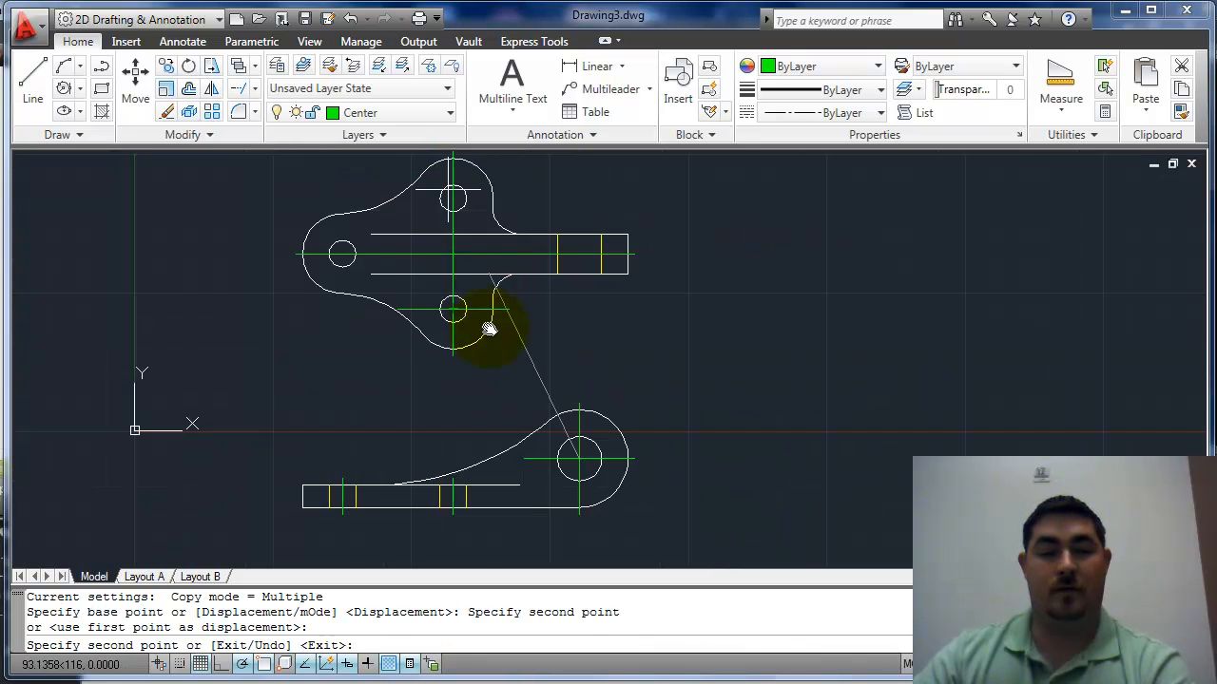
pyautogui.click(490, 320)
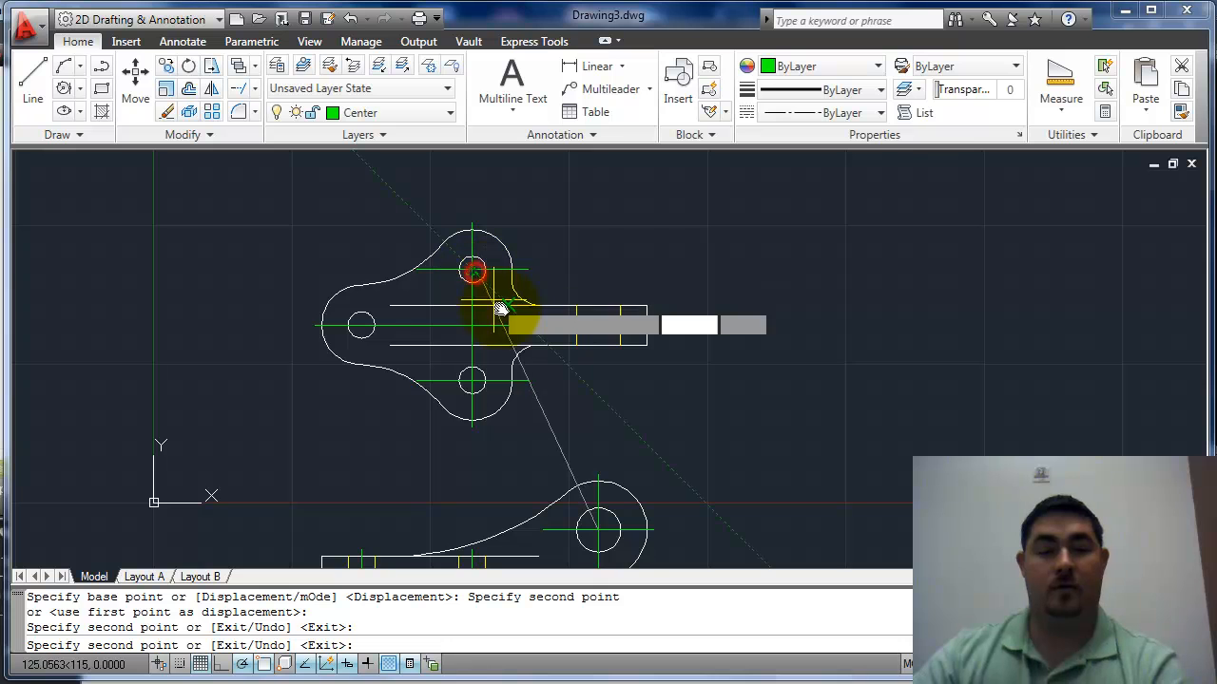
pyautogui.press('Escape')
pyautogui.write('TRIM')
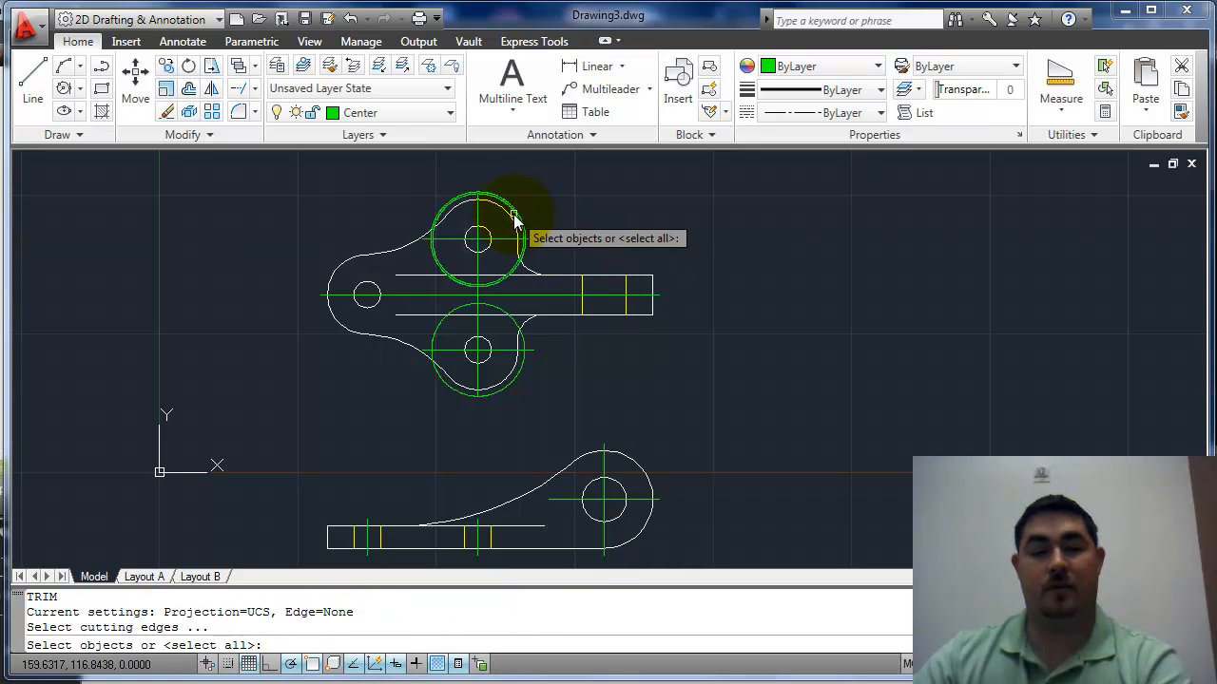
# - Trim the top-view hole centre lines using the two helper circles as cutting edges
pyautogui.click(526, 345)
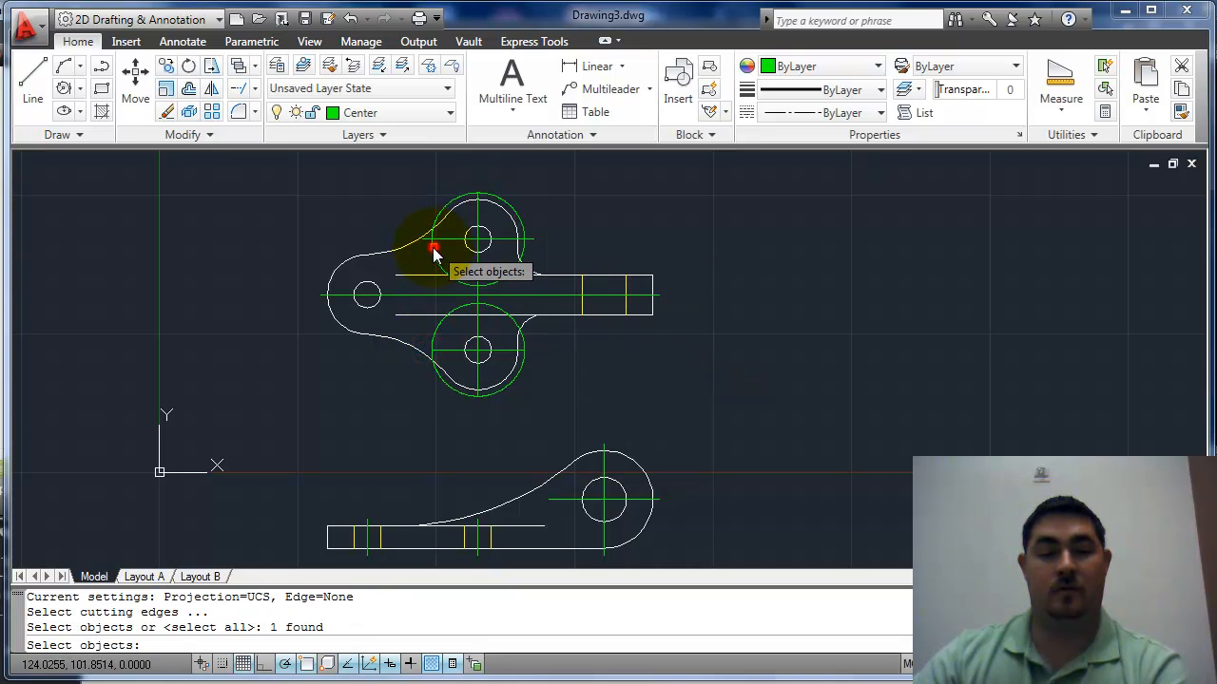
pyautogui.click(513, 233)
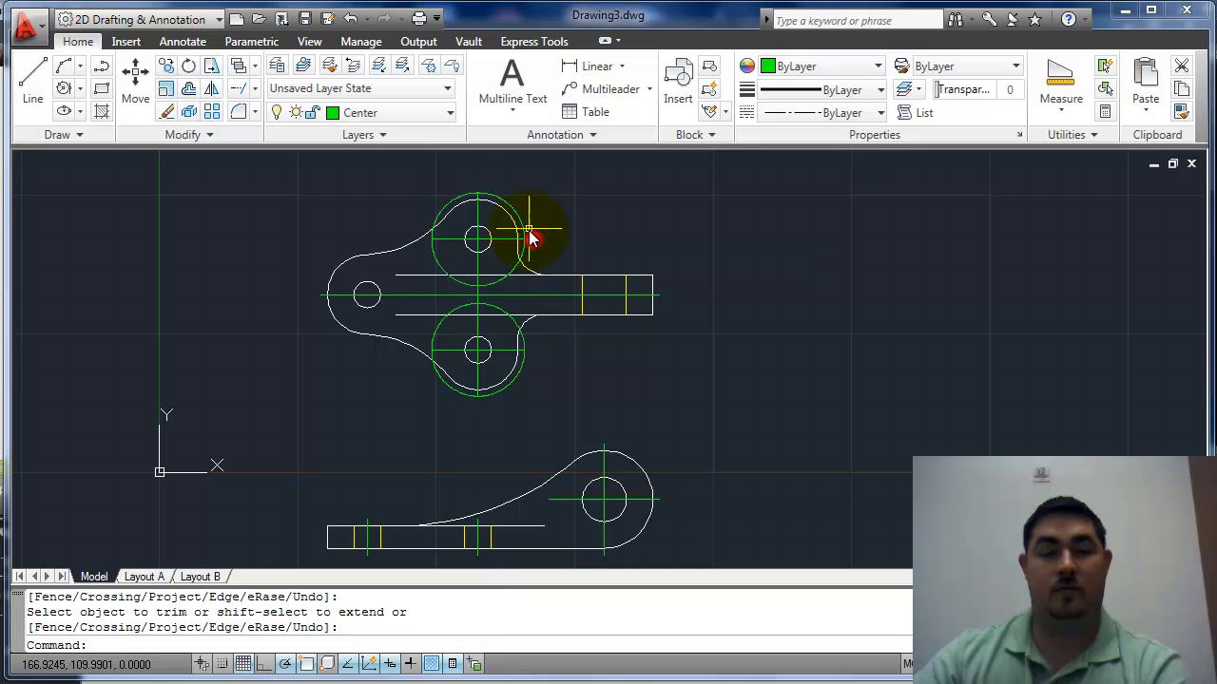
pyautogui.click(525, 364)
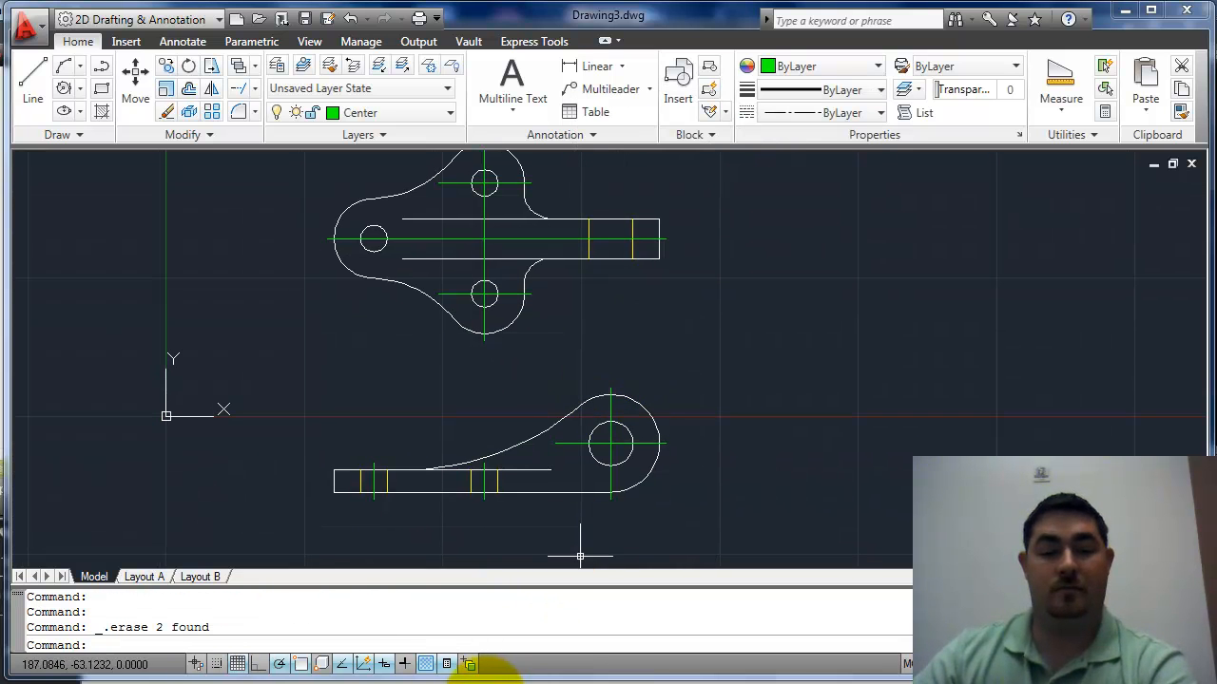
# - Stretch and remove the top view's long horizontal centre line
pyautogui.click(661, 242)
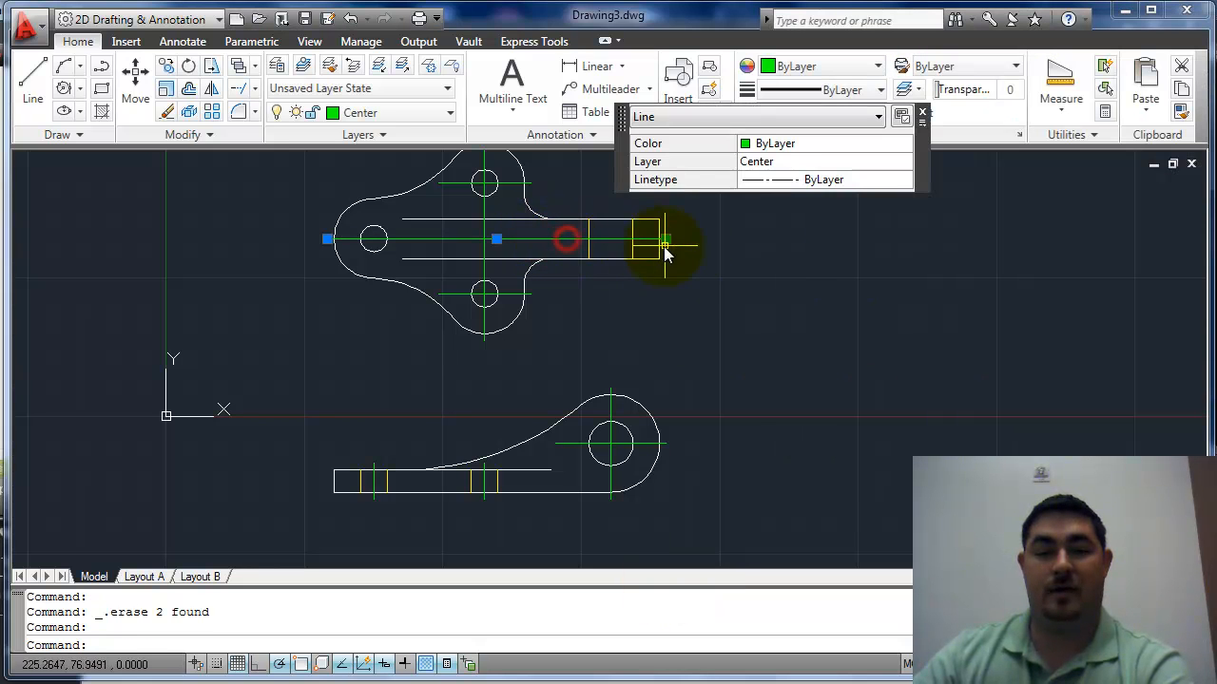
pyautogui.click(666, 239)
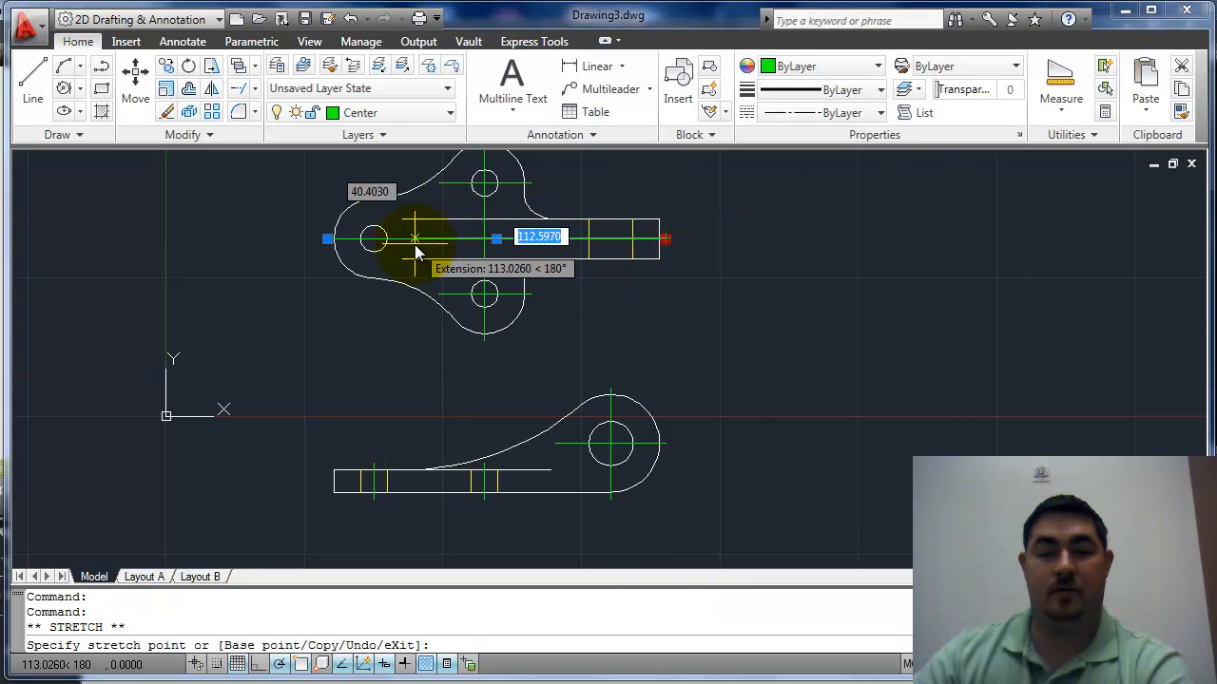
pyautogui.click(413, 239)
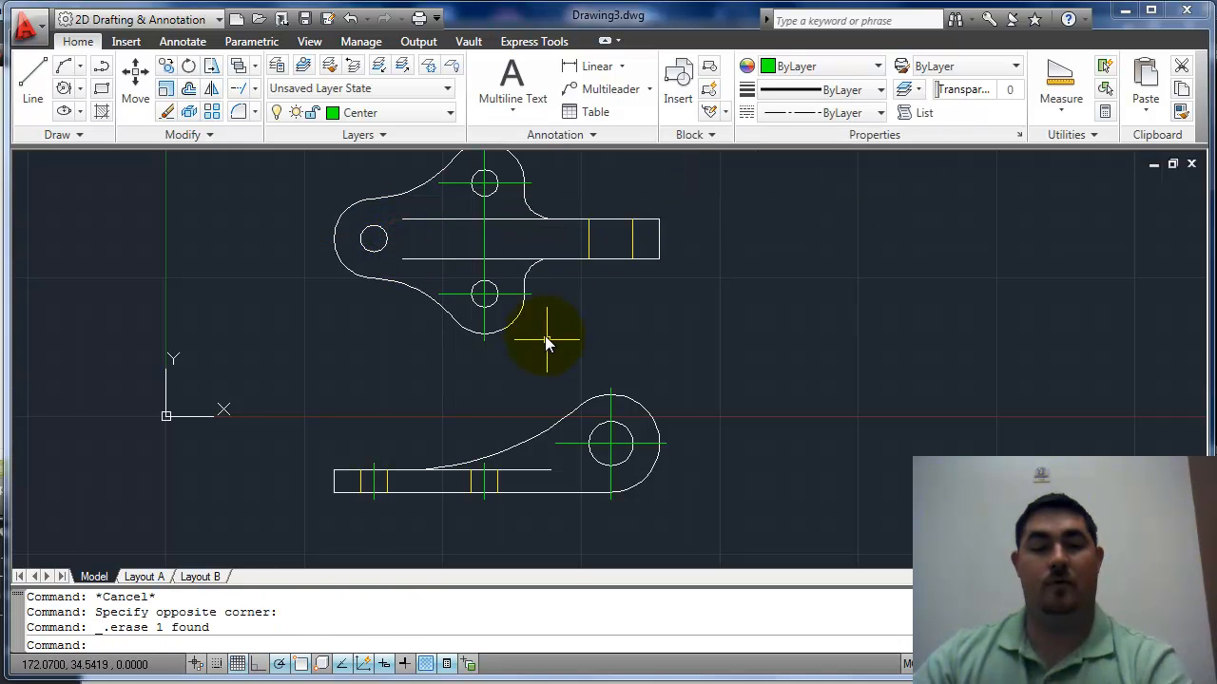
# - Mirror centre lines onto the left hole and offset a line along the slot edge
pyautogui.click(518, 294)
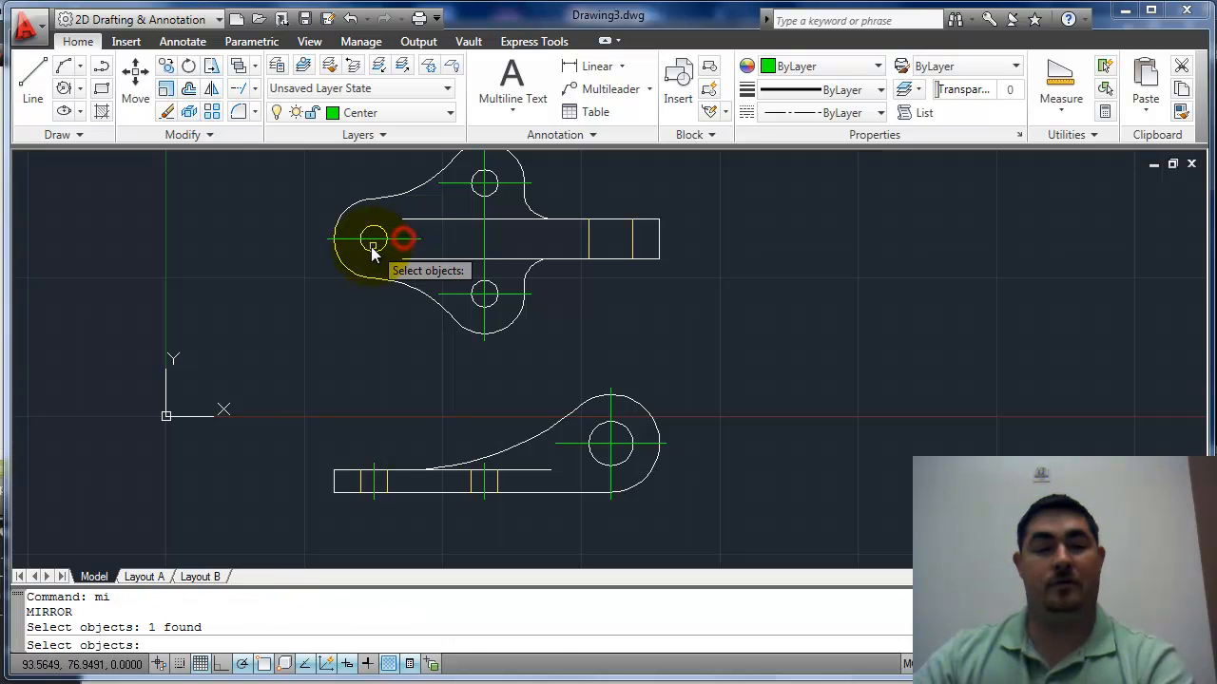
pyautogui.click(373, 238)
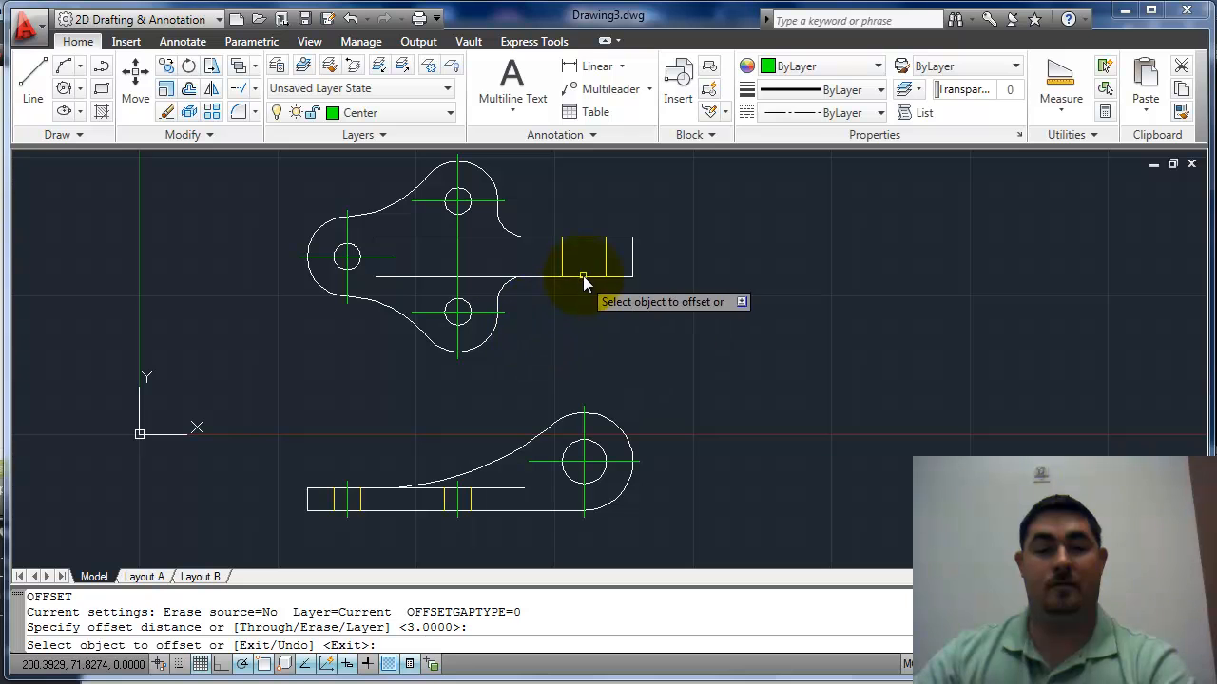
pyautogui.click(583, 256)
pyautogui.write('l')
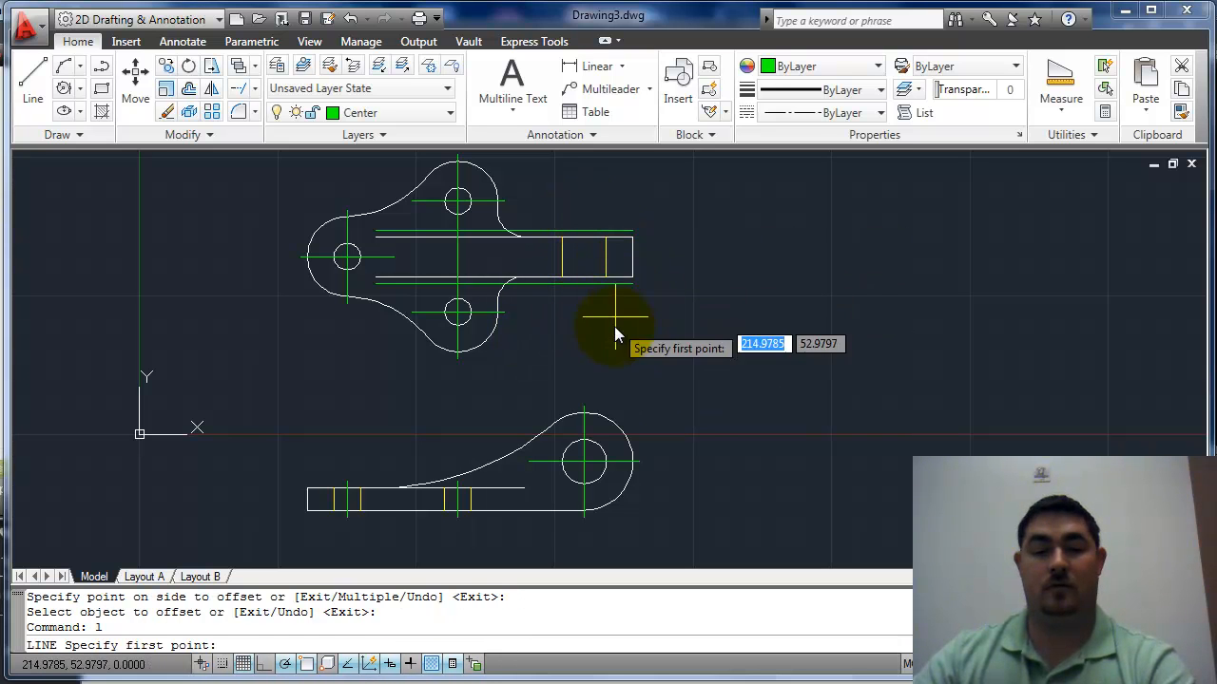
pyautogui.moveTo(582, 328)
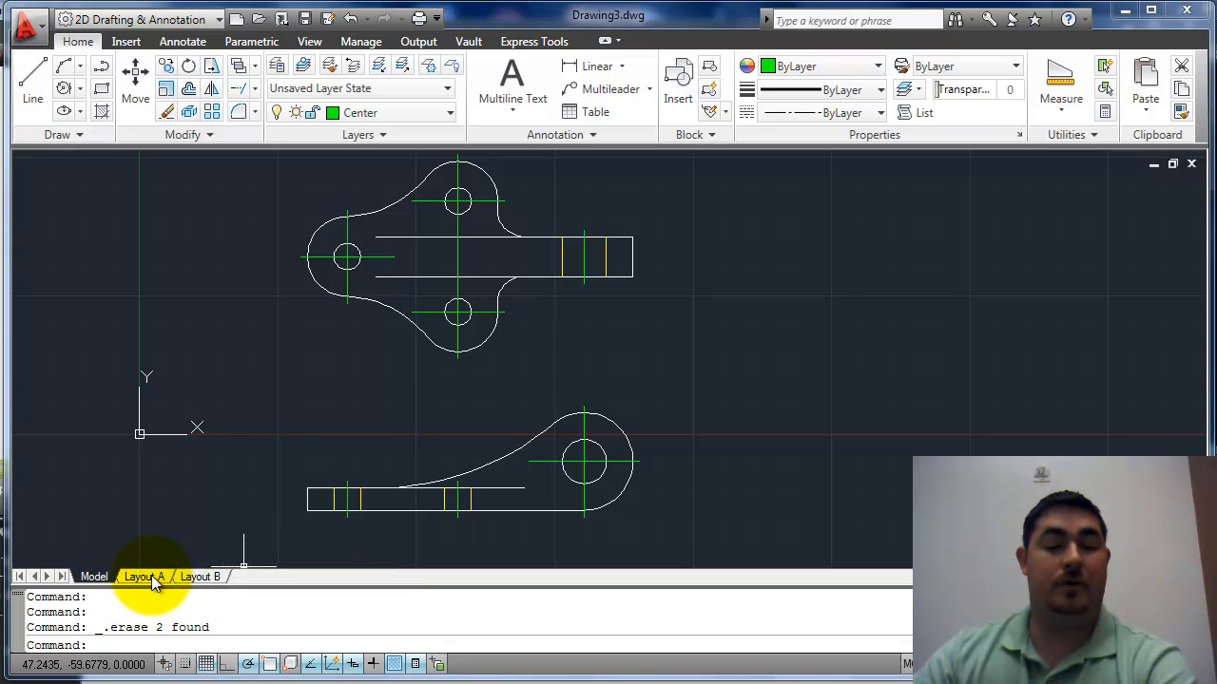
# - Switch to Layout B and add a '1:1m' scale mapping 1 paper unit to 25.4 drawing units
pyautogui.click(199, 577)
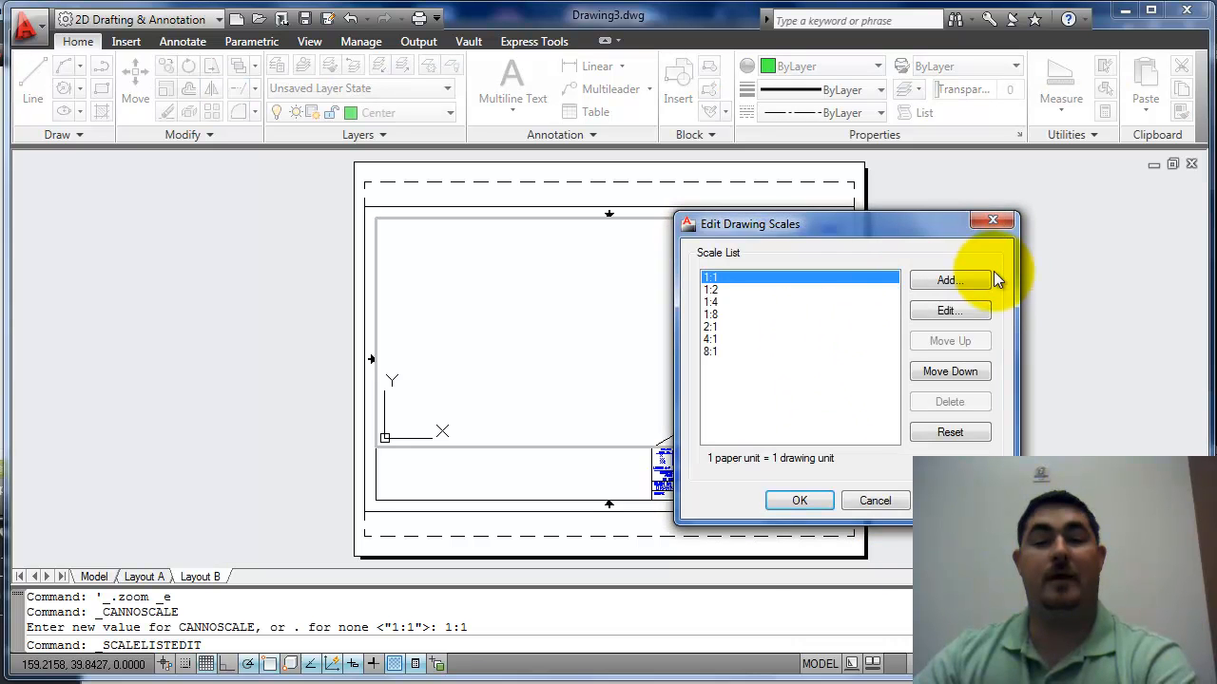
pyautogui.click(948, 279)
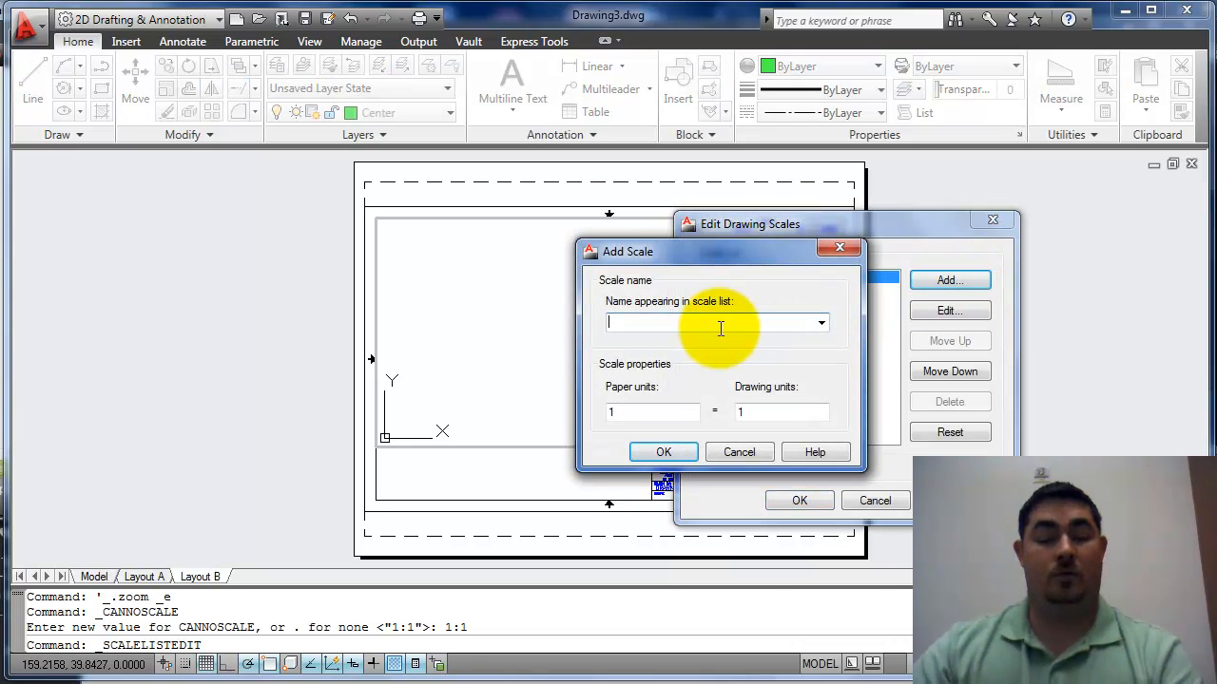
pyautogui.write('1:1m')
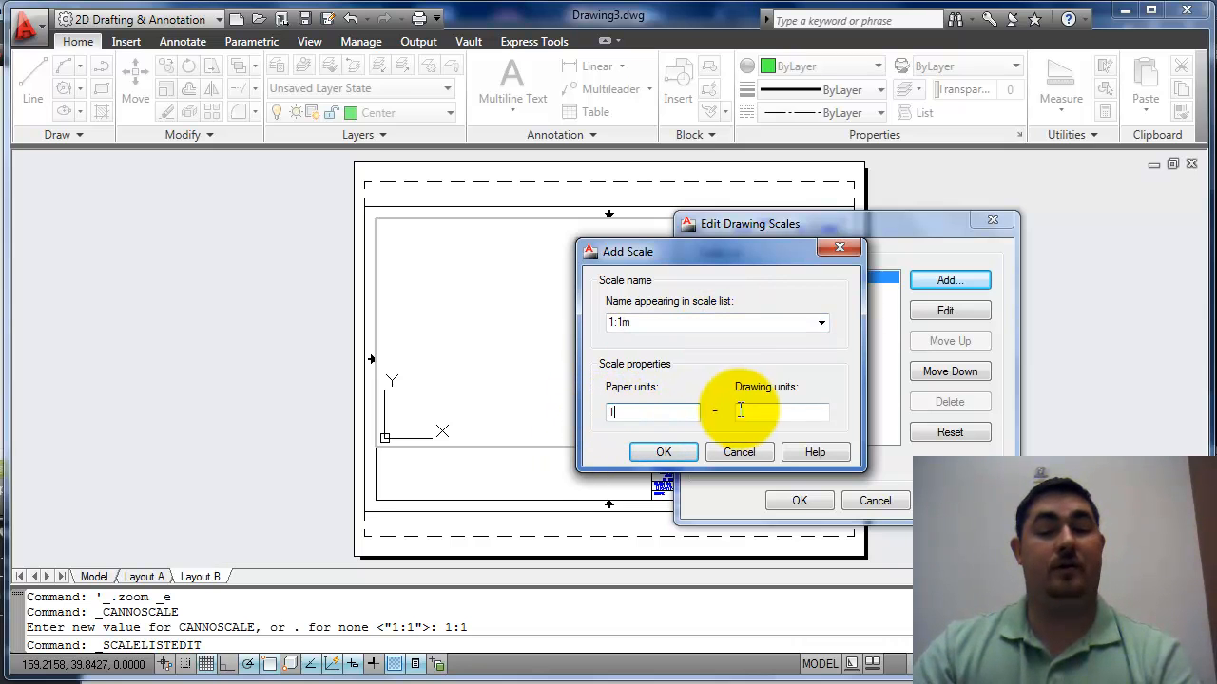
pyautogui.write('25')
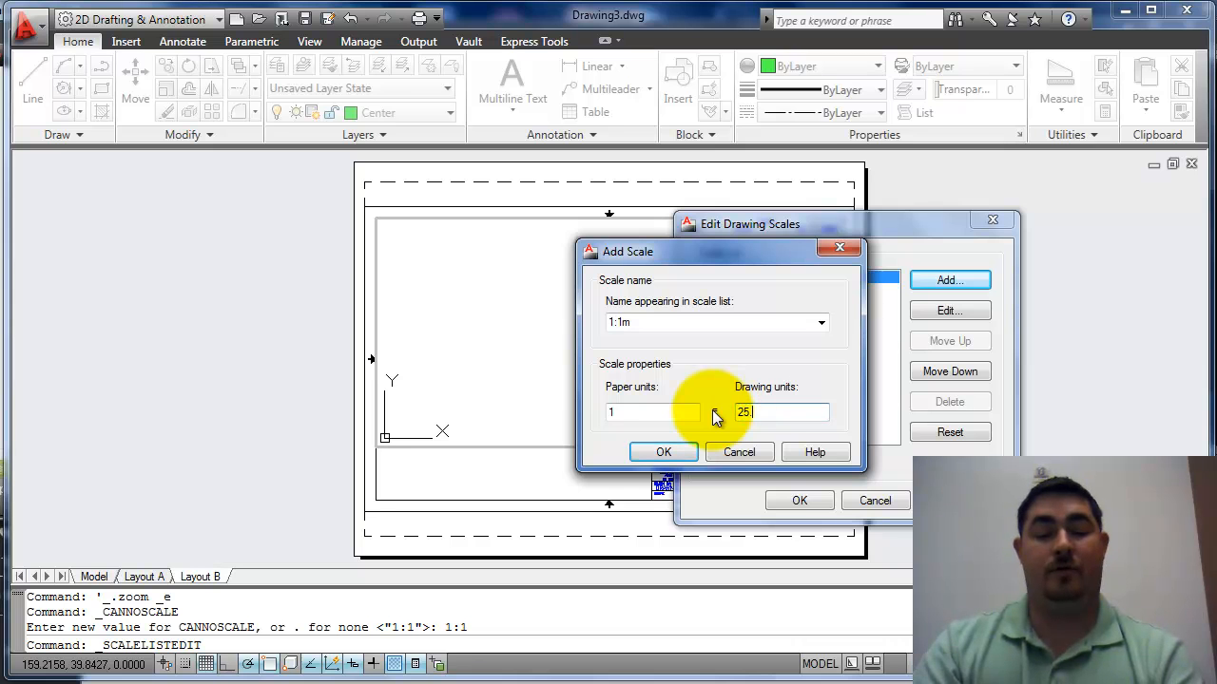
pyautogui.write('.4')
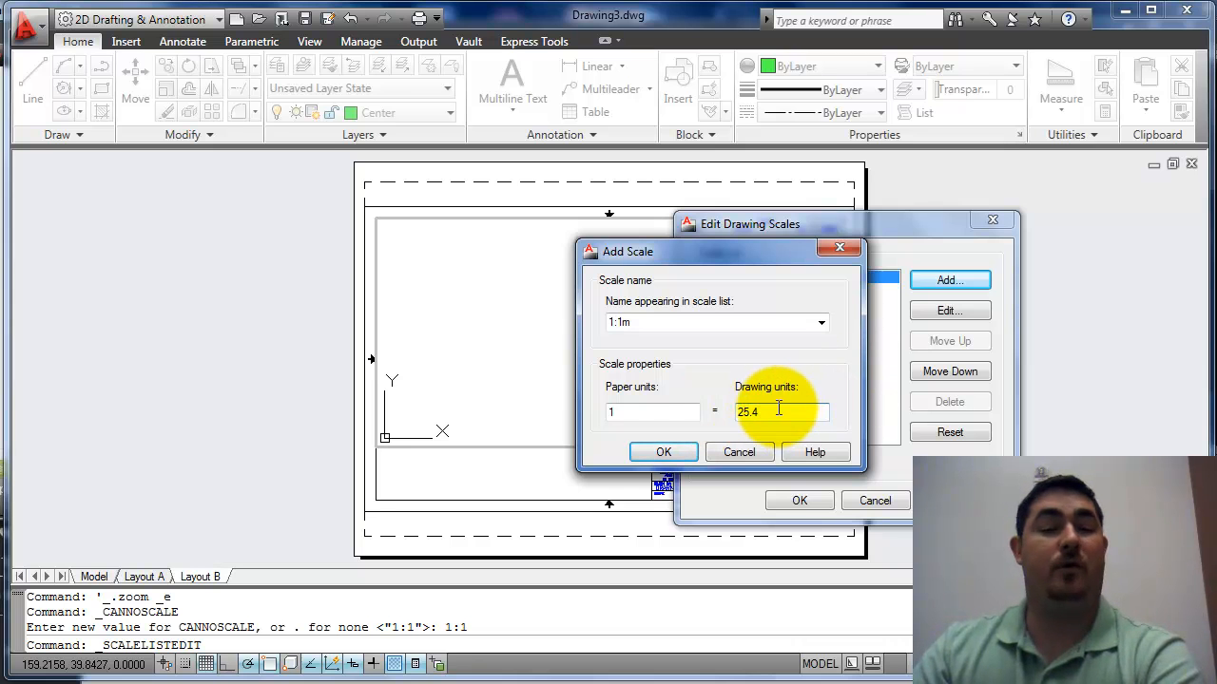
pyautogui.click(663, 452)
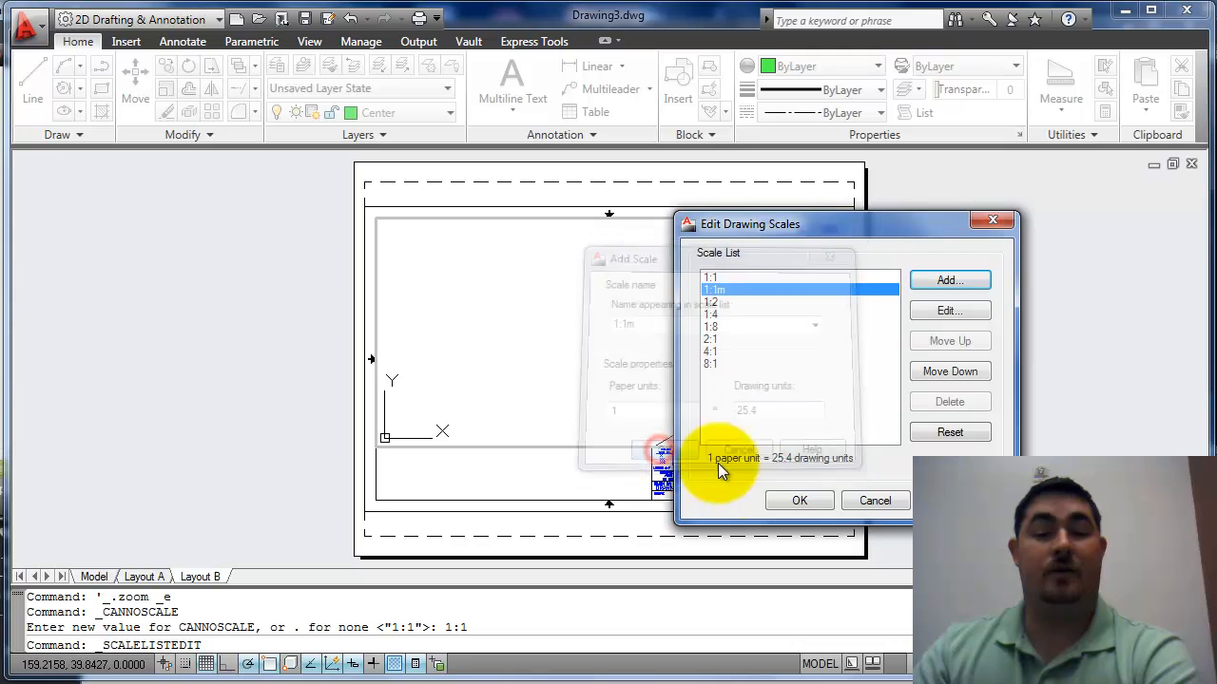
pyautogui.click(798, 501)
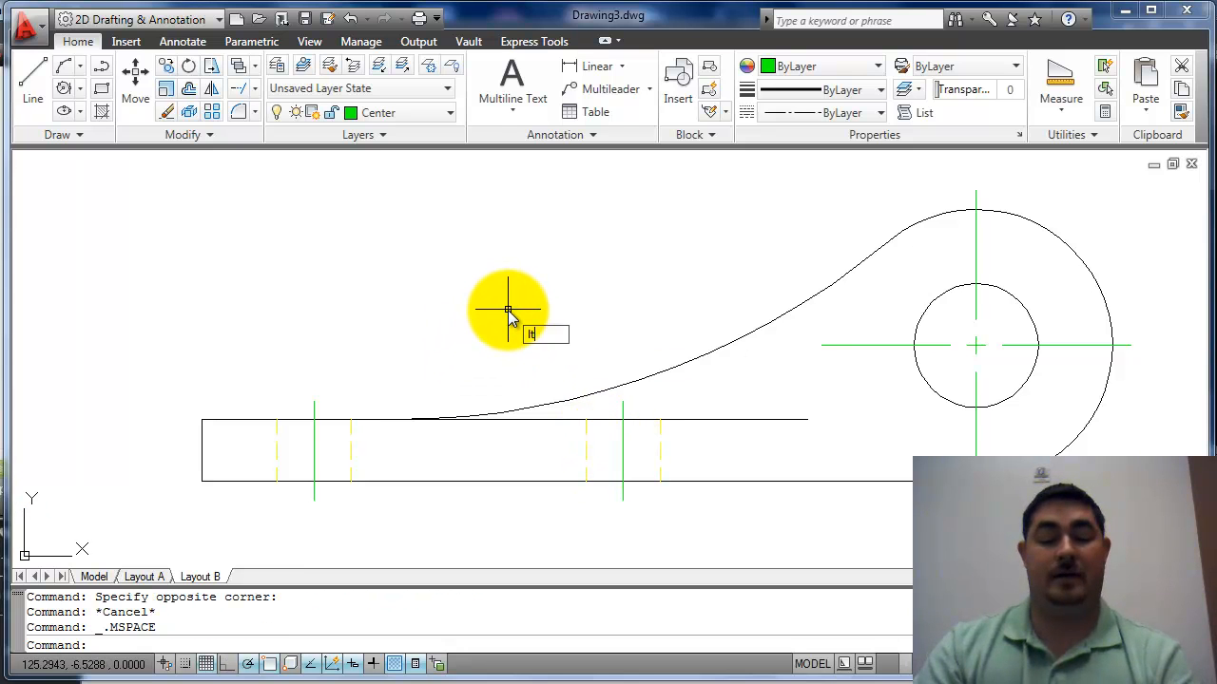
# - Try LTSCALE 0.5 and undo it, then show both bracket views at 1:1 in the viewport
pyautogui.write('lts')
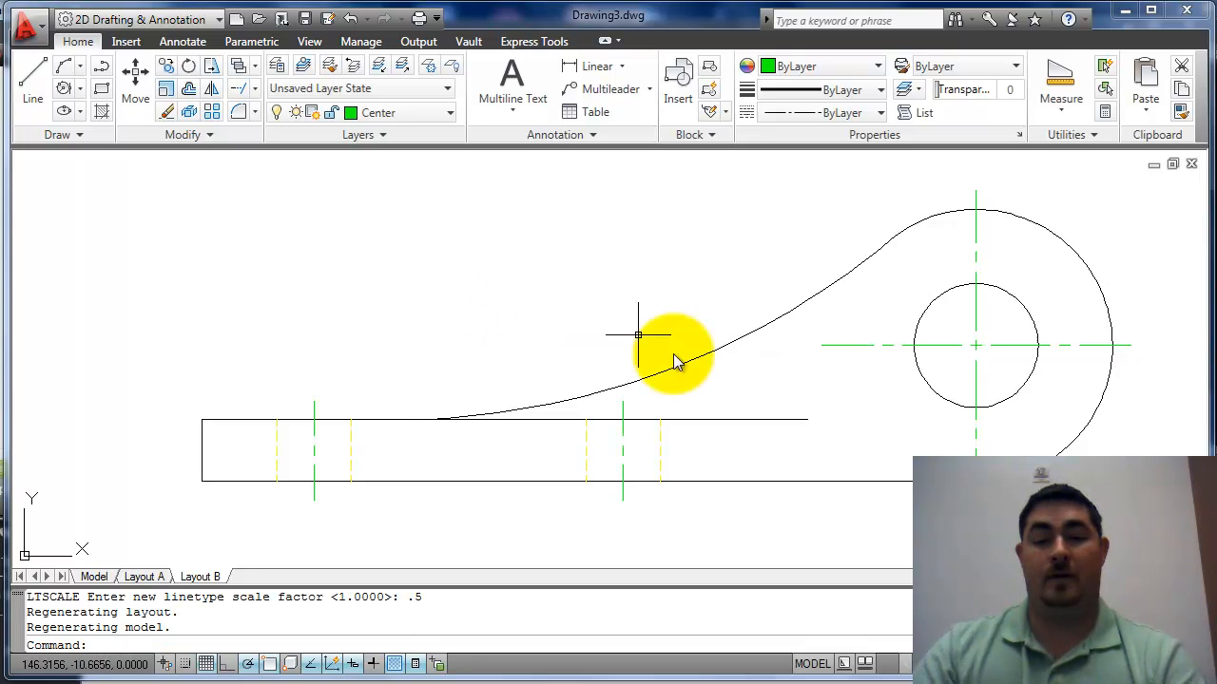
pyautogui.moveTo(974, 399)
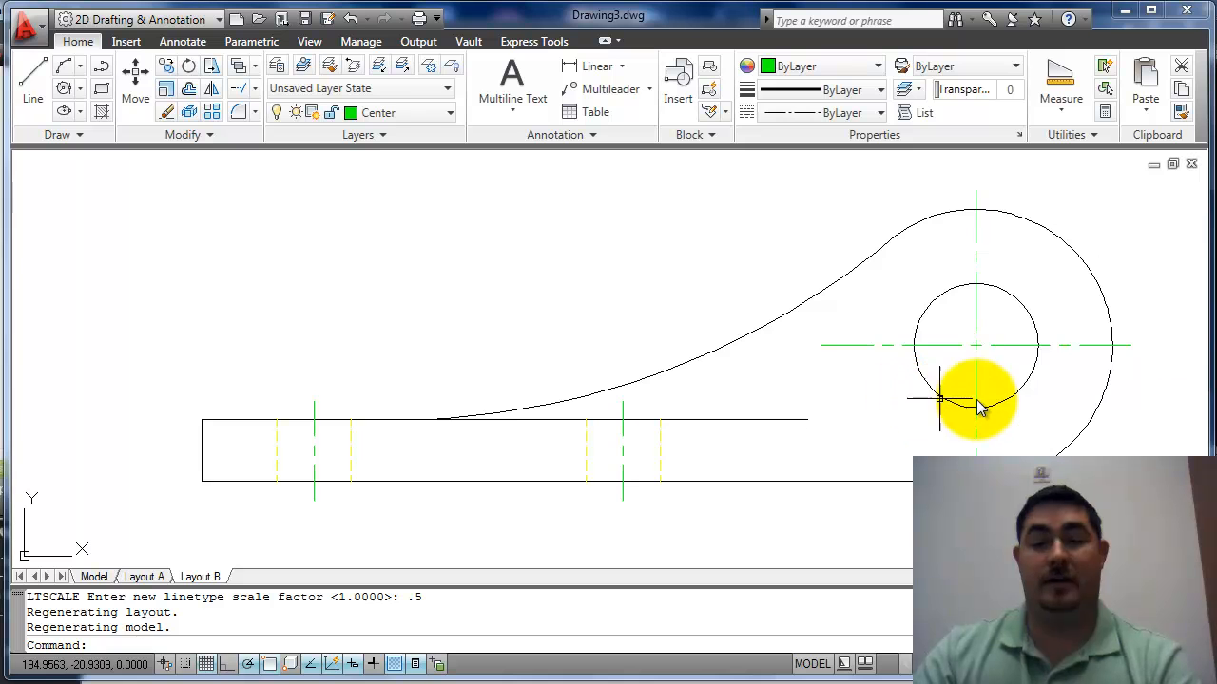
pyautogui.moveTo(757, 271)
pyautogui.write('u')
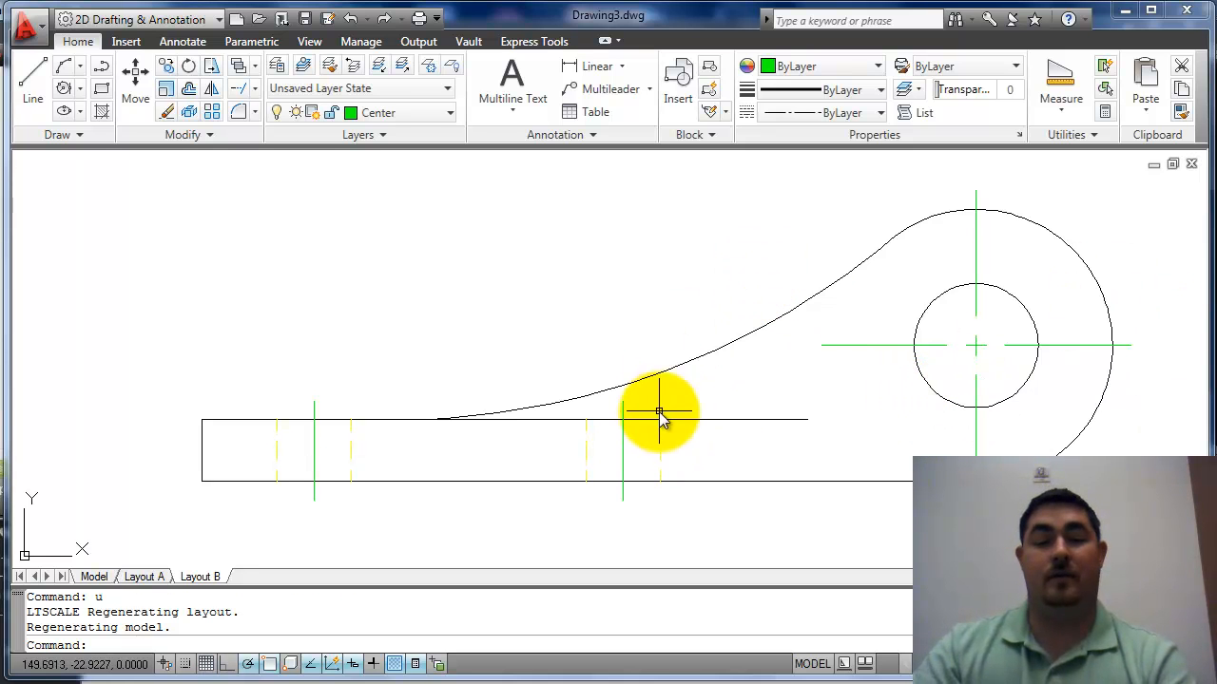
pyautogui.moveTo(392, 398)
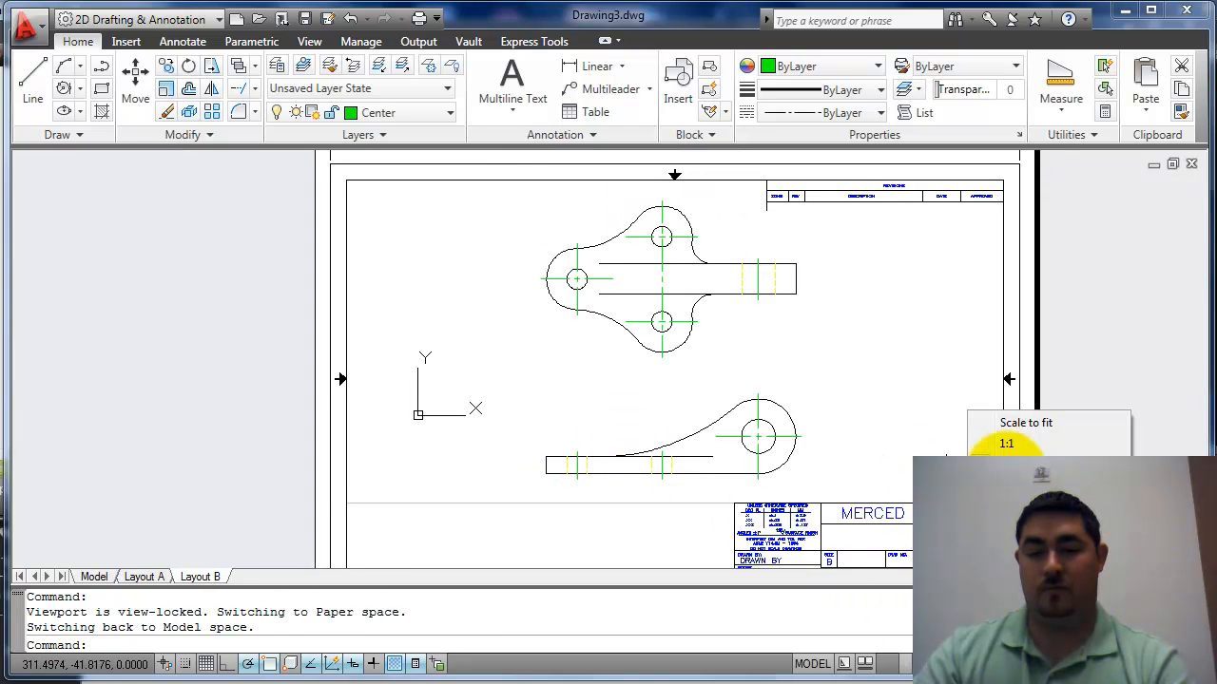
pyautogui.scroll(3)
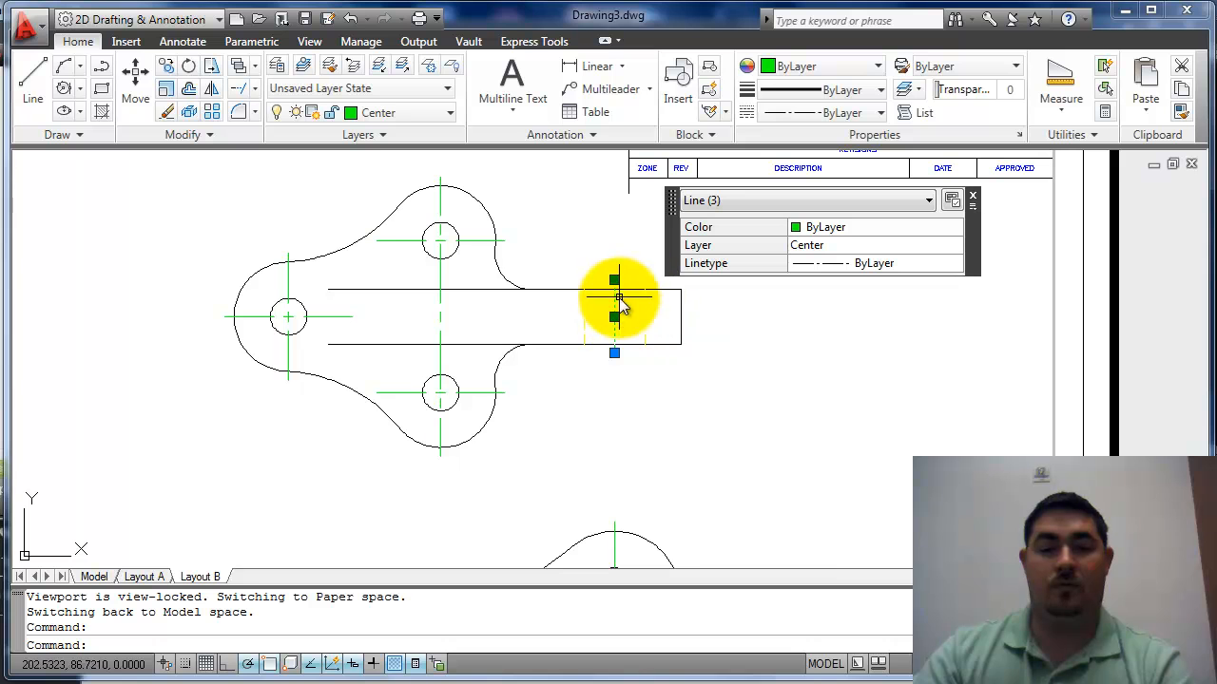
# - Set linetype scale 0.5 on the three slot centre lines through Properties
pyautogui.rightClick(618, 299)
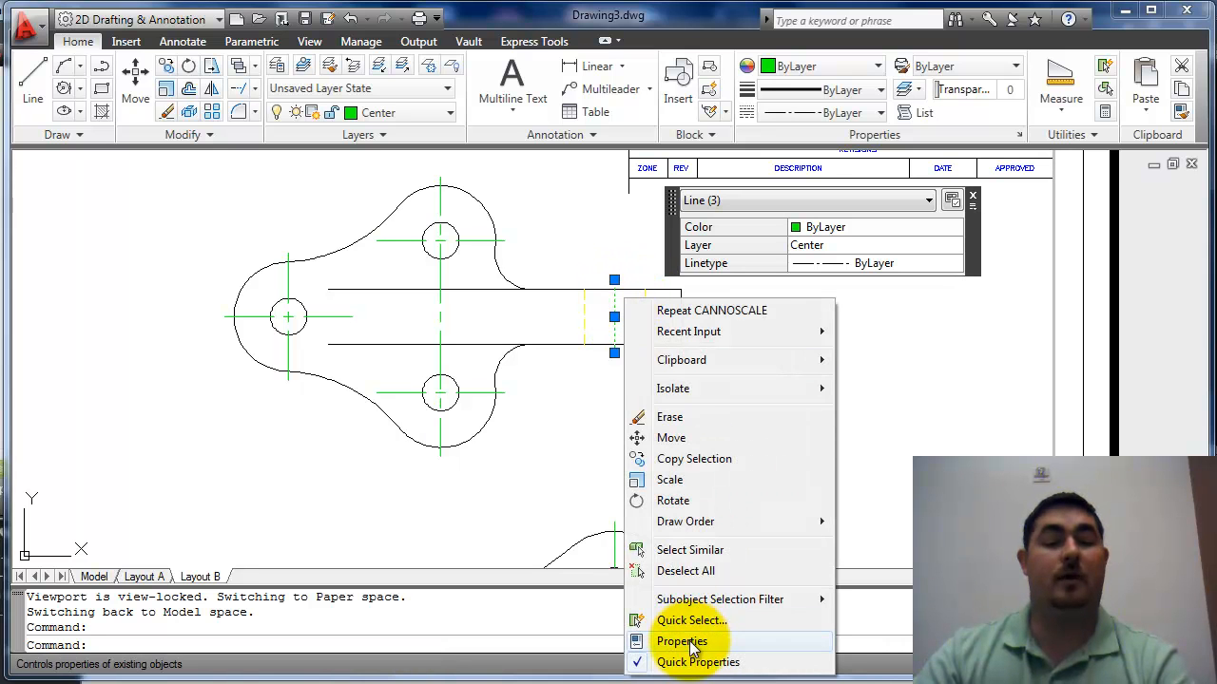
pyautogui.click(680, 640)
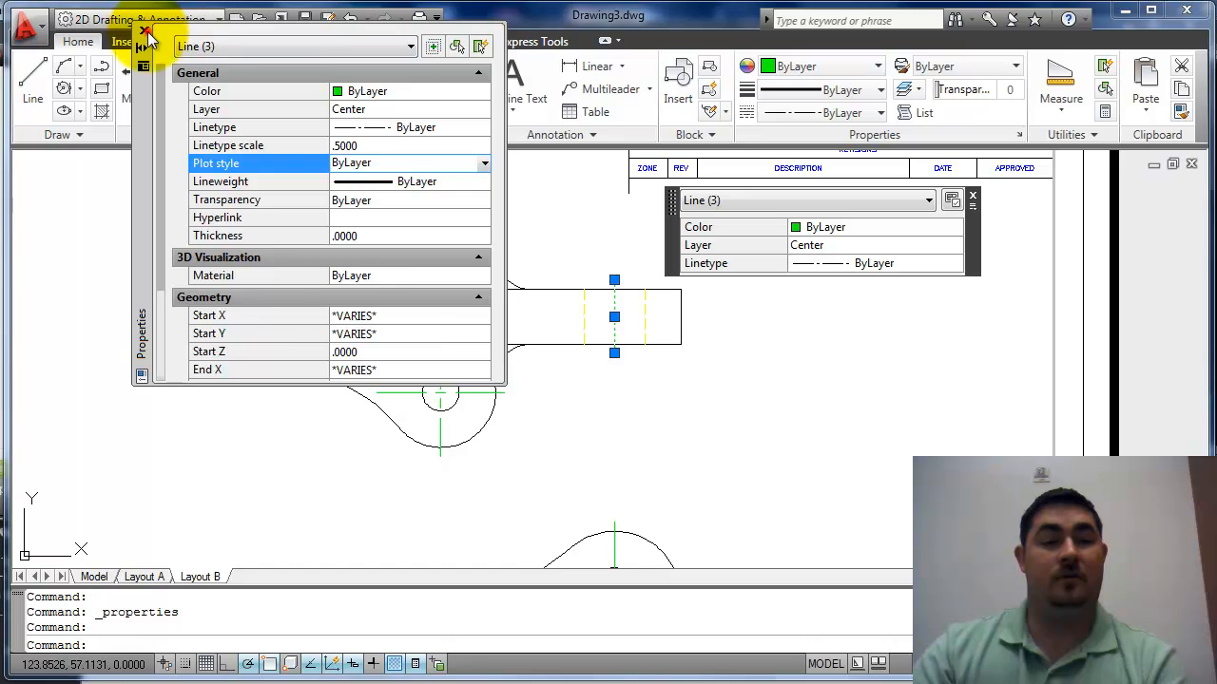
pyautogui.click(147, 31)
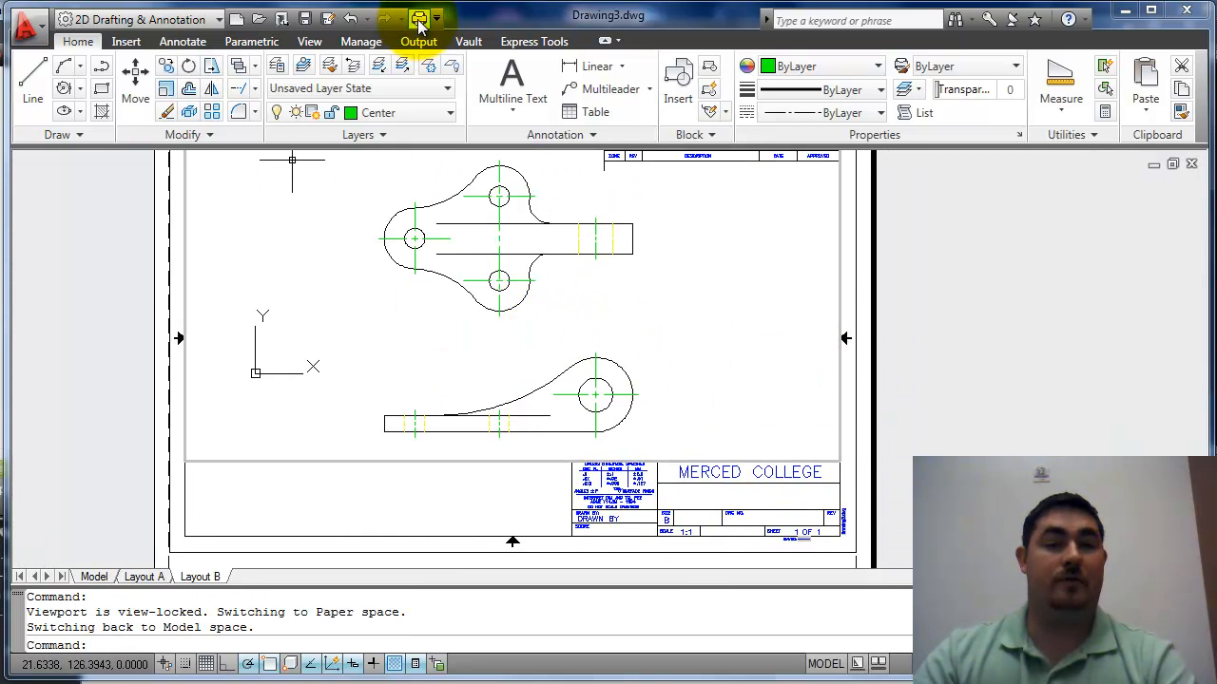
# - Preview the Layout B plot using the DWG To PDF.pc3 plotter
pyautogui.click(418, 19)
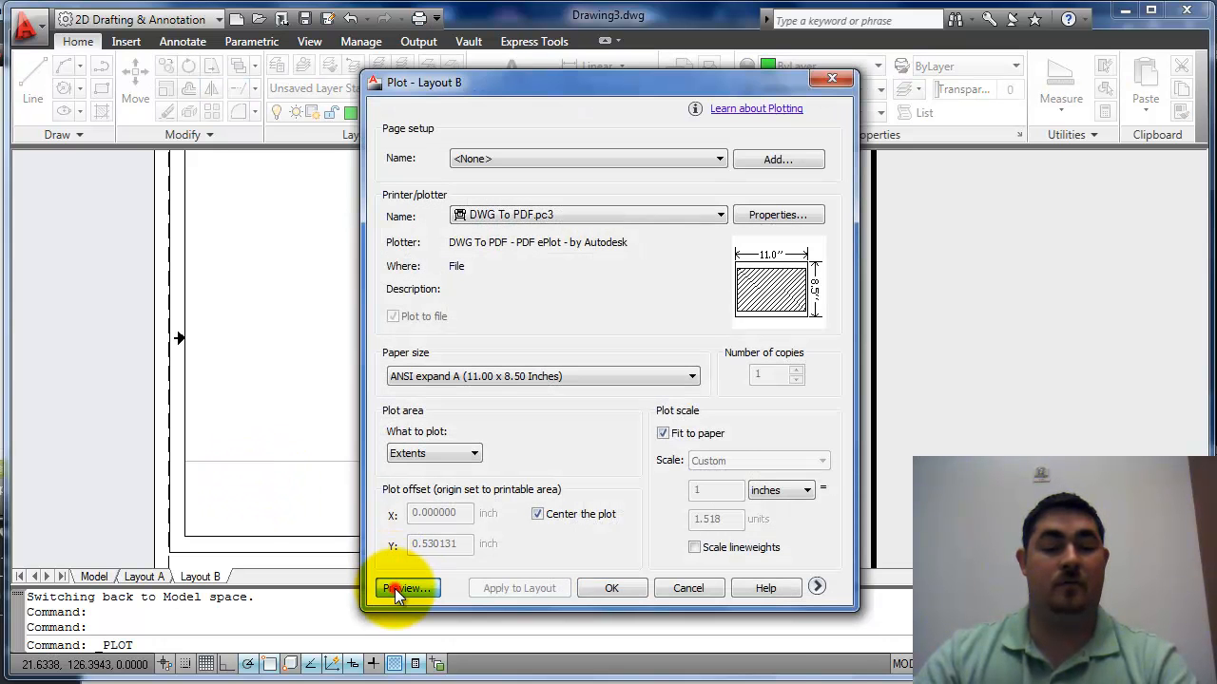
pyautogui.click(406, 588)
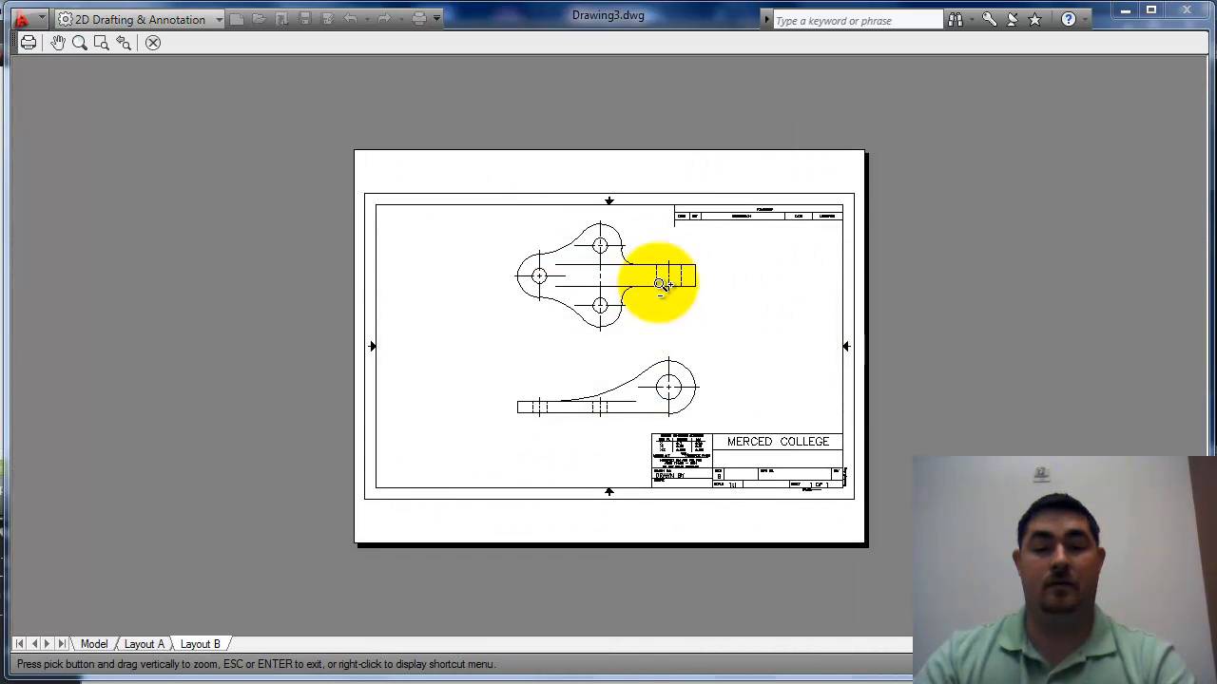